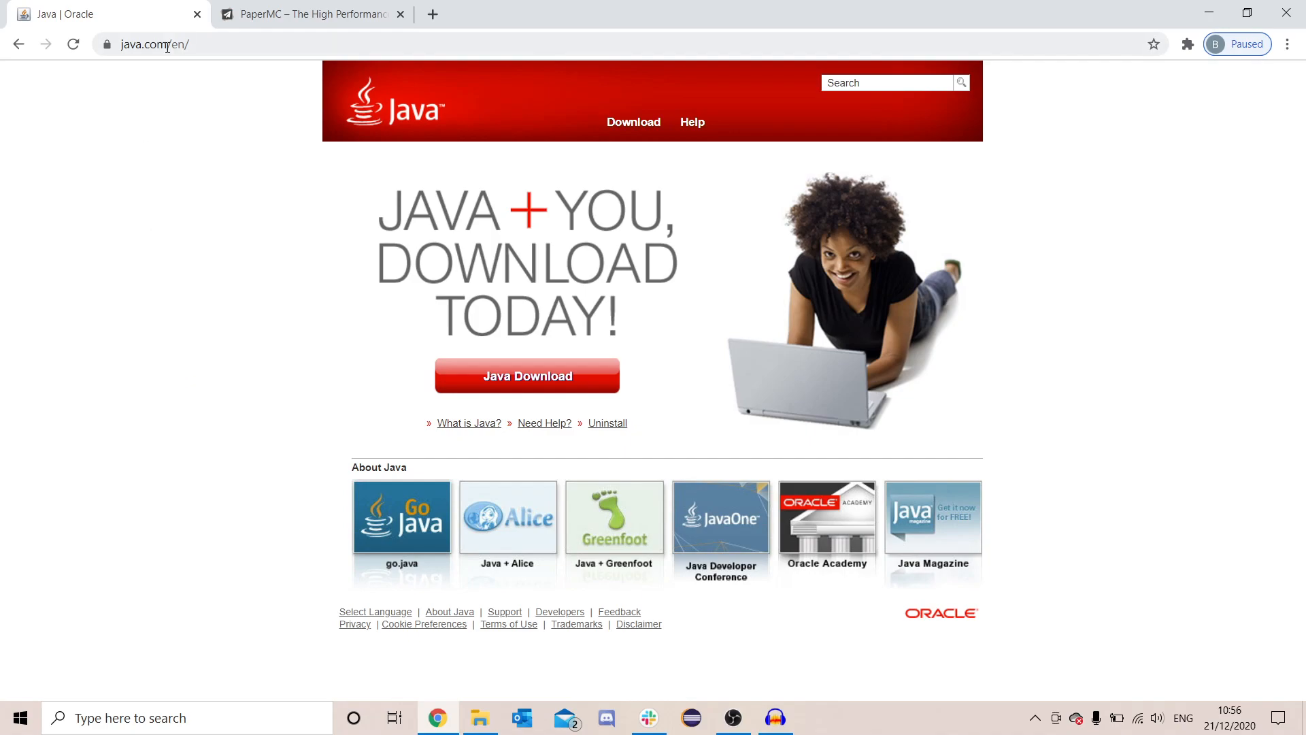
Step: Start the free 64-bit Java for Windows download from the Java download page
left_click(527, 376)
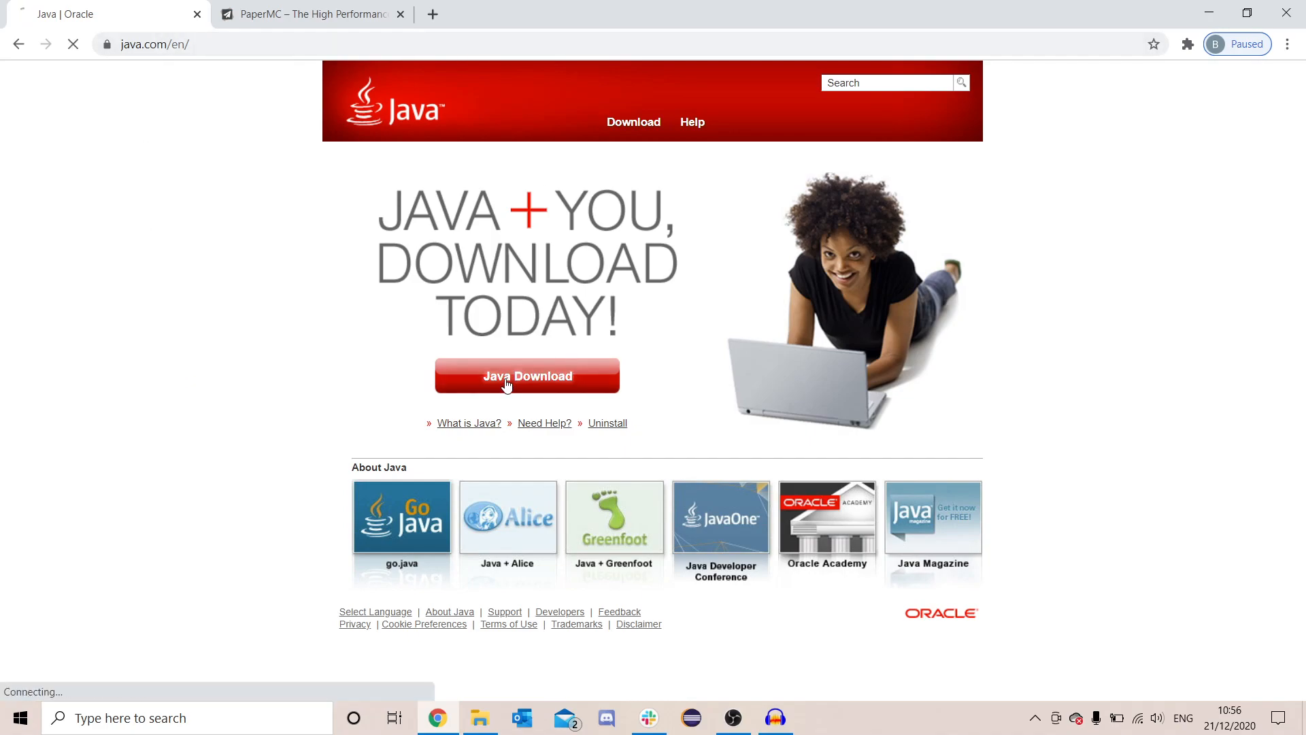
left_click(526, 376)
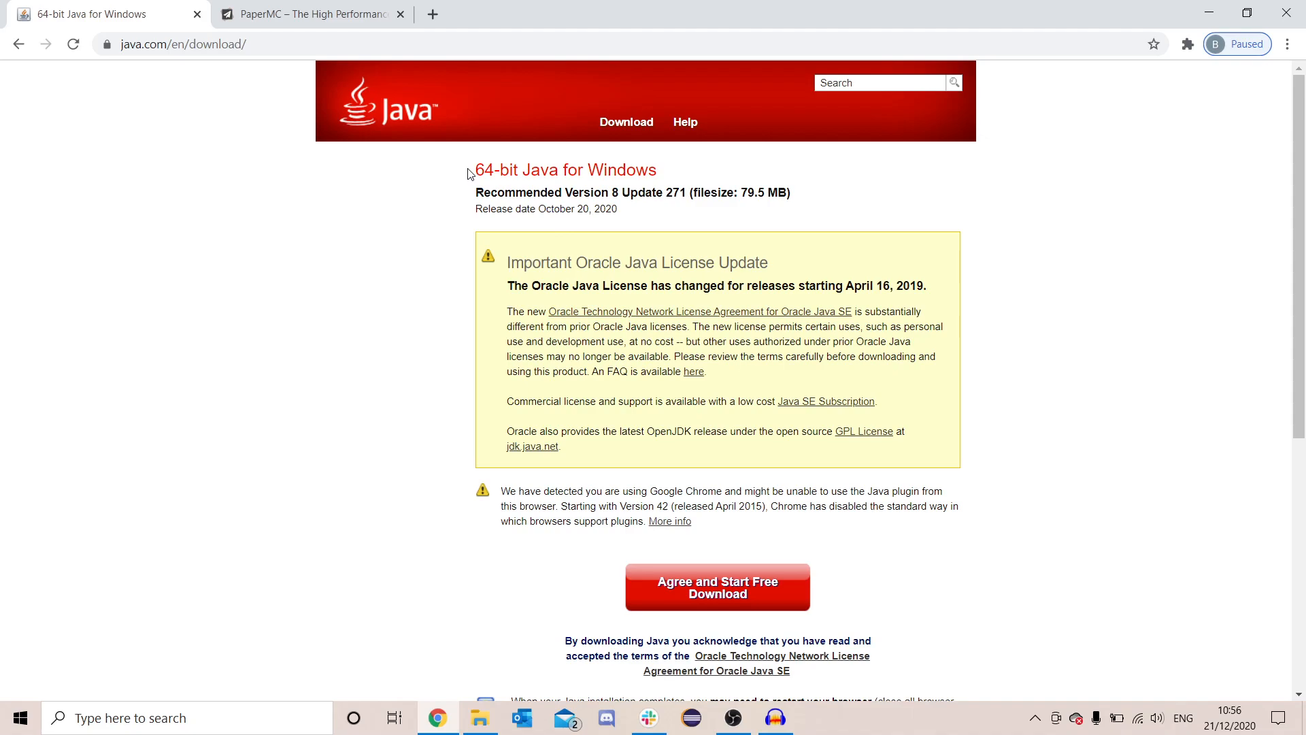
mouse_move(545, 169)
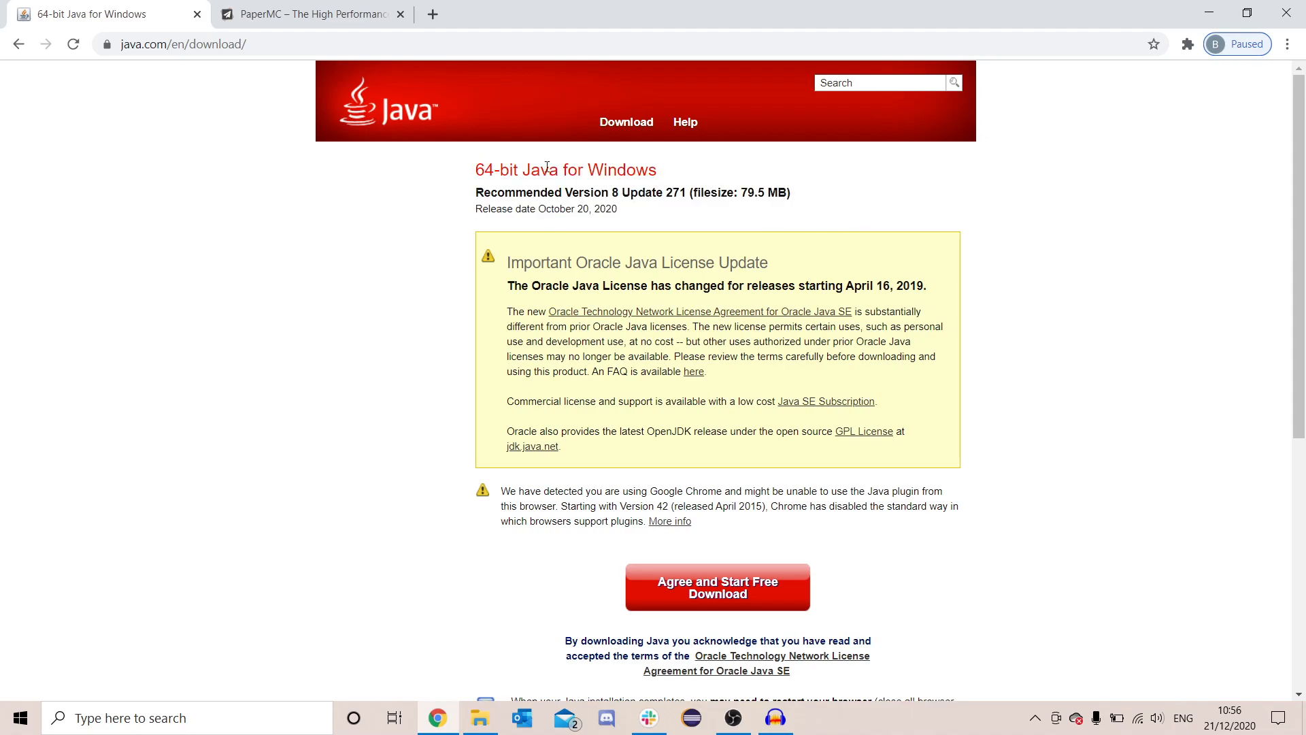
scroll("down", 3)
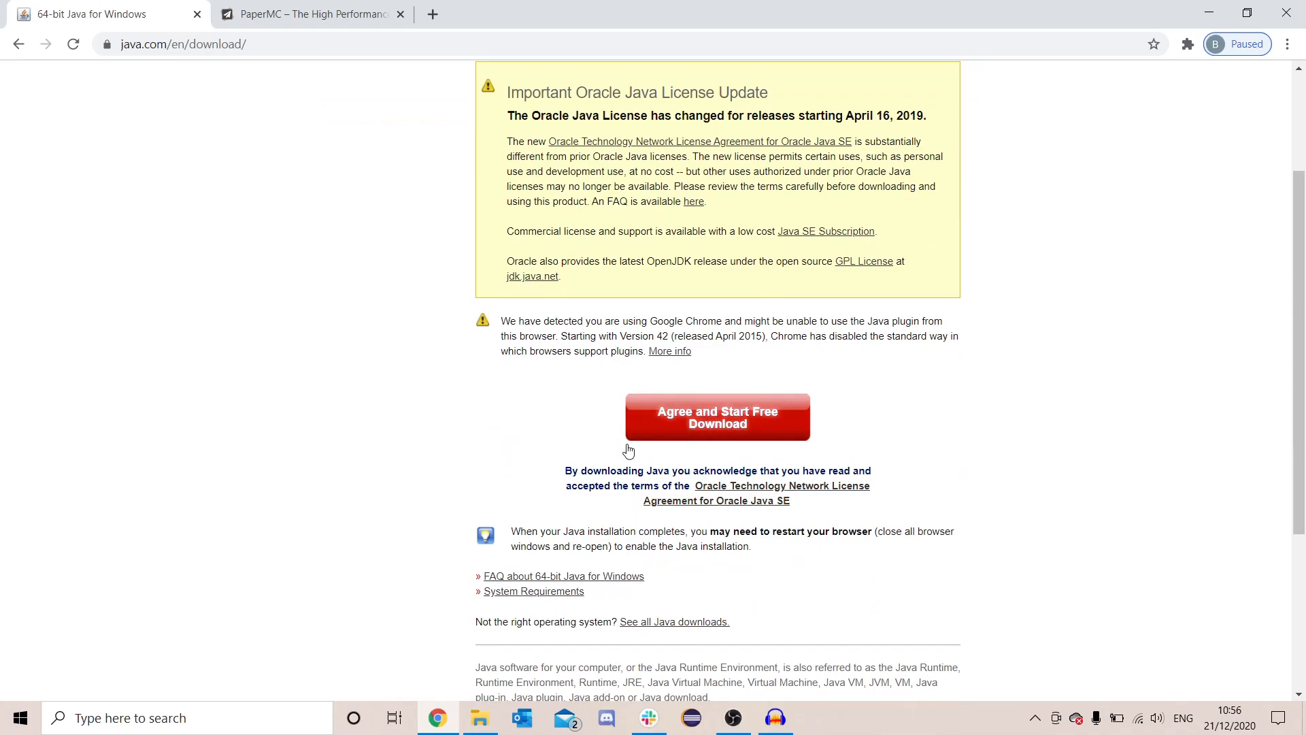
mouse_move(288, 611)
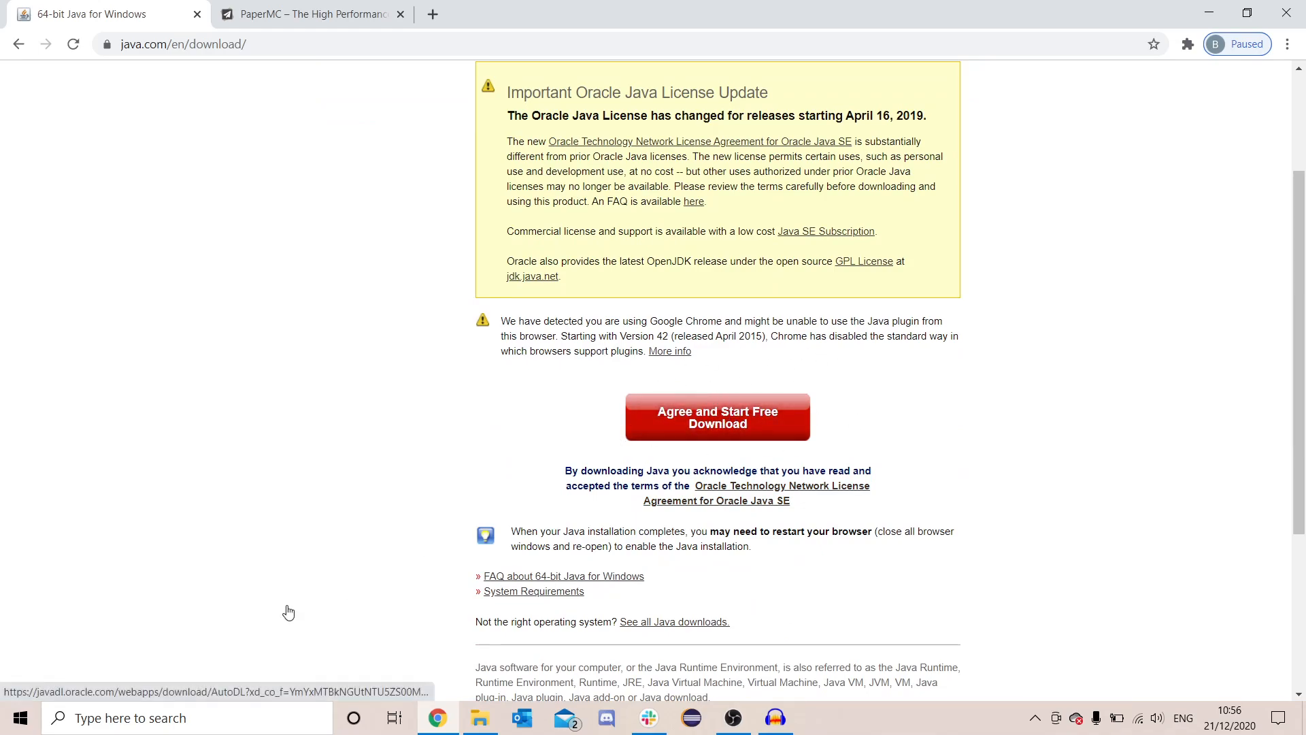
left_click(717, 417)
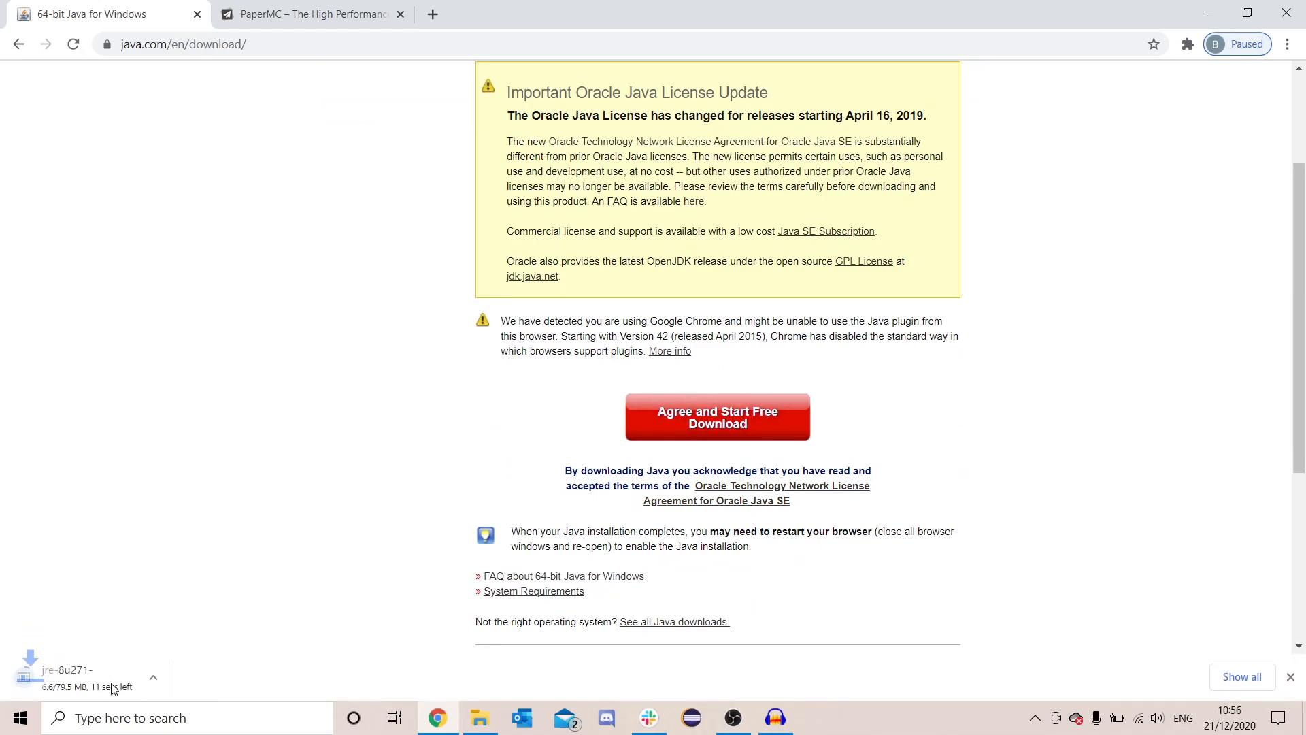
Step: Cancel the Java download from the shelf and return to the PaperMC tab
left_click(181, 677)
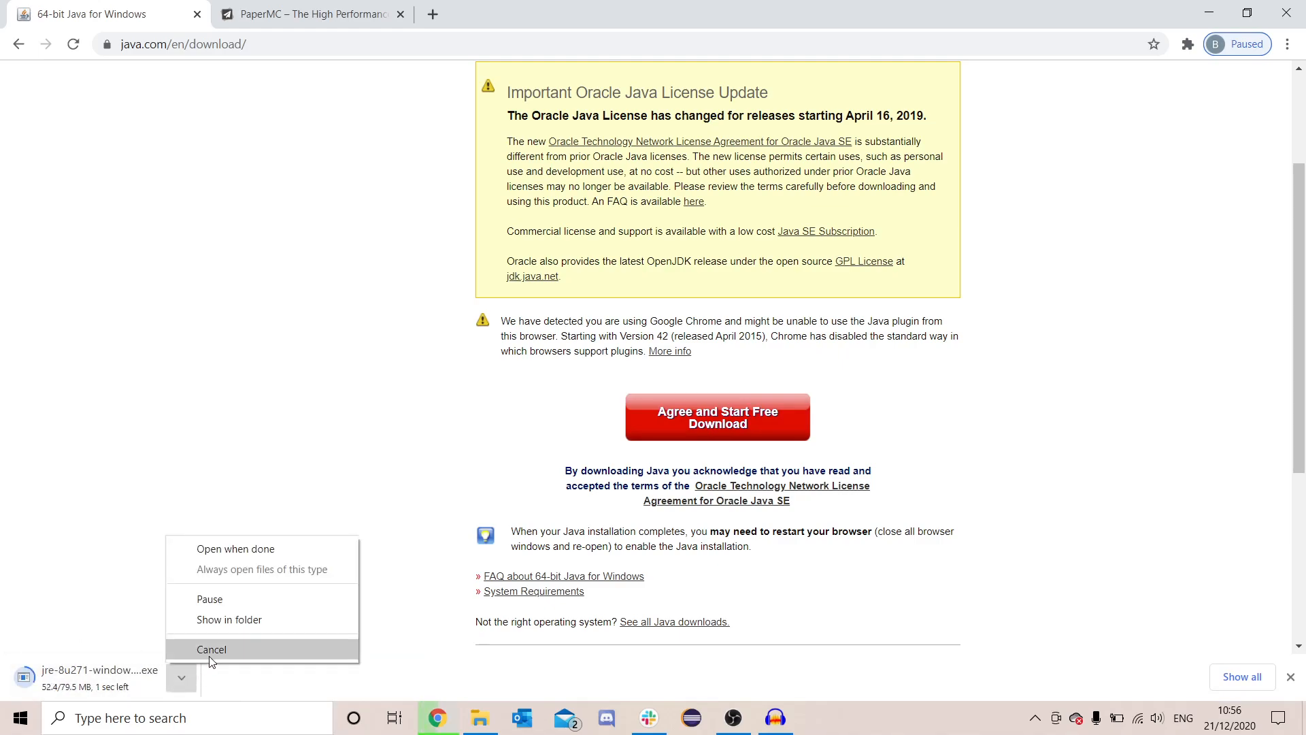
left_click(211, 649)
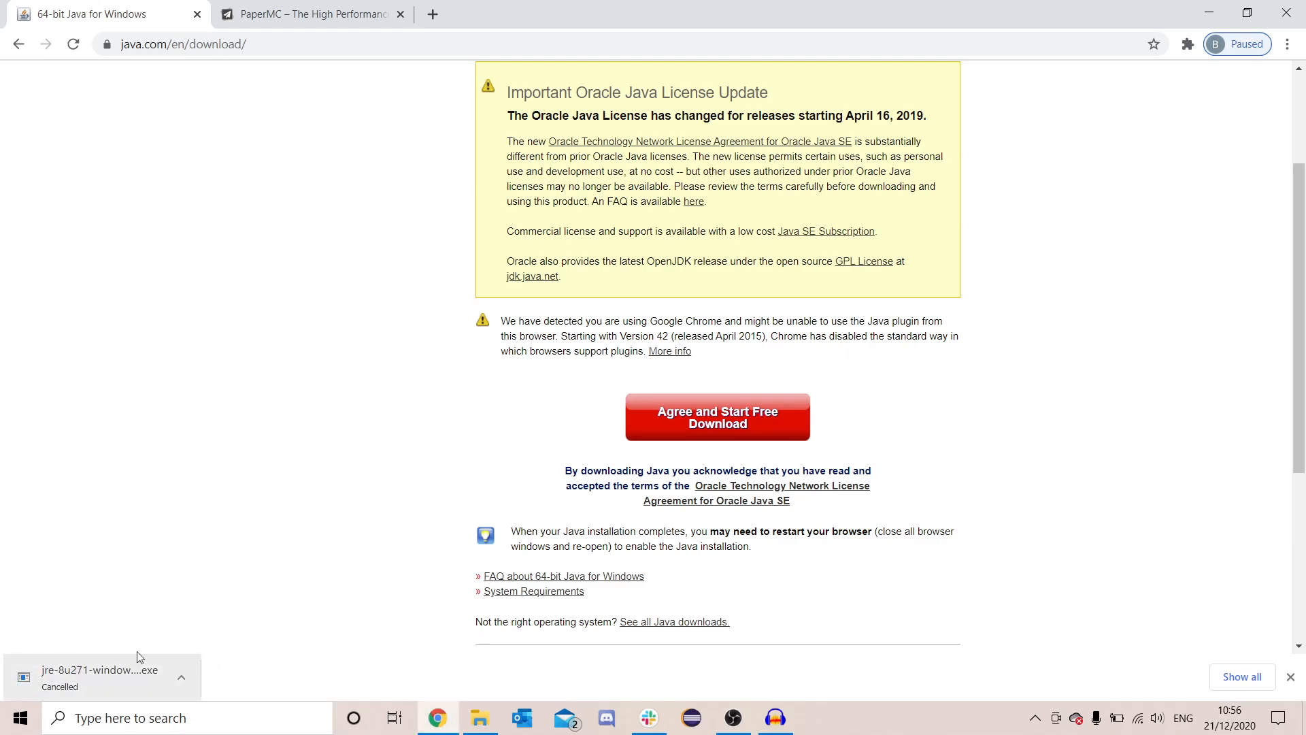
mouse_move(268, 489)
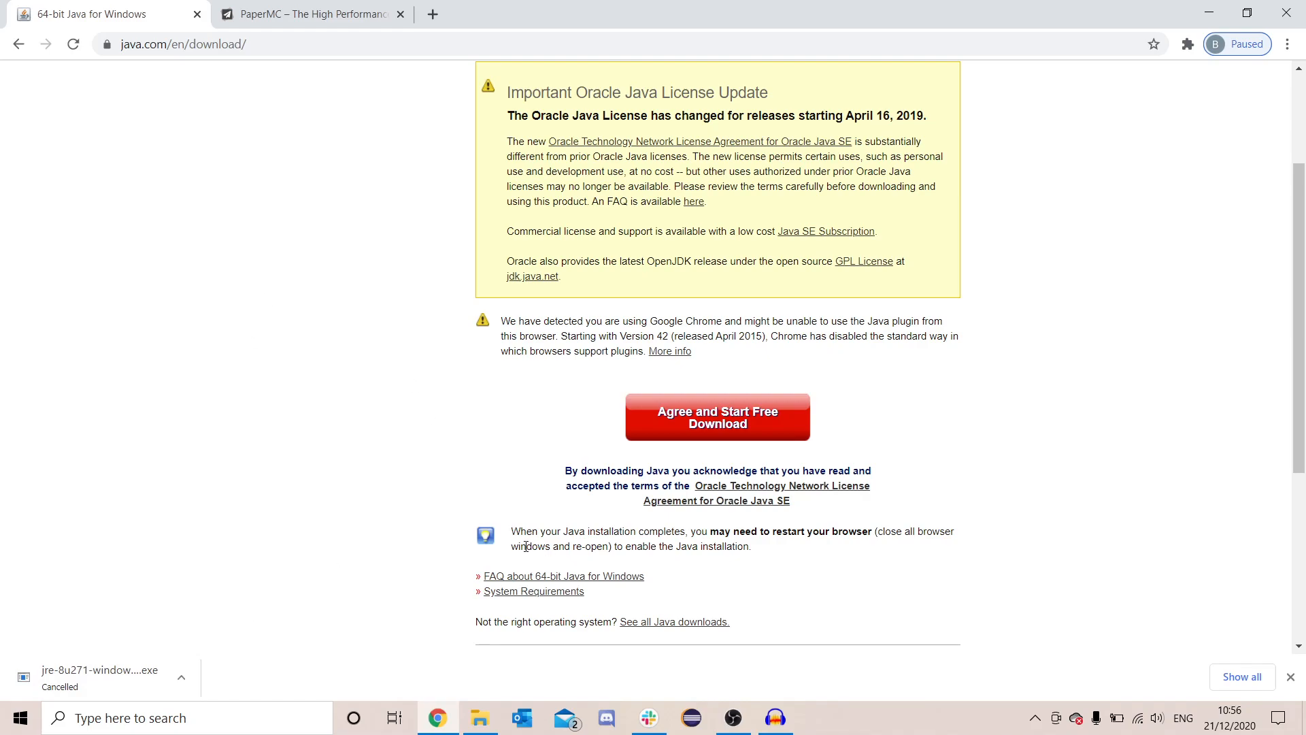
left_click(312, 13)
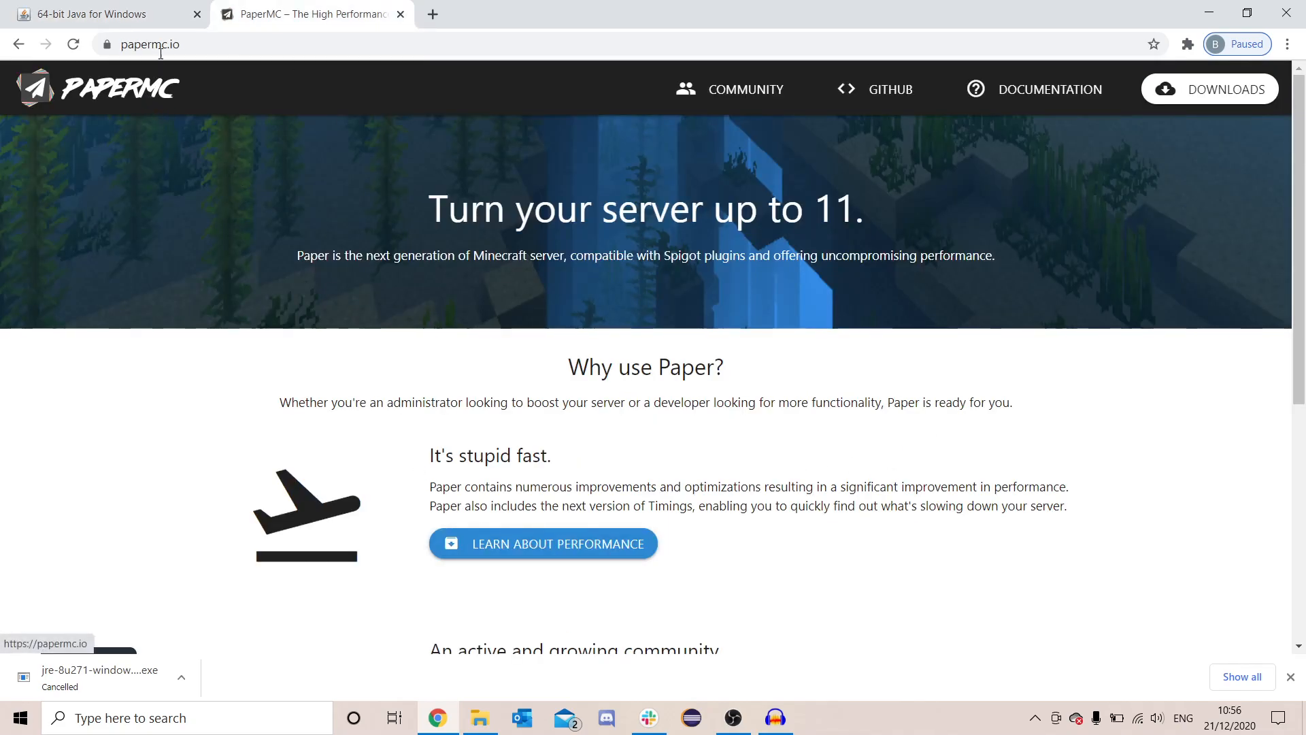
Step: Reach the PaperMC downloads page via a 'papermc' search, closing the duplicate tab
left_click(636, 13)
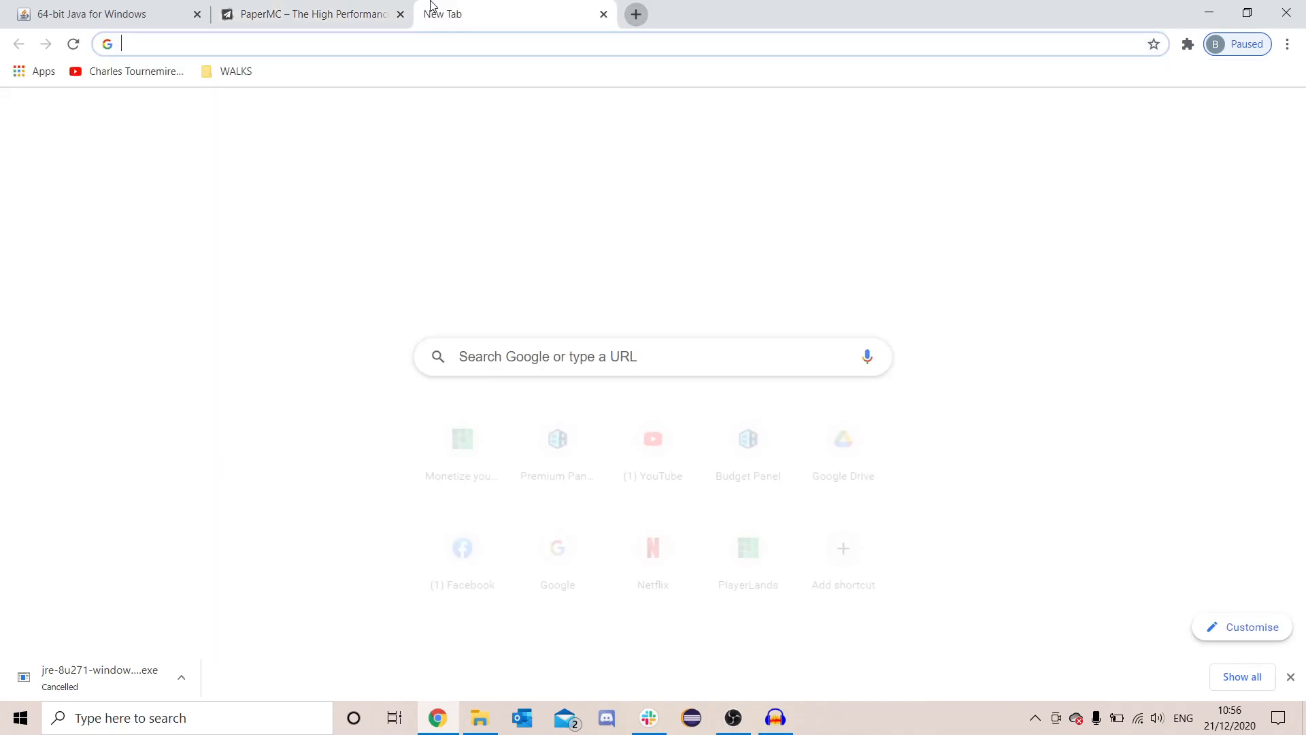
type("papermc")
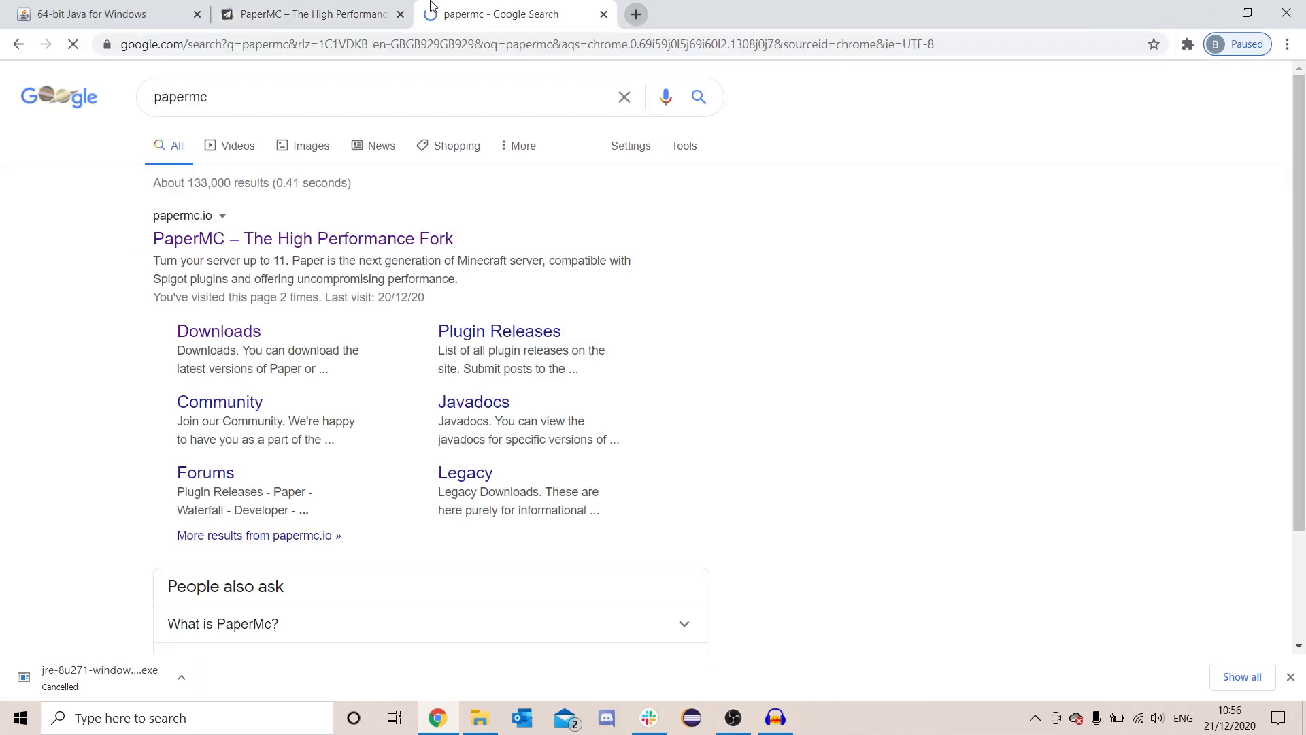
left_click(302, 238)
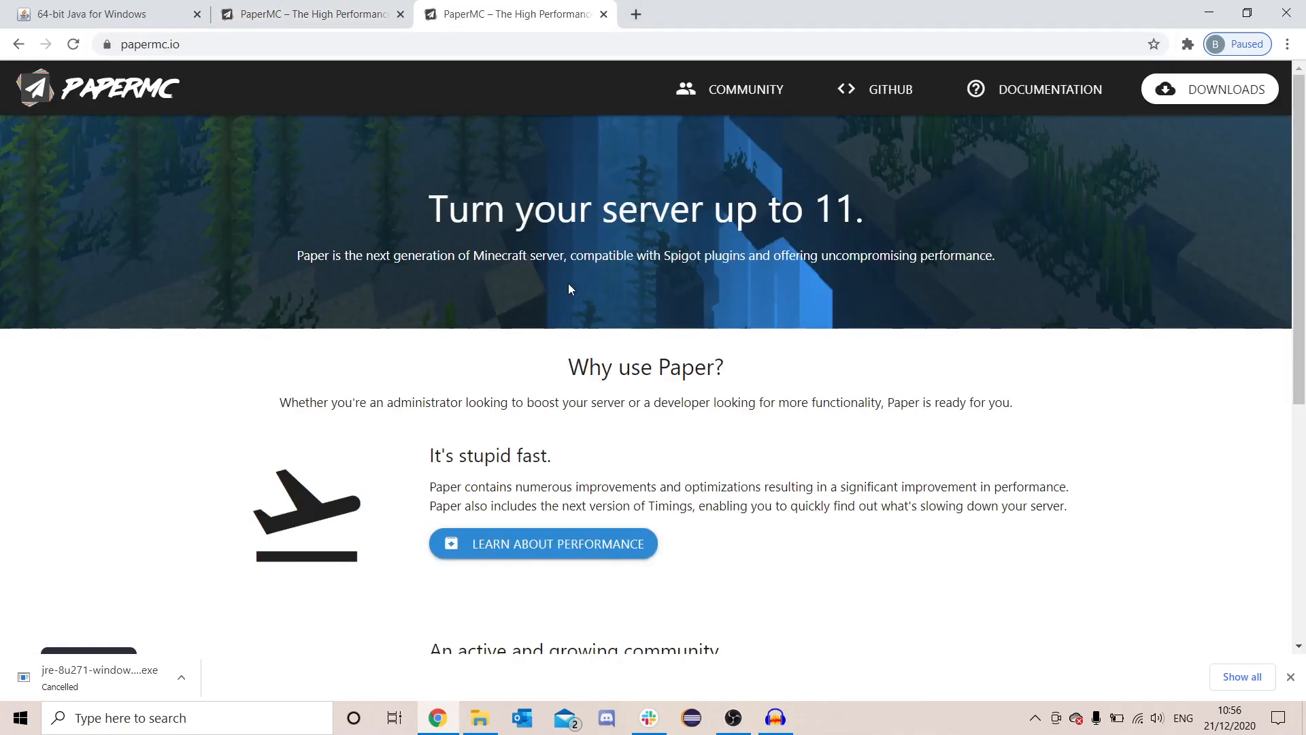
left_click(604, 14)
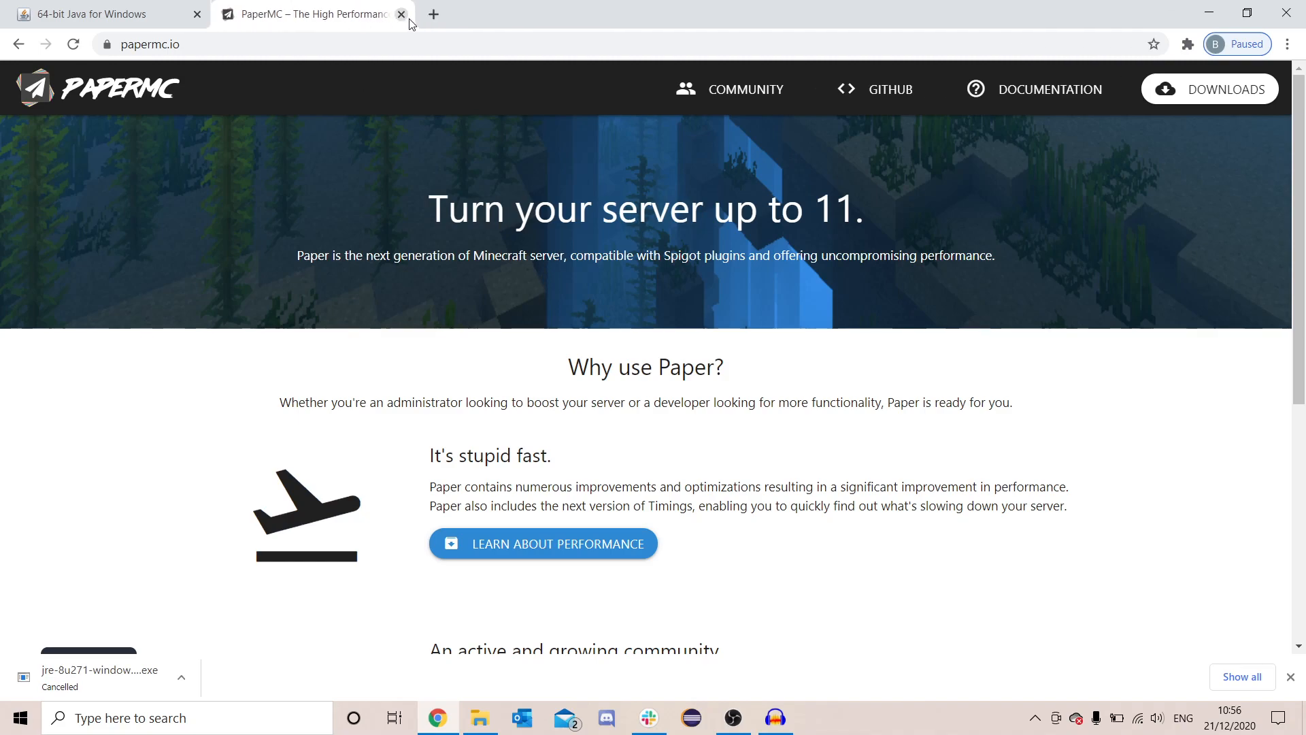
left_click(1208, 90)
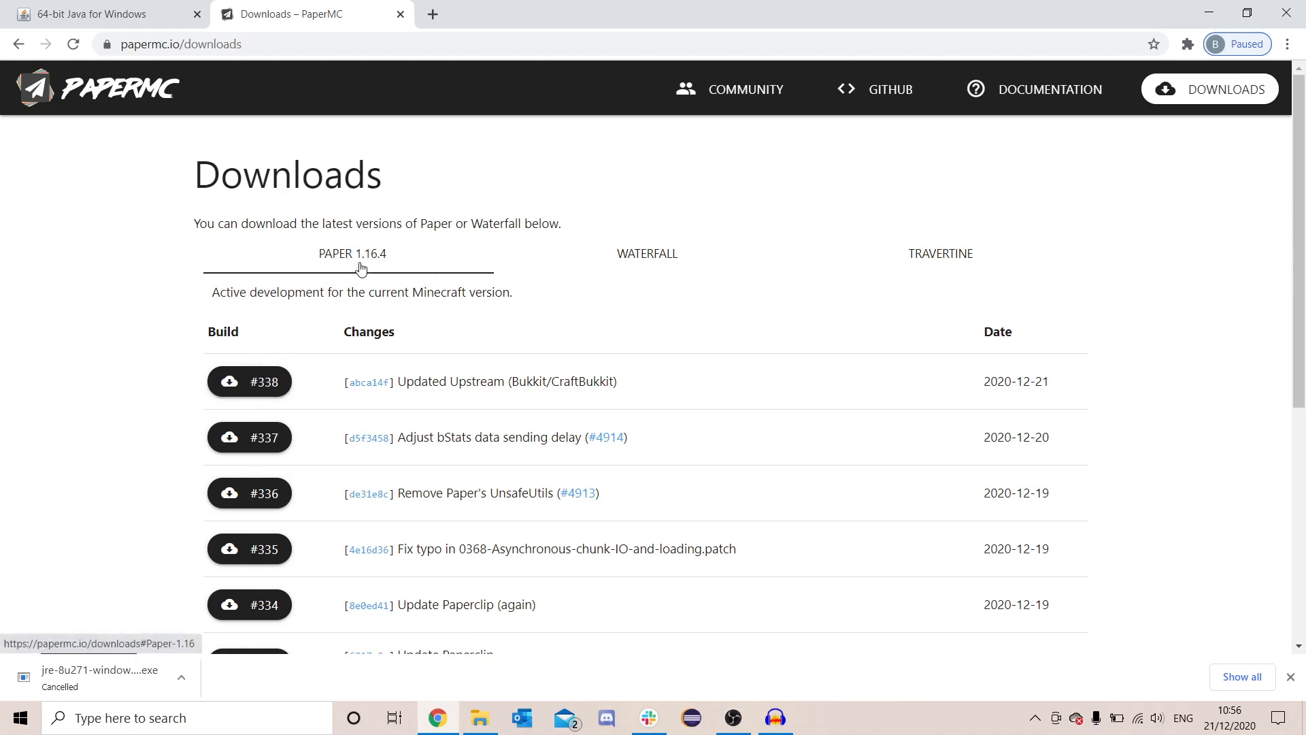
mouse_move(265, 325)
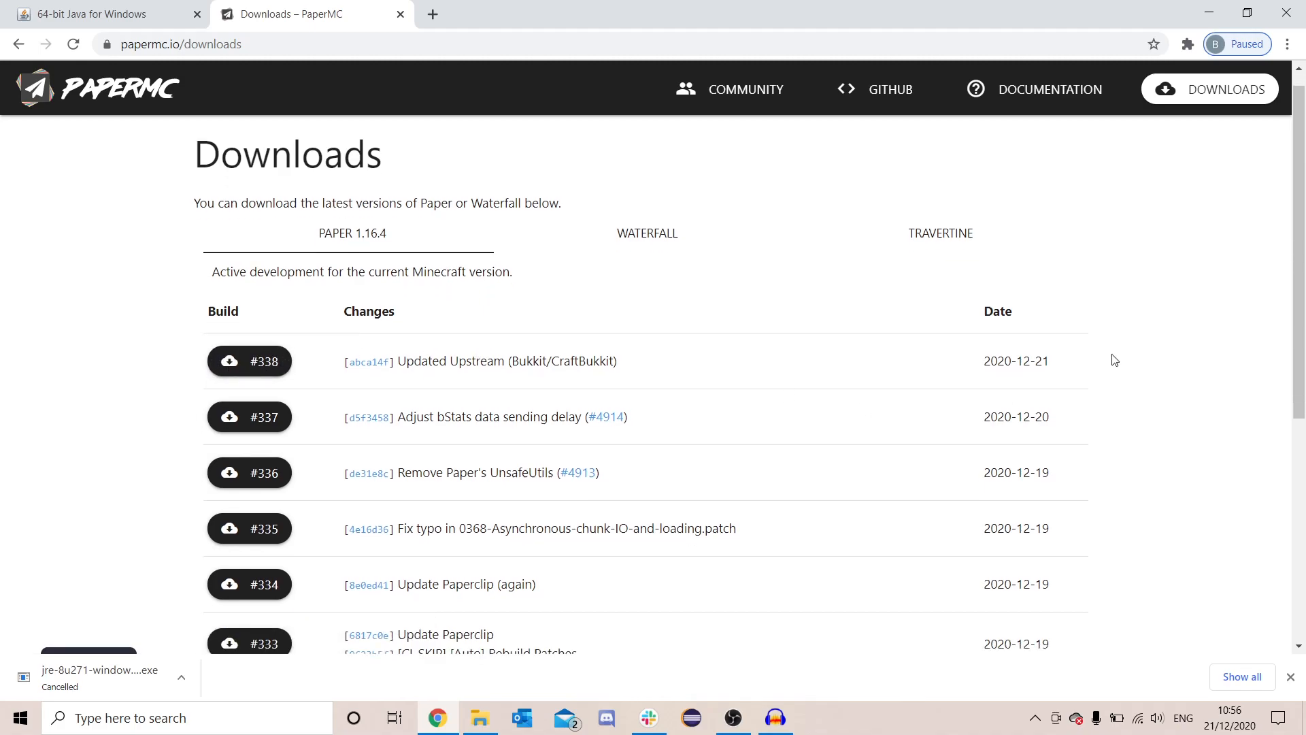
Step: Download the Paper 1.16.4 build #338 jar and keep it despite the warning
scroll("down", 3)
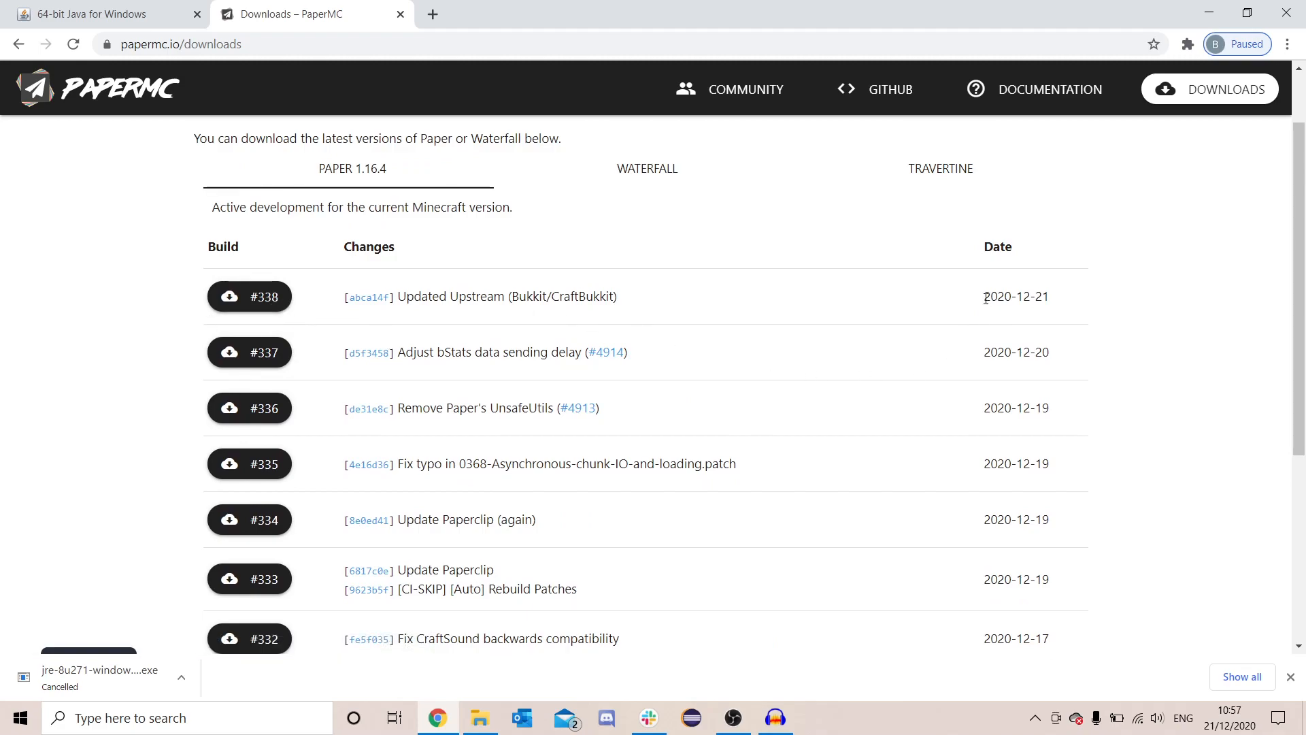
mouse_move(247, 297)
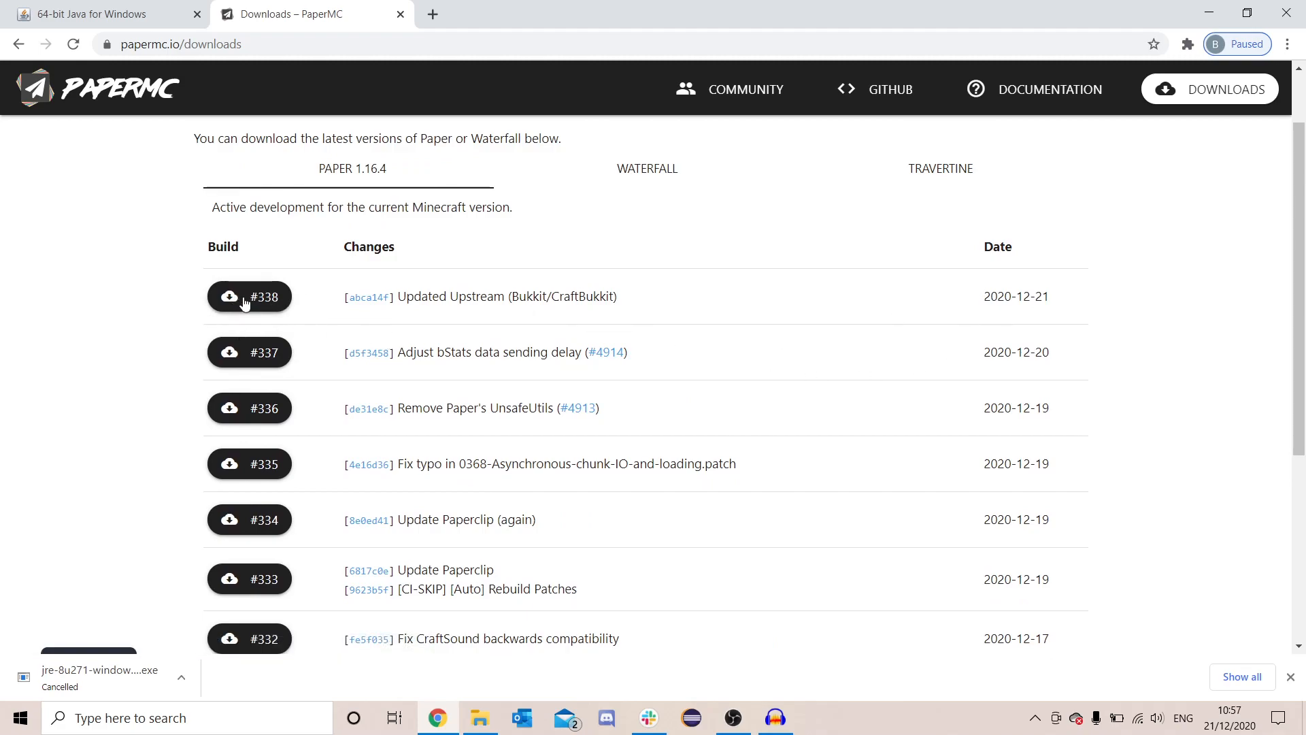
mouse_move(1241, 257)
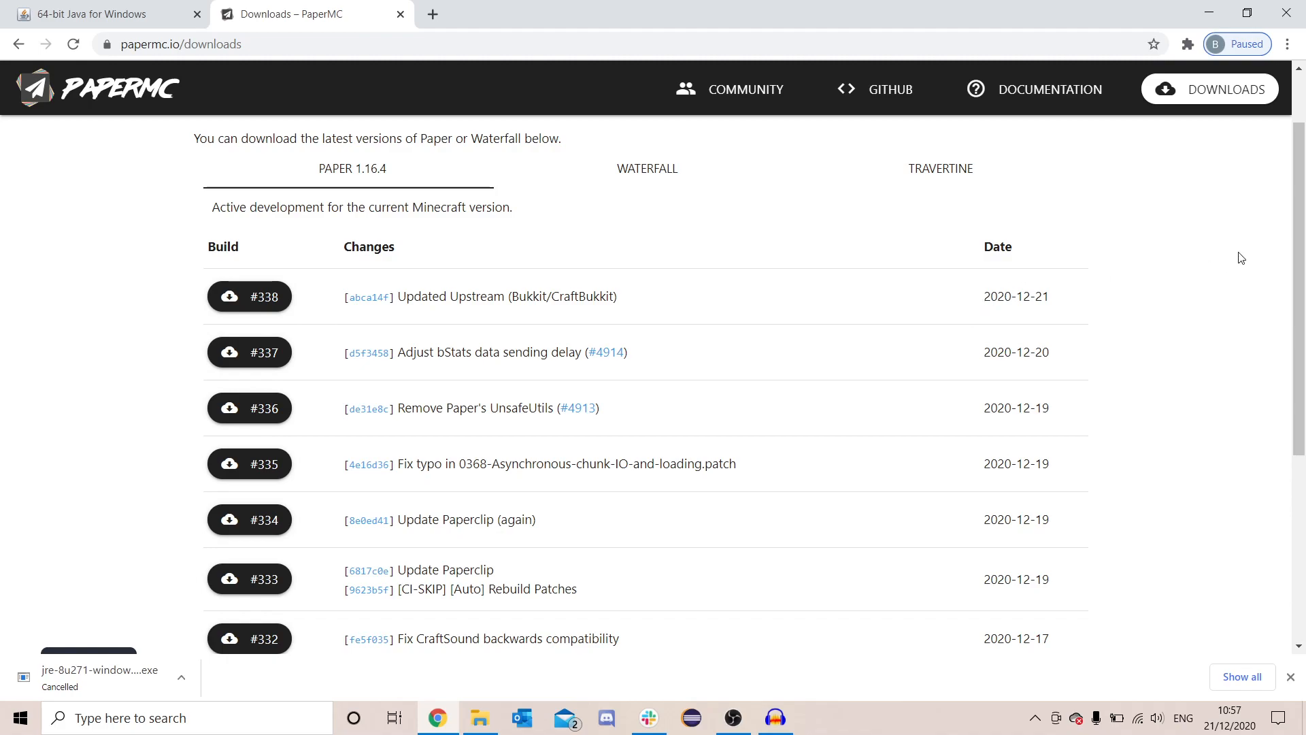
scroll("down", 3)
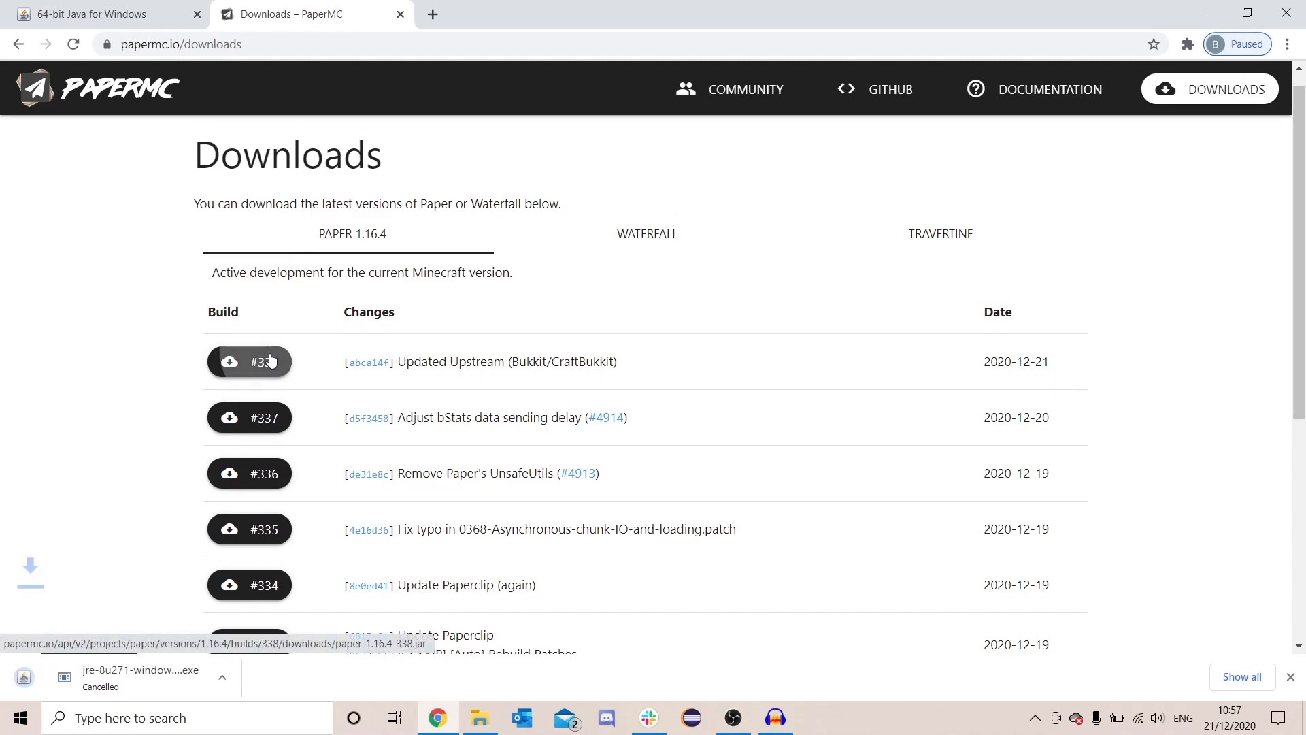
left_click(249, 362)
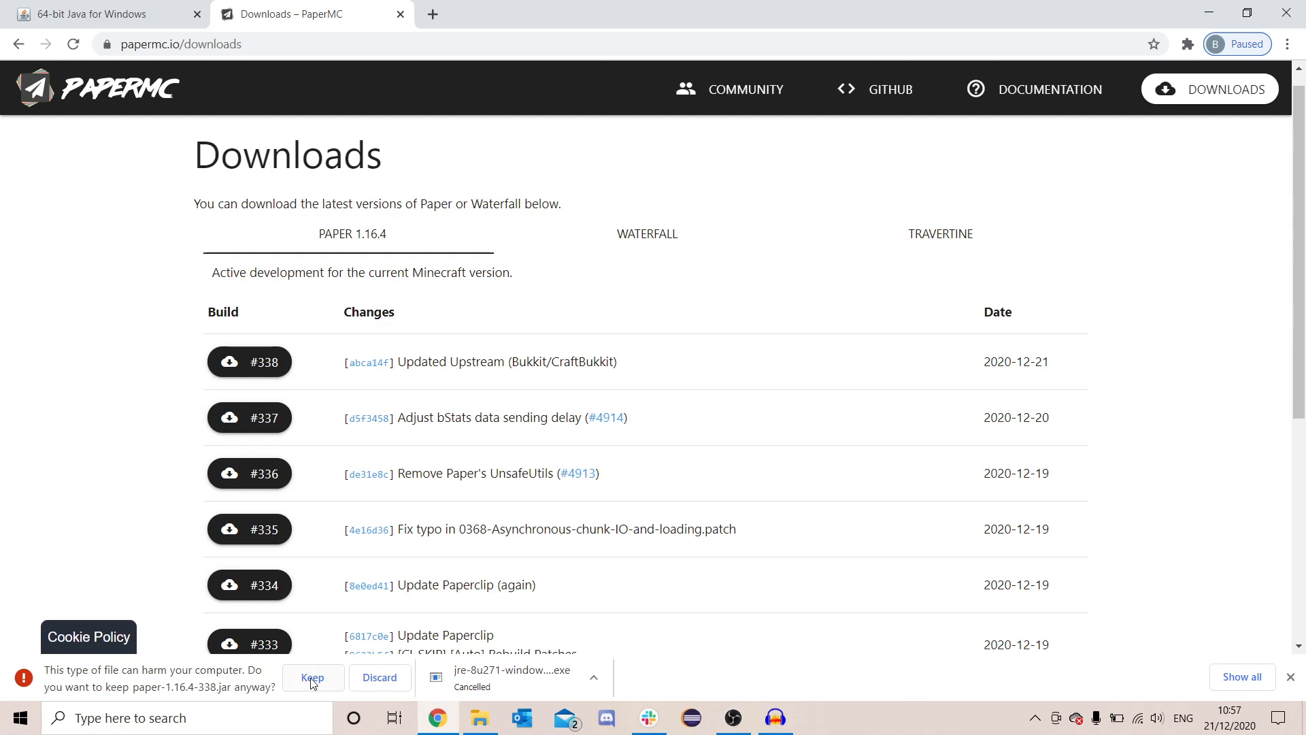
left_click(313, 676)
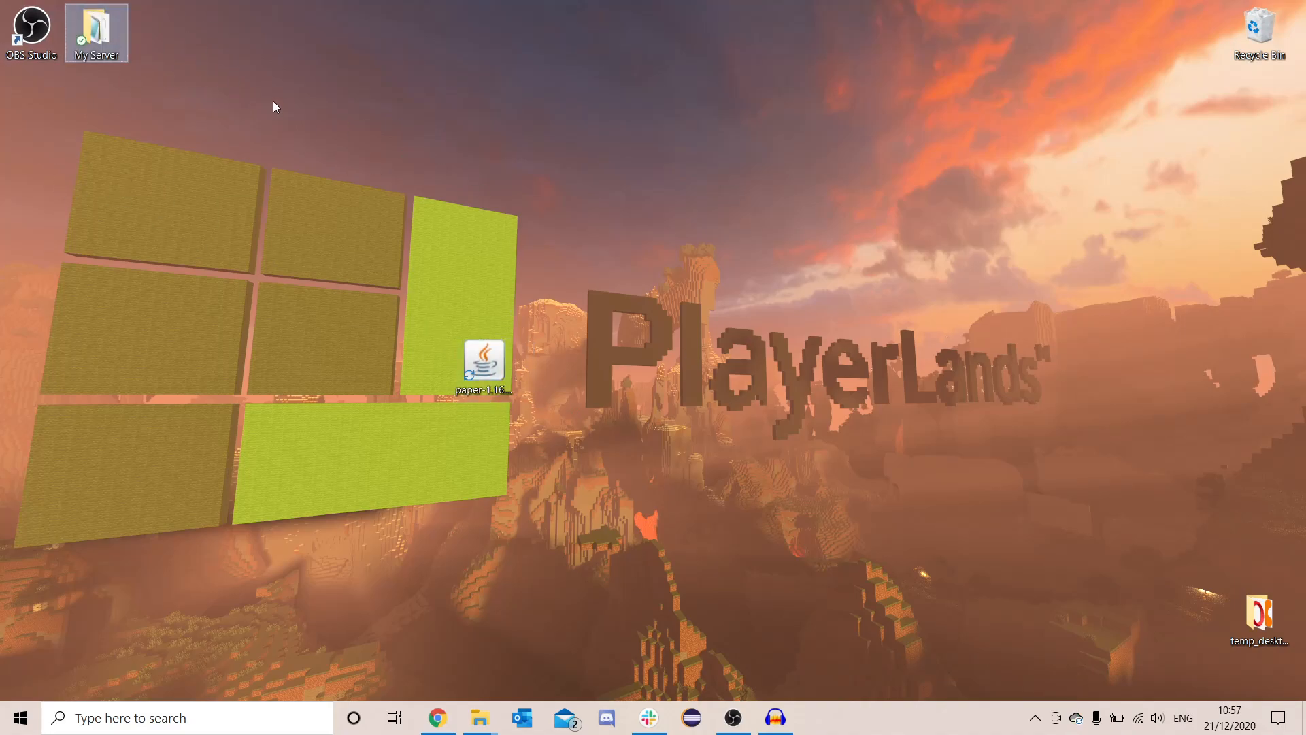
mouse_move(483, 362)
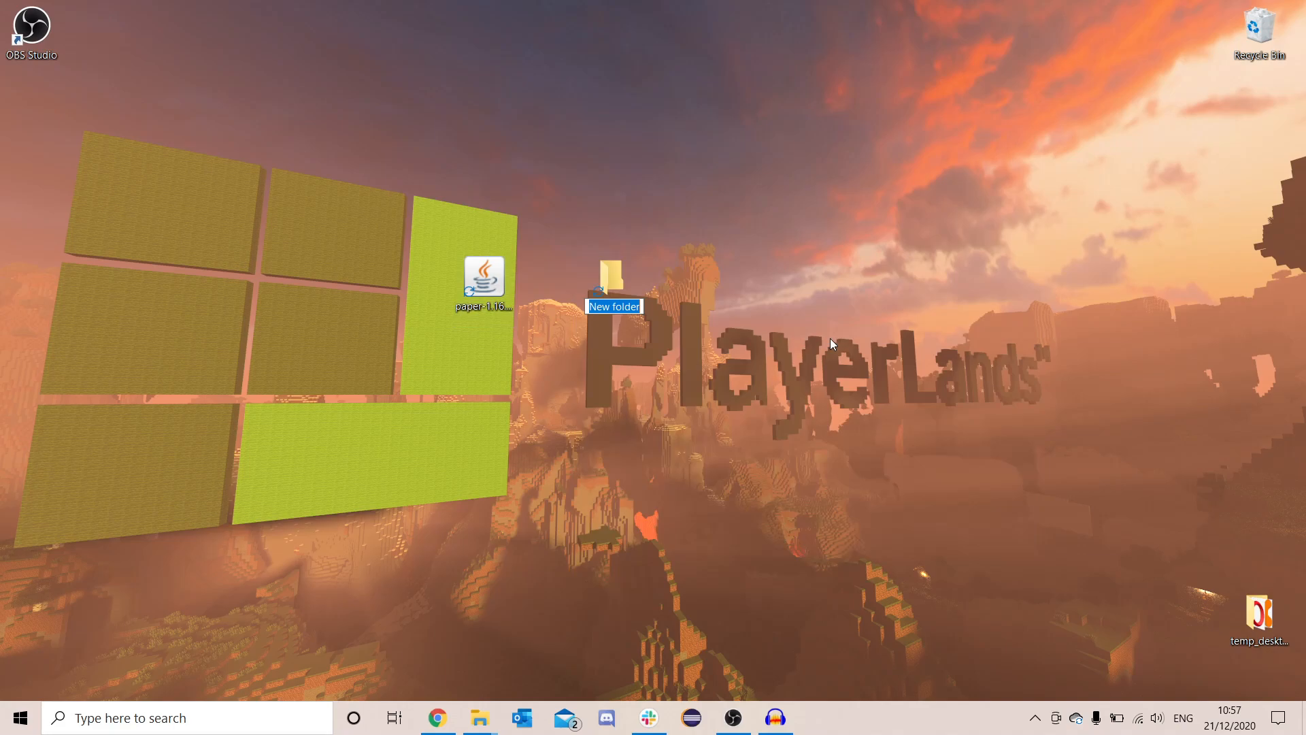
Step: Name the new desktop folder 'Our Paper Folder' and place it beside the paper jar
type("Our Paper Folder")
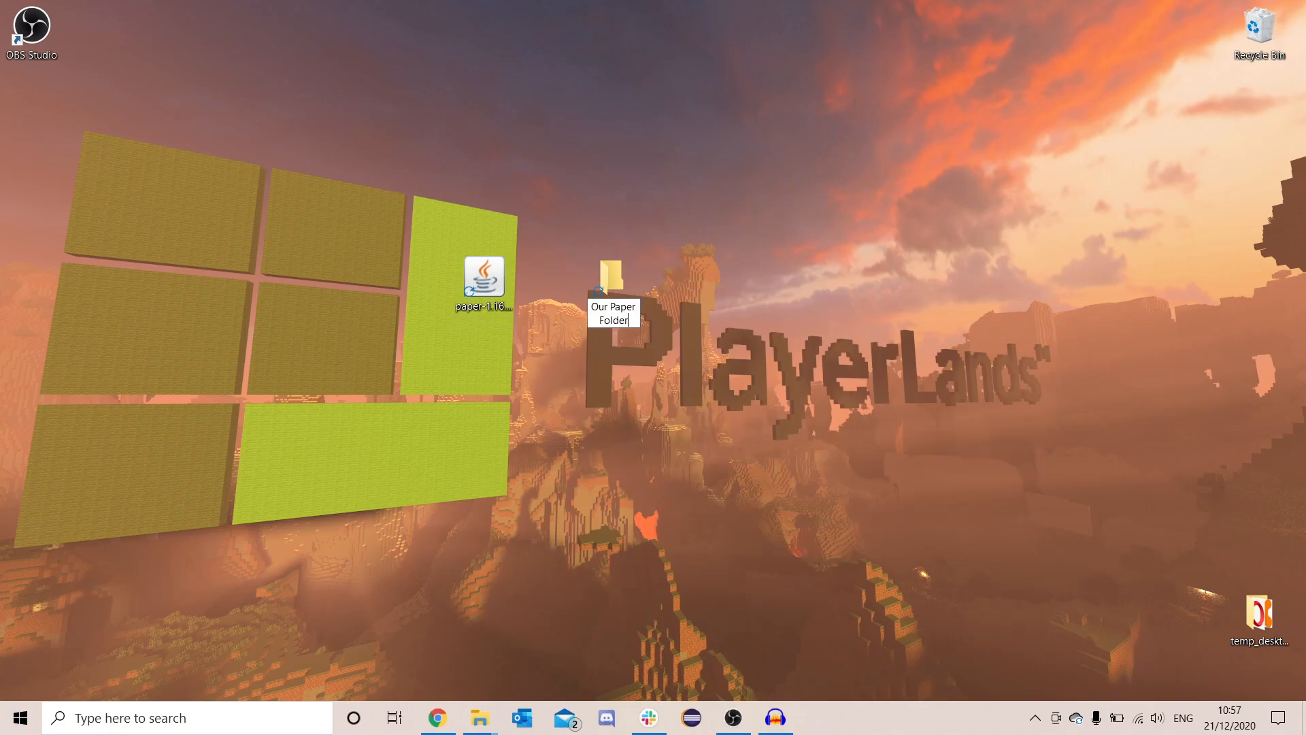
left_click_drag(612, 283, 31, 124)
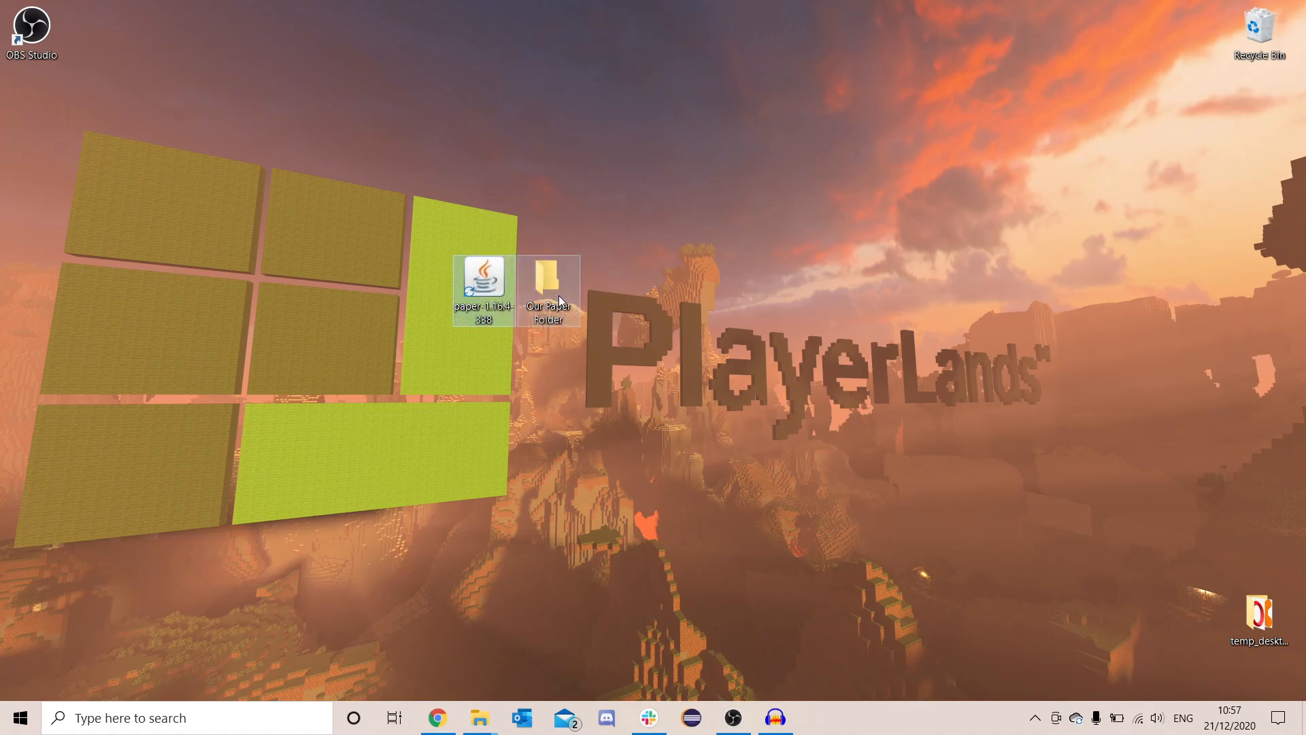
Step: Inside Our Paper Folder, rename the downloaded jar to 'paper'
double_click(549, 288)
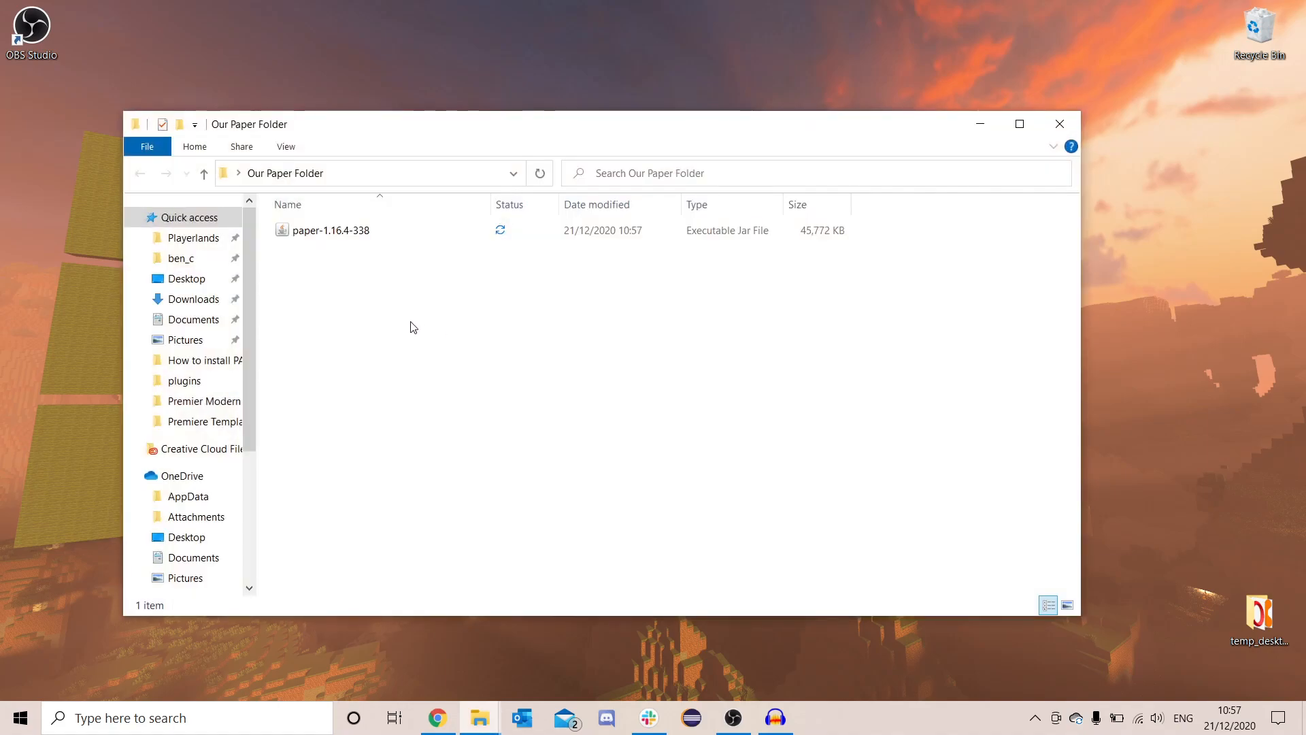
right_click(331, 230)
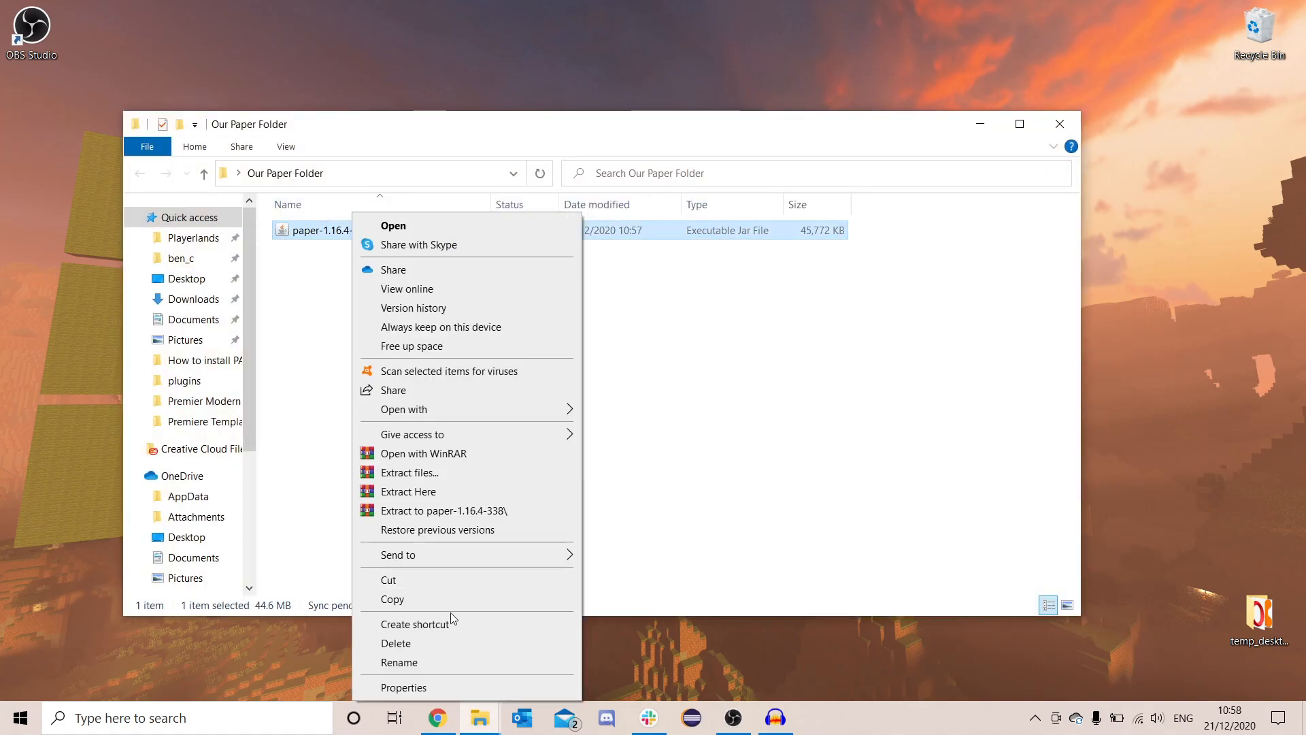
left_click(399, 661)
type("paper")
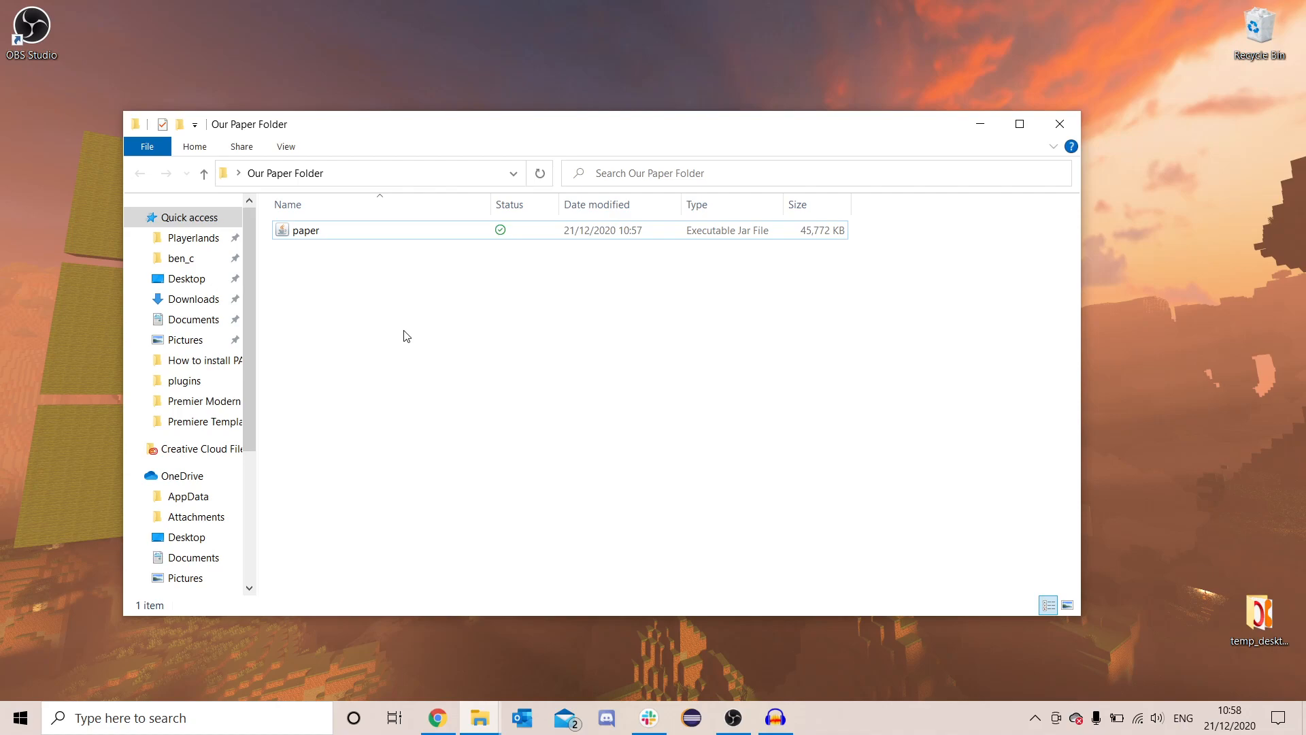
mouse_move(712, 266)
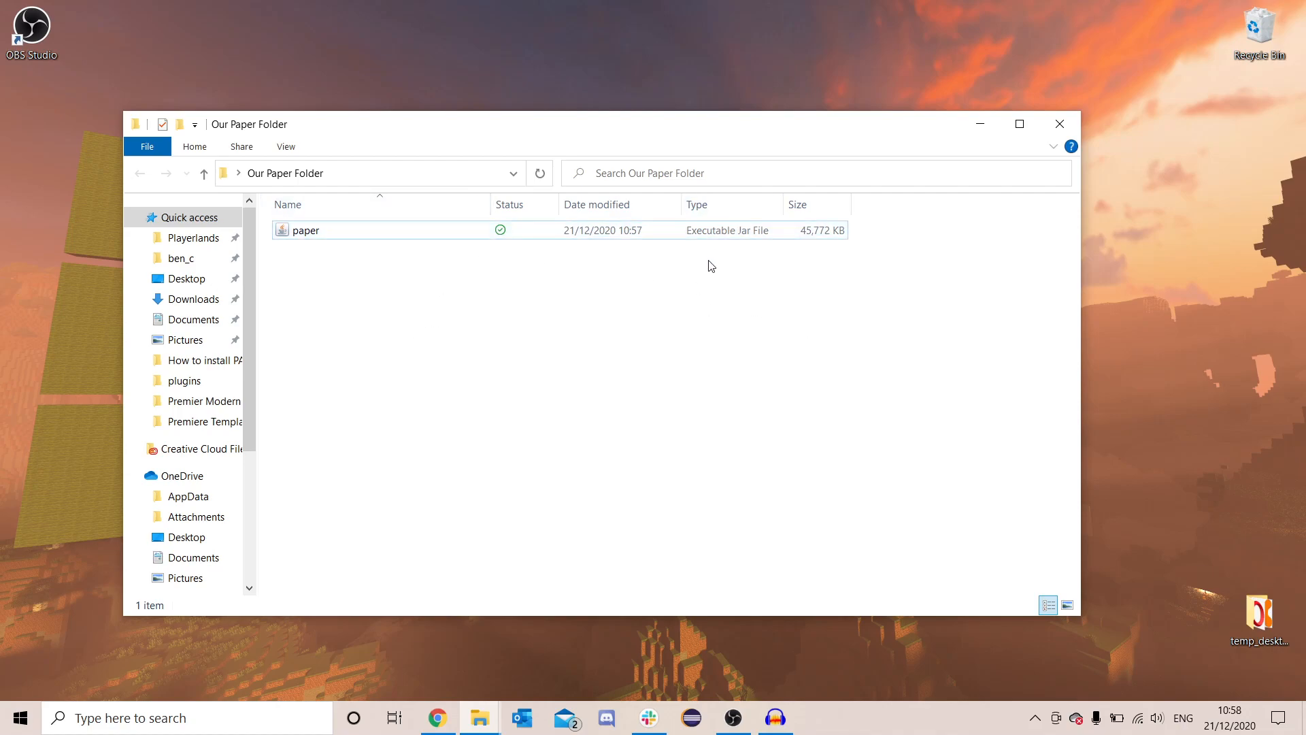
mouse_move(756, 324)
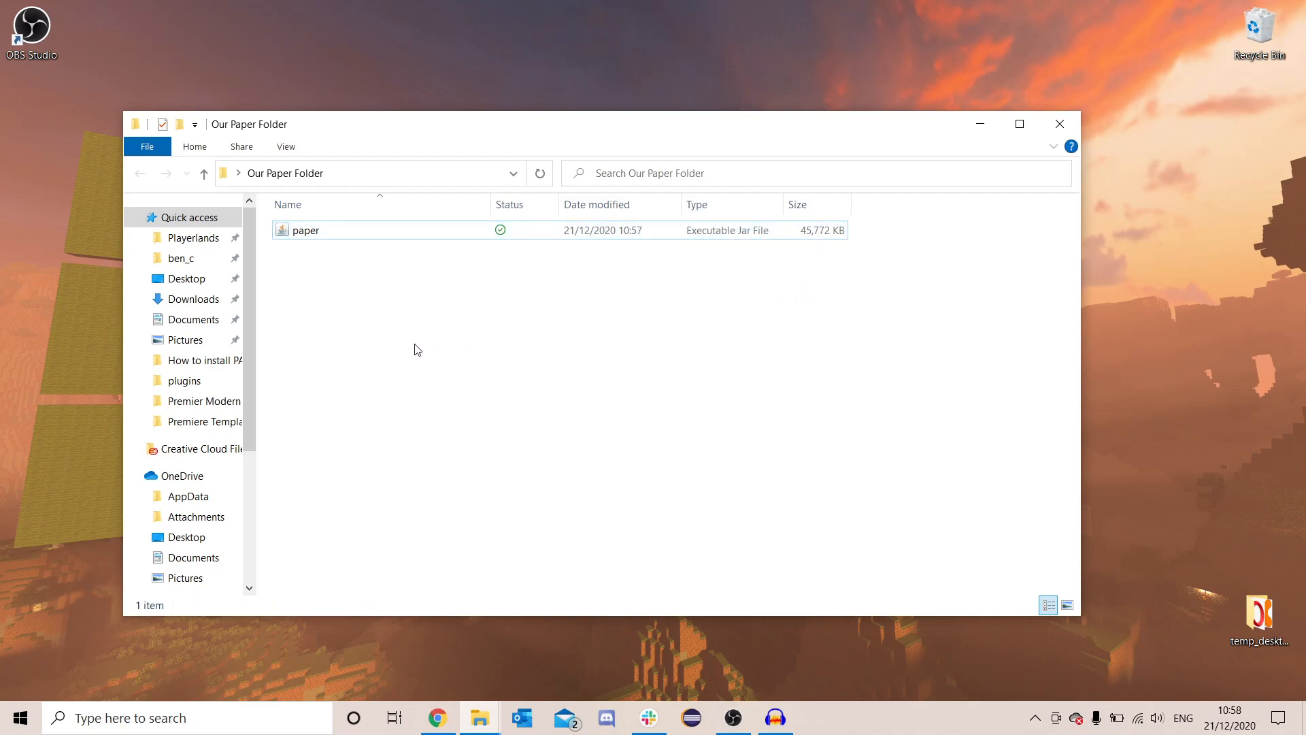
mouse_move(355, 310)
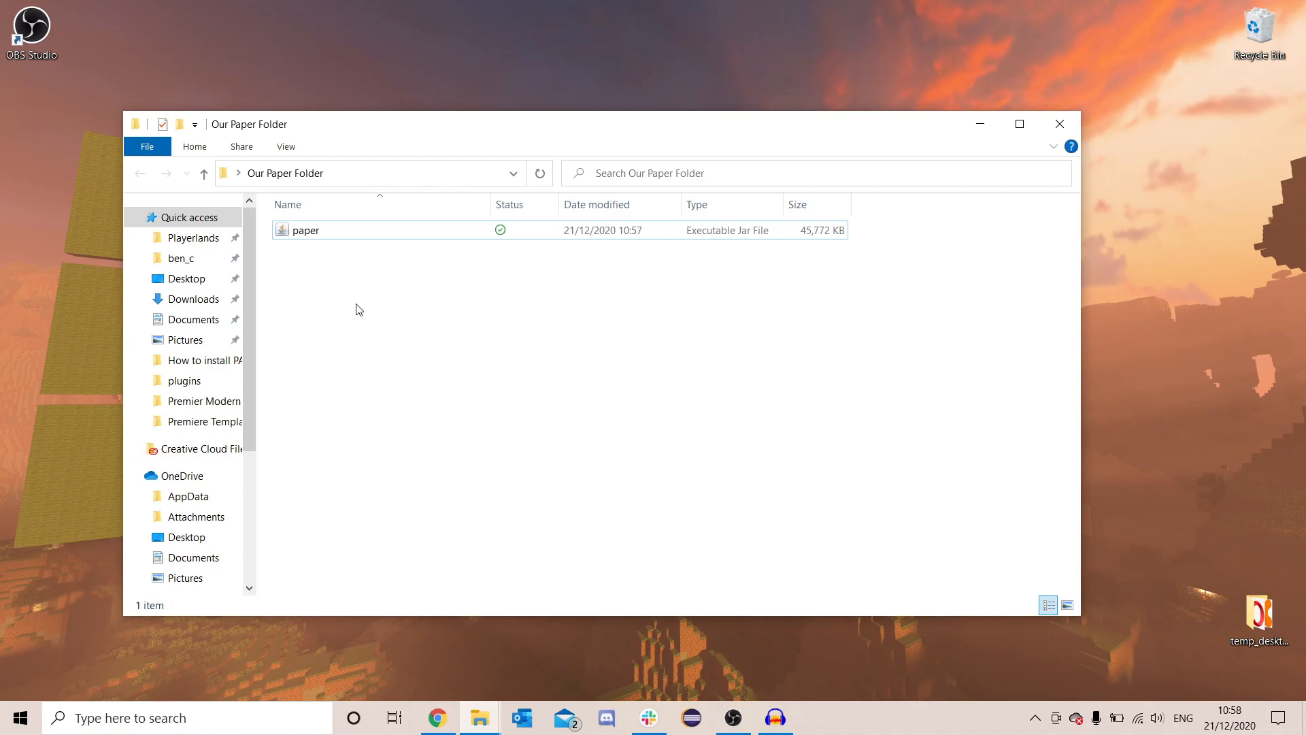
Step: Create a new text document in Our Paper Folder and open it in Notepad
right_click(355, 308)
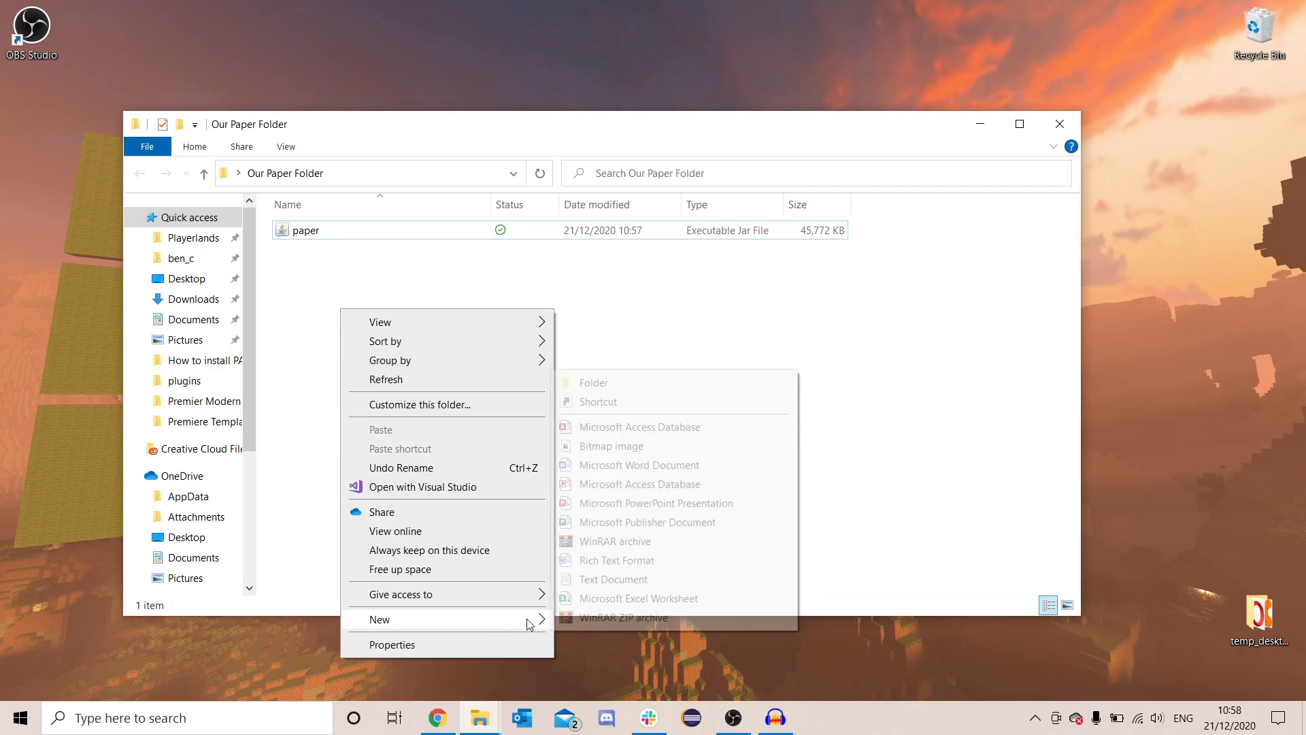
left_click(612, 580)
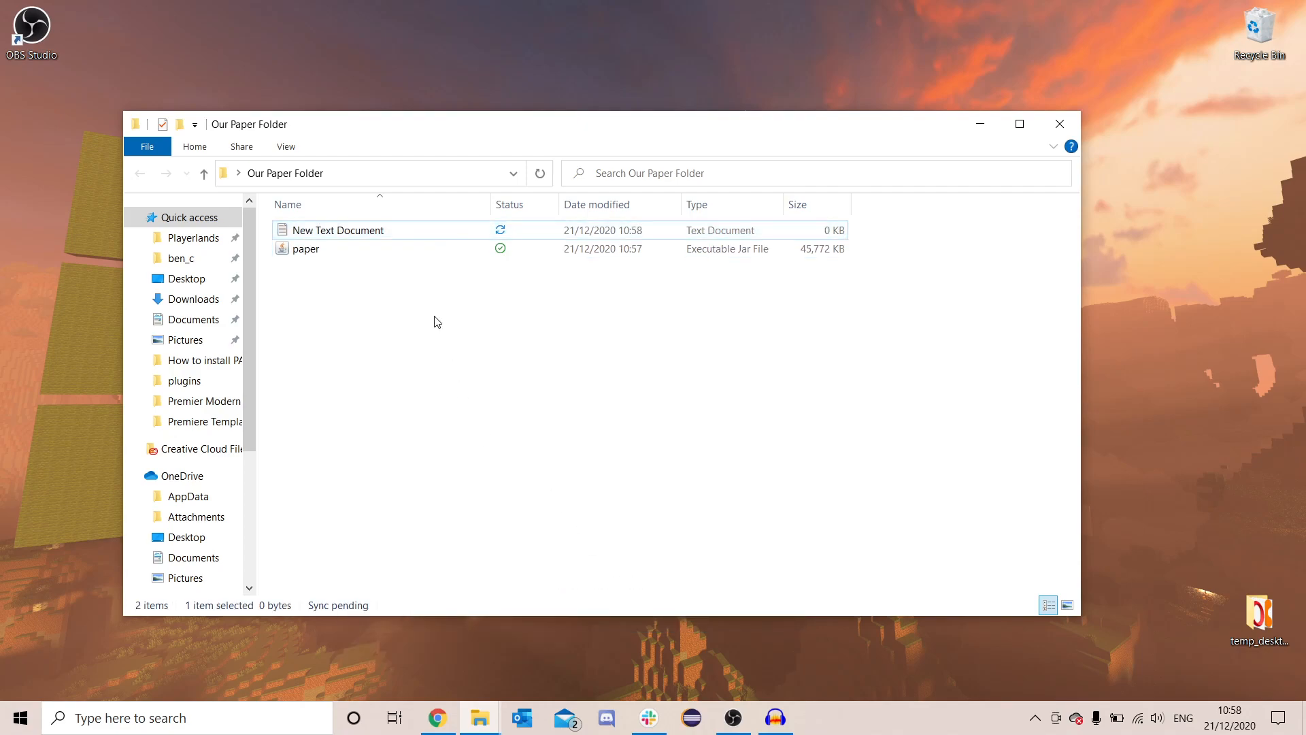
double_click(338, 230)
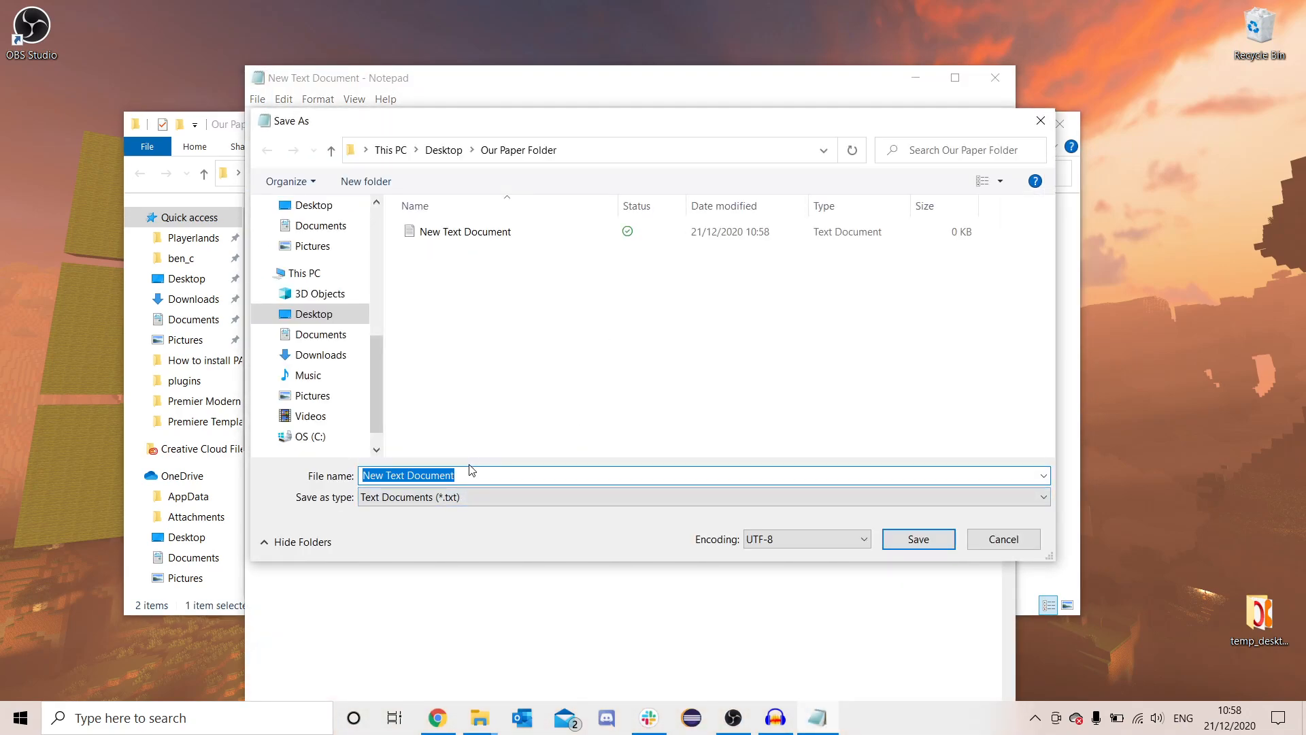
Step: Save the document as run.bat with file type All Files
type("run.bat")
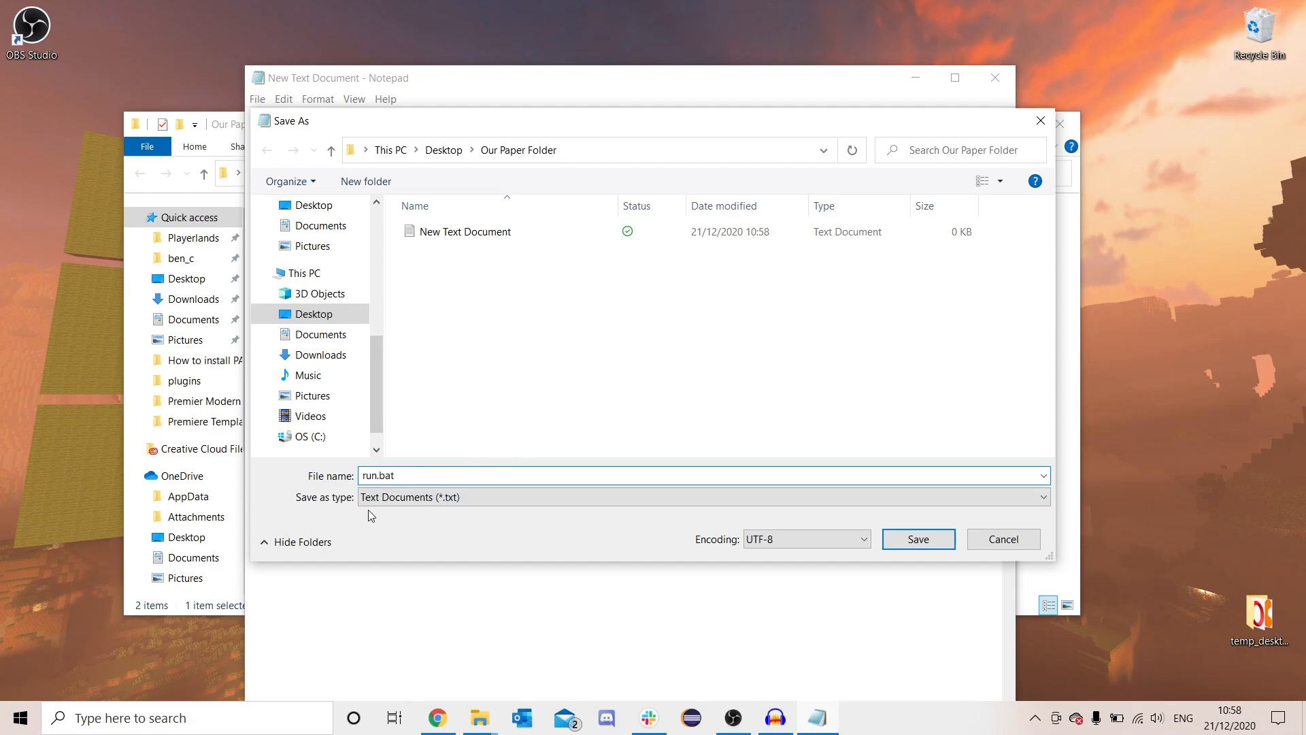
left_click(704, 496)
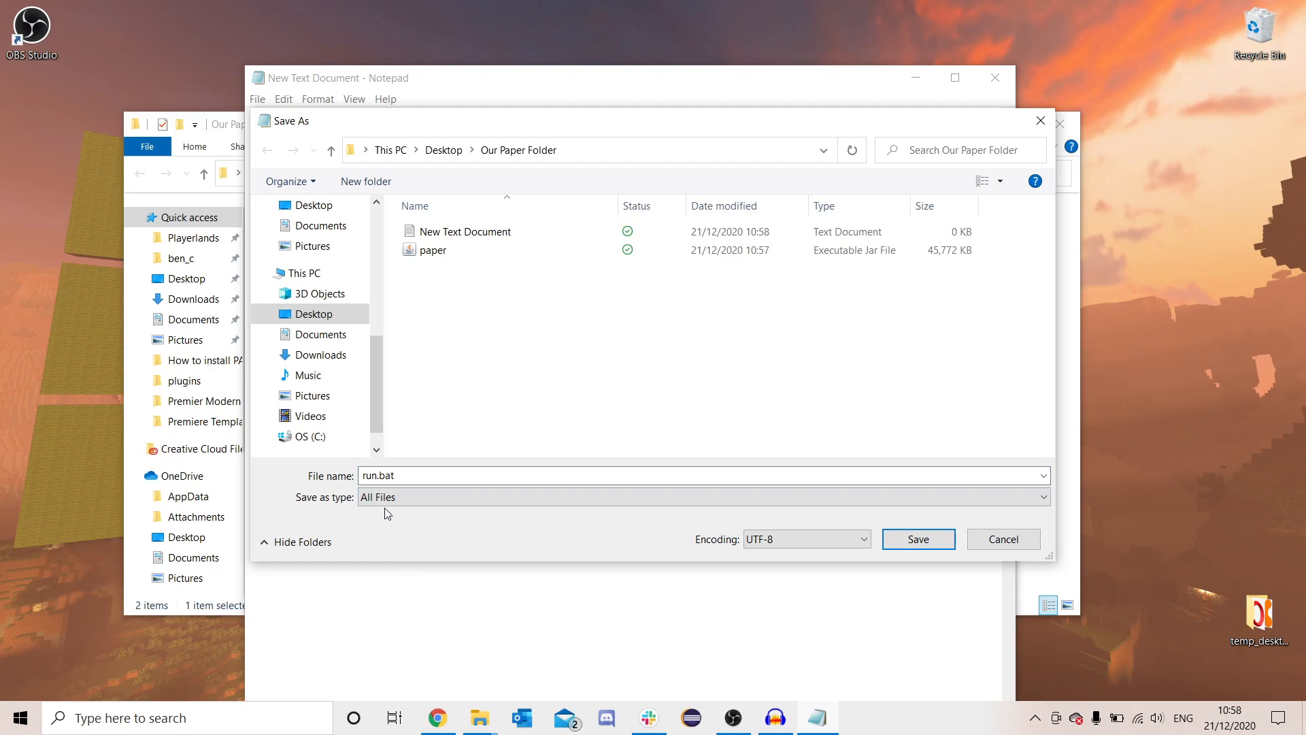
left_click(915, 539)
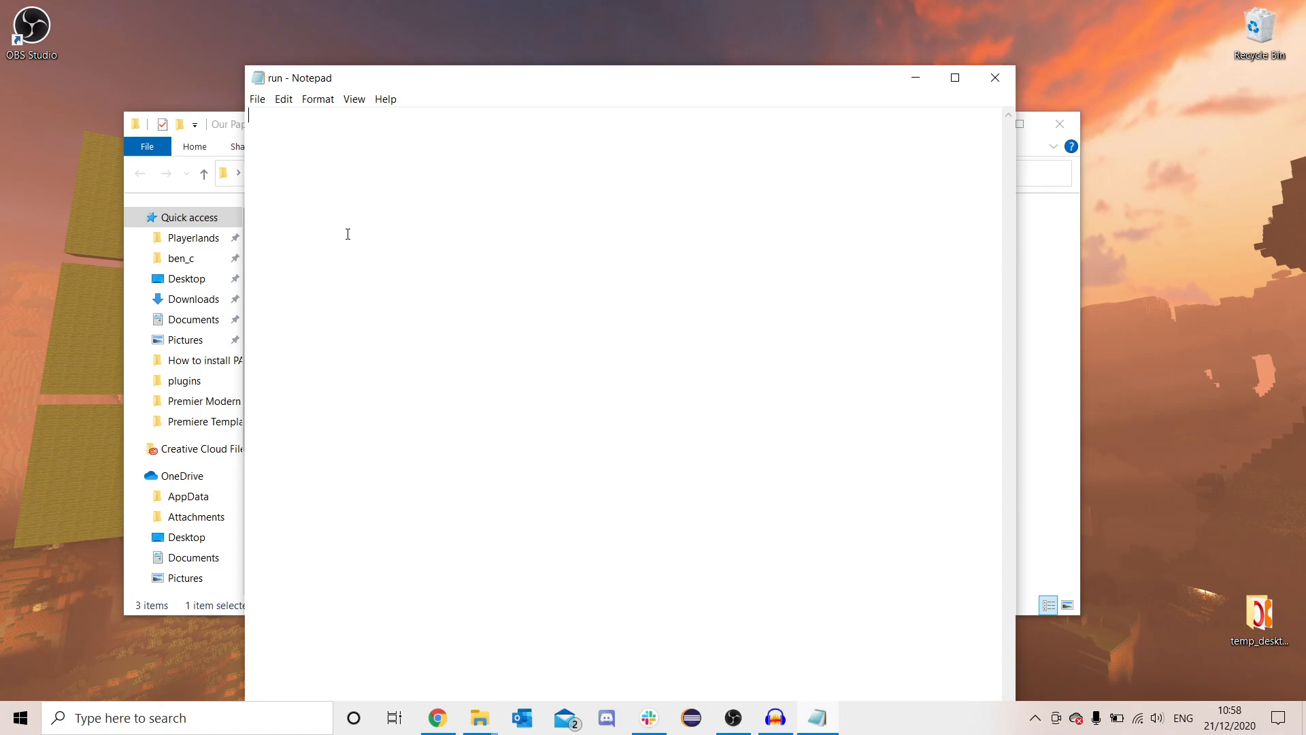
Step: Write 'java -Xmx1024M -Xmx1024M' as the start of the launch command, correcting the memory flags
type("java")
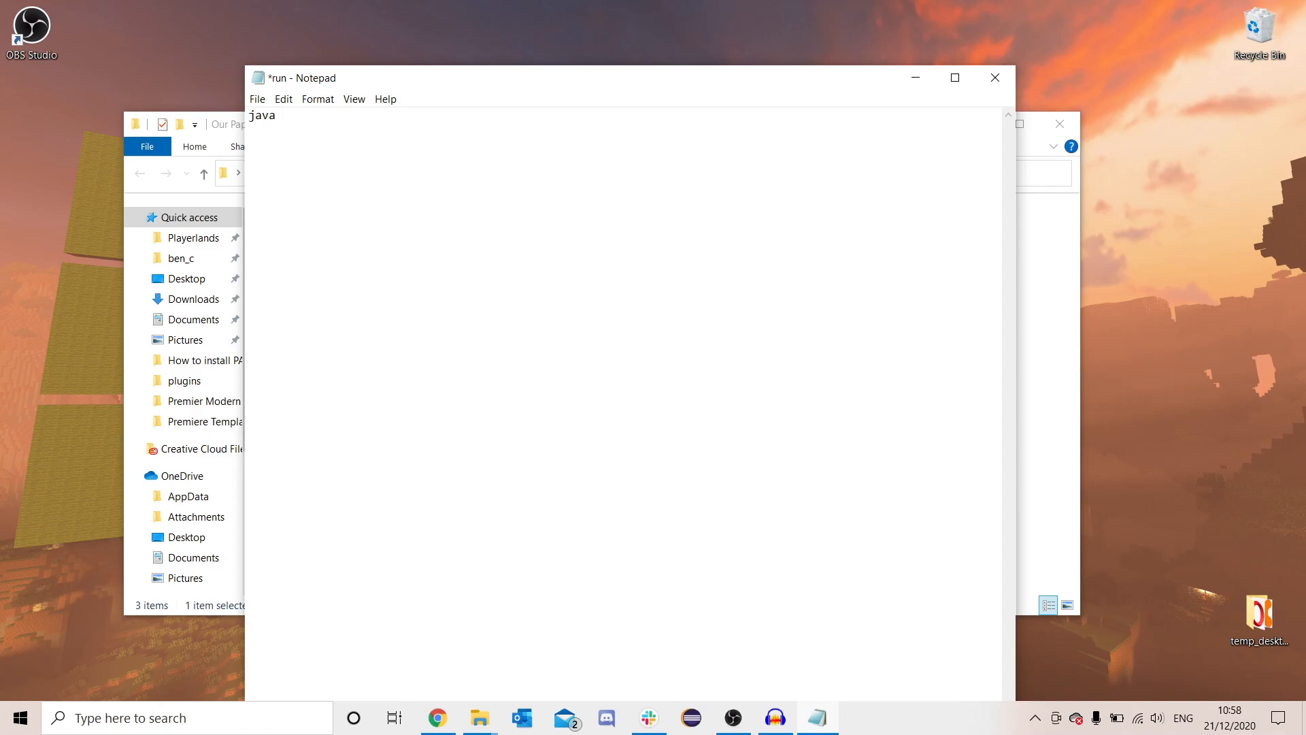
type("-x")
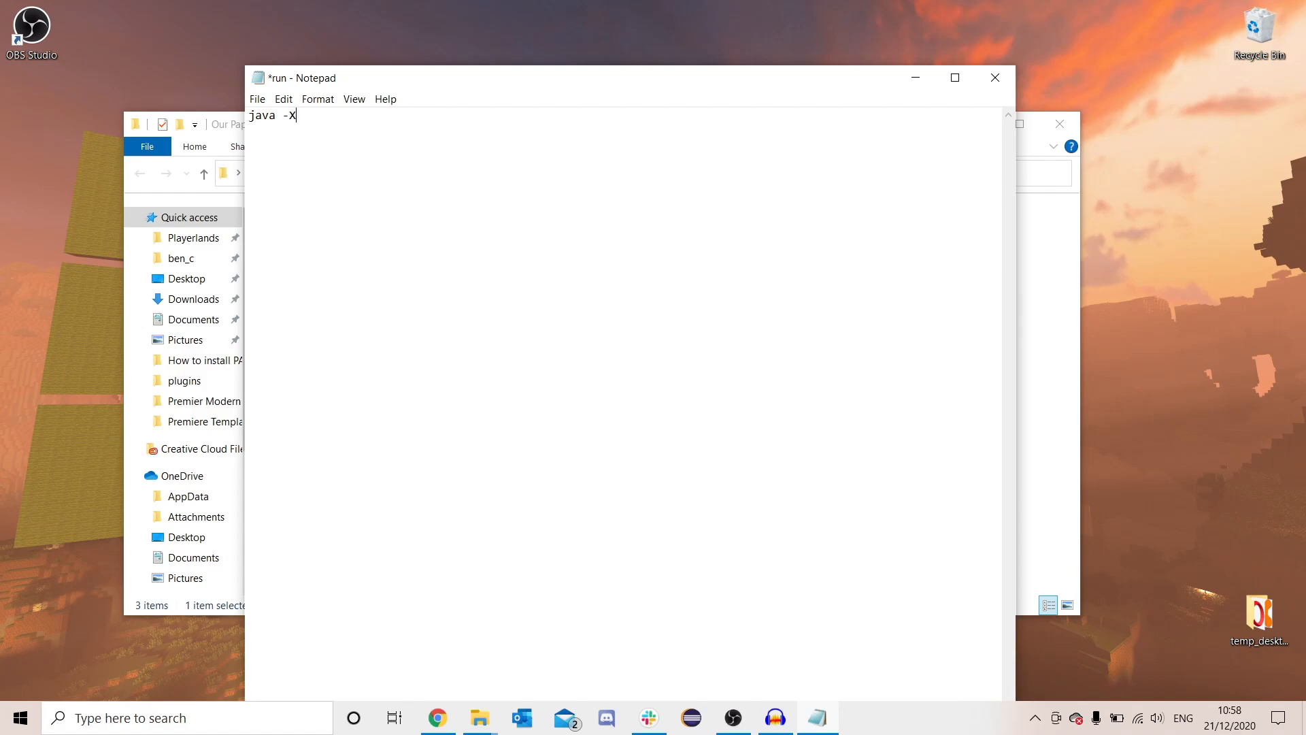
type("mx")
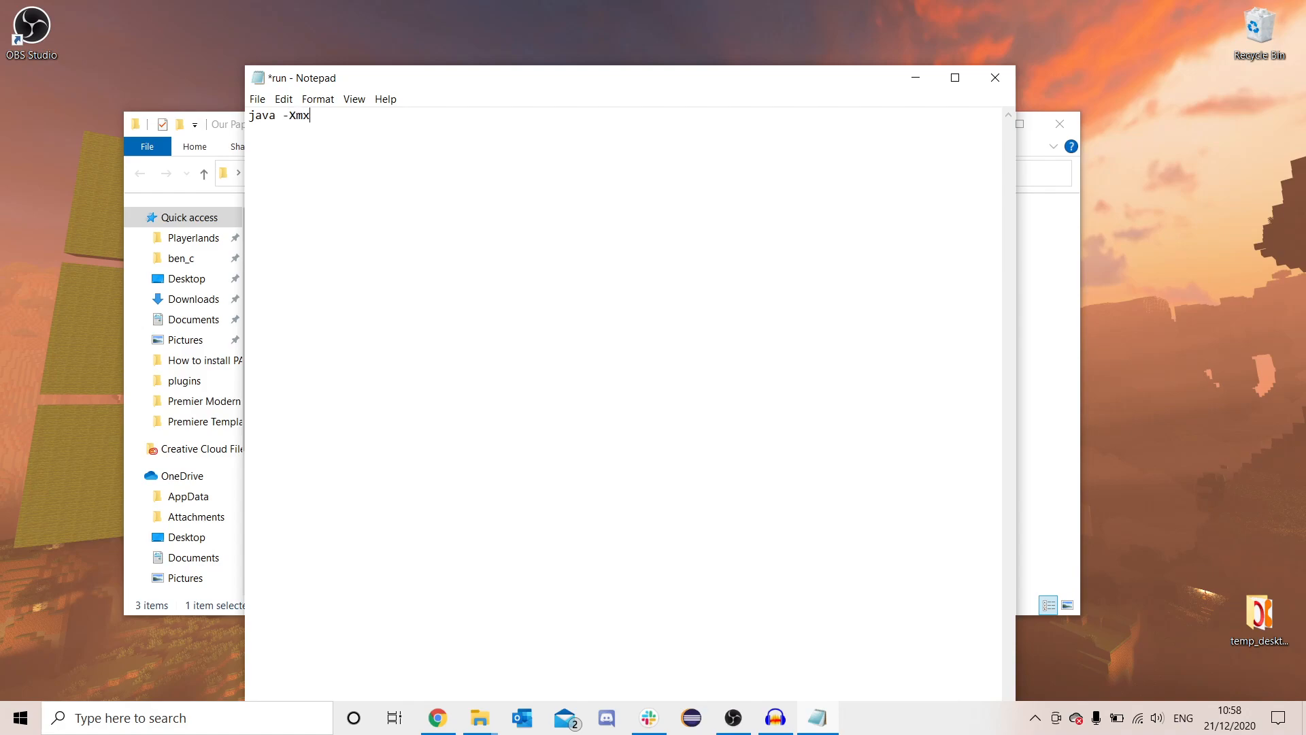
type("1024M")
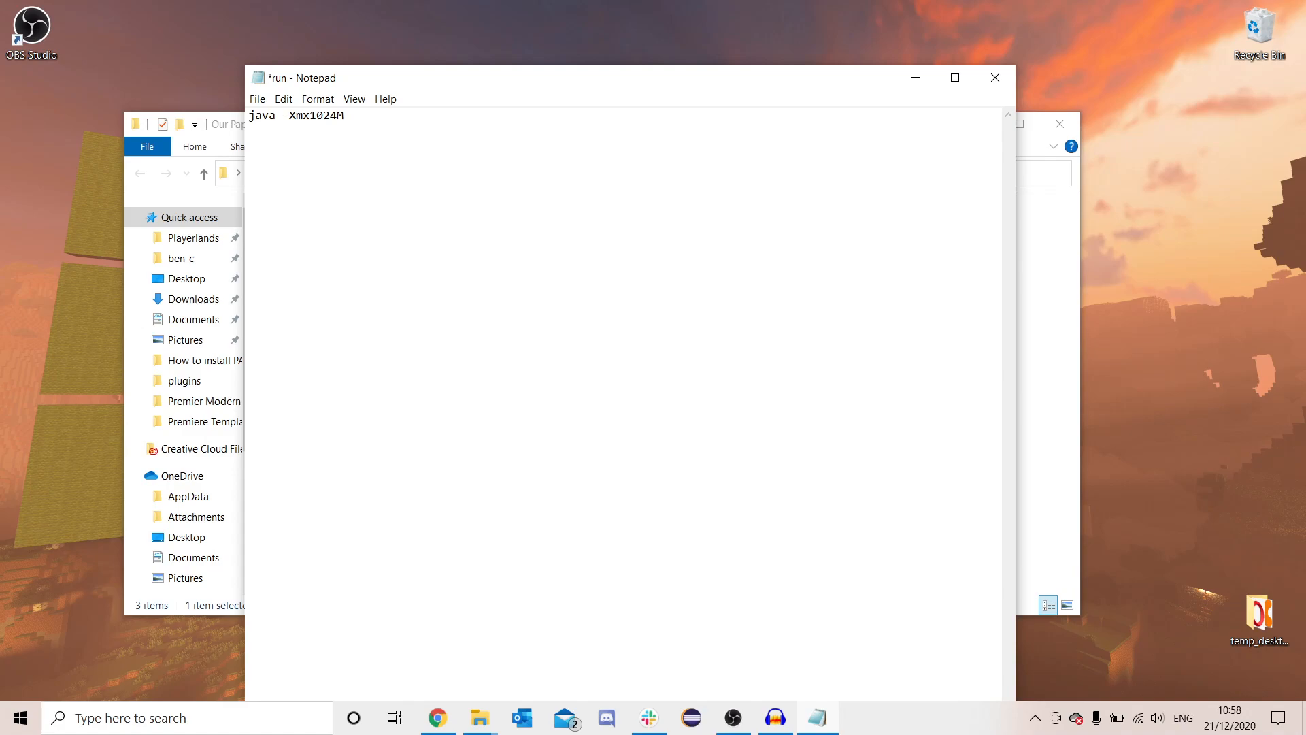
left_click_drag(283, 115, 345, 115)
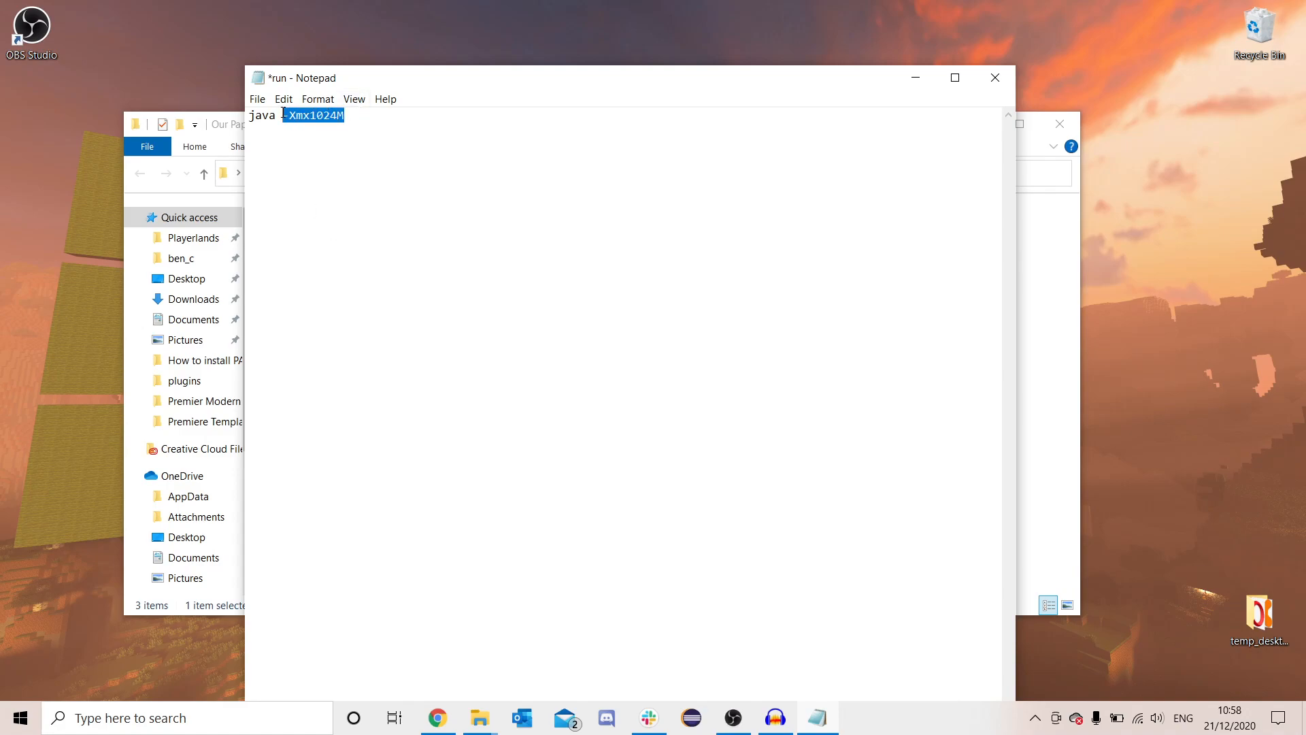
left_click(365, 117)
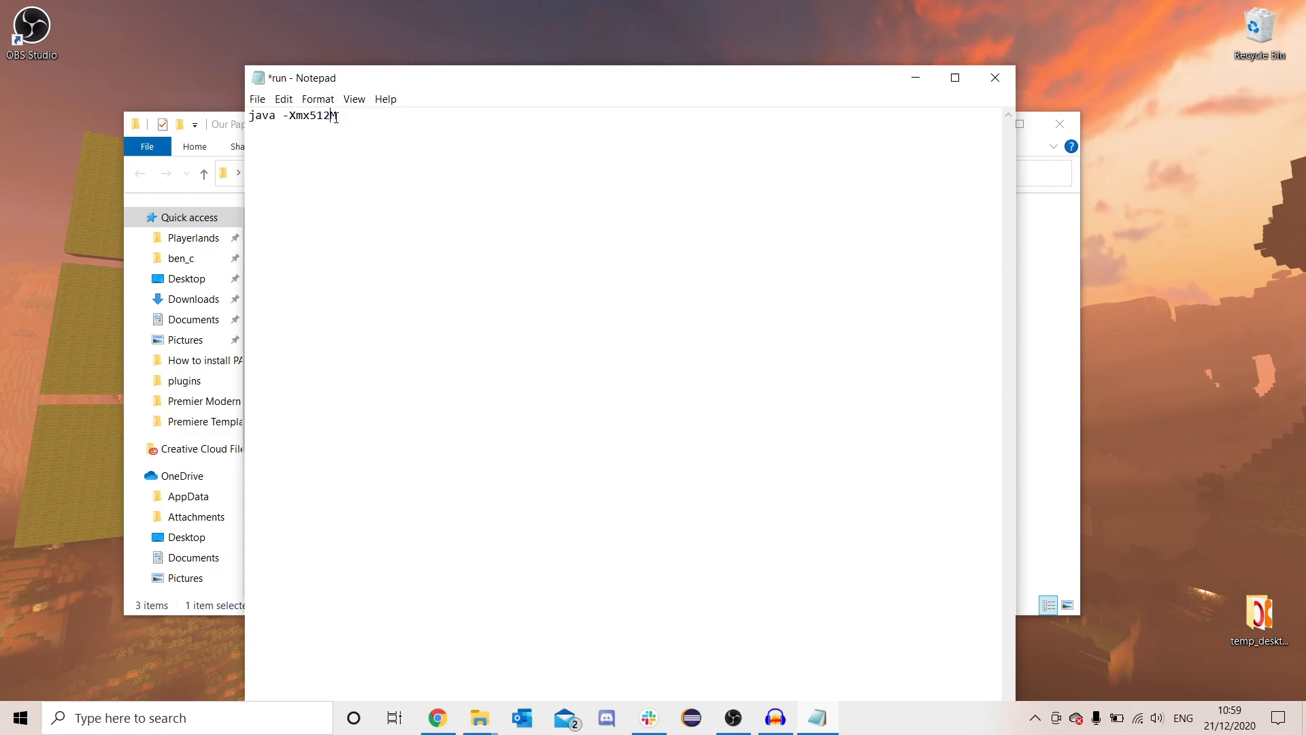
type("1024")
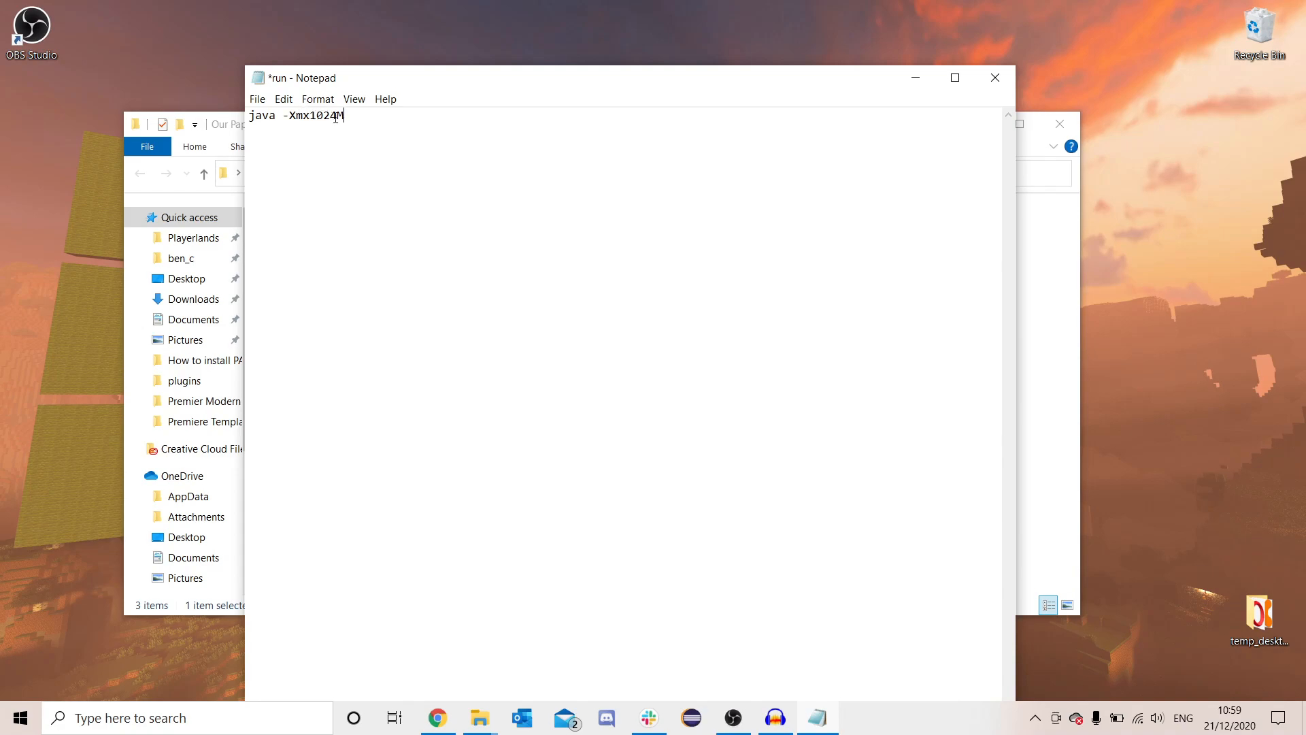
mouse_move(398, 136)
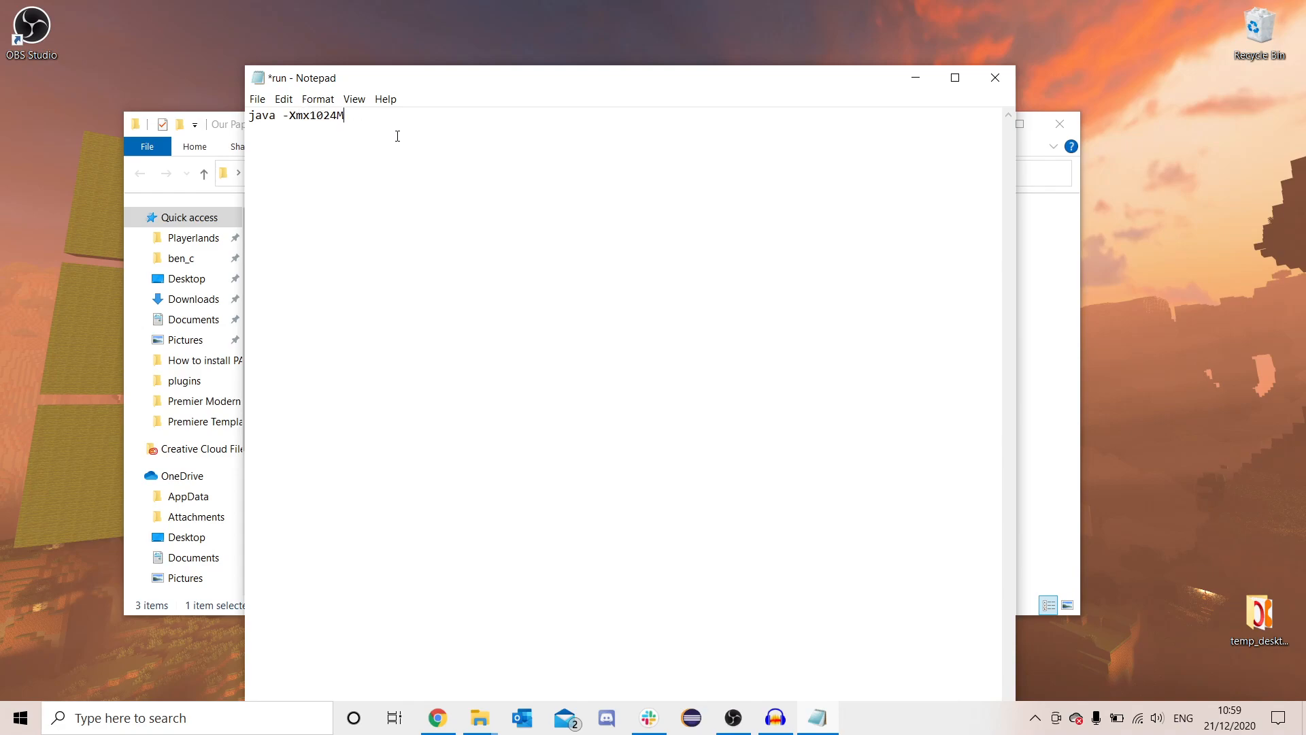
left_click_drag(345, 115, 283, 115)
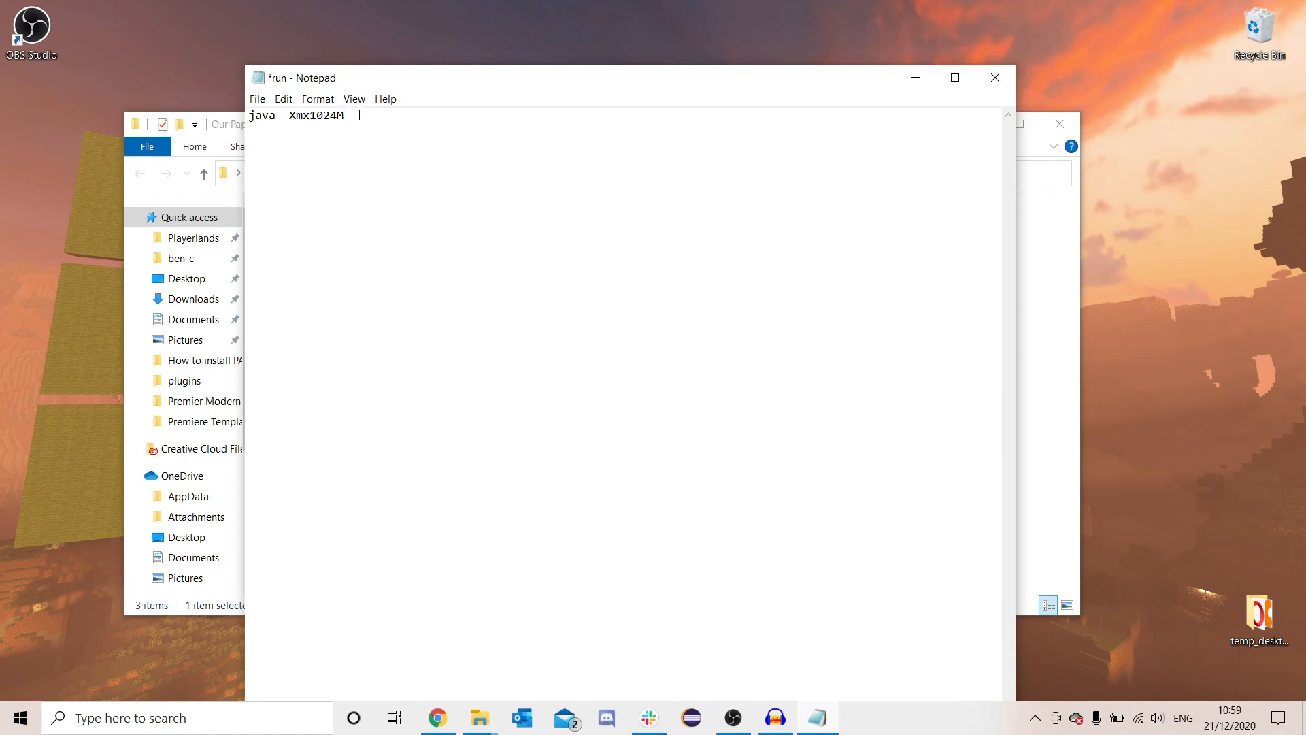
type("-Xmx")
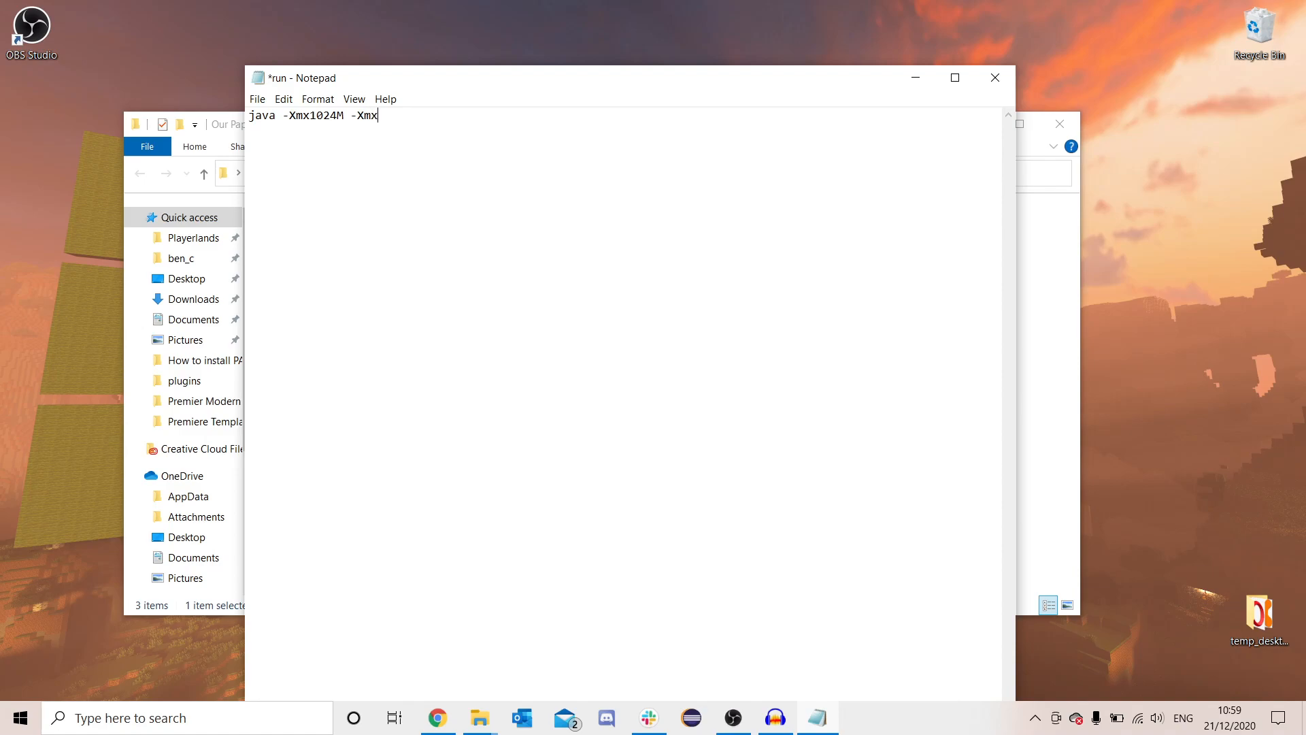
type("1024M")
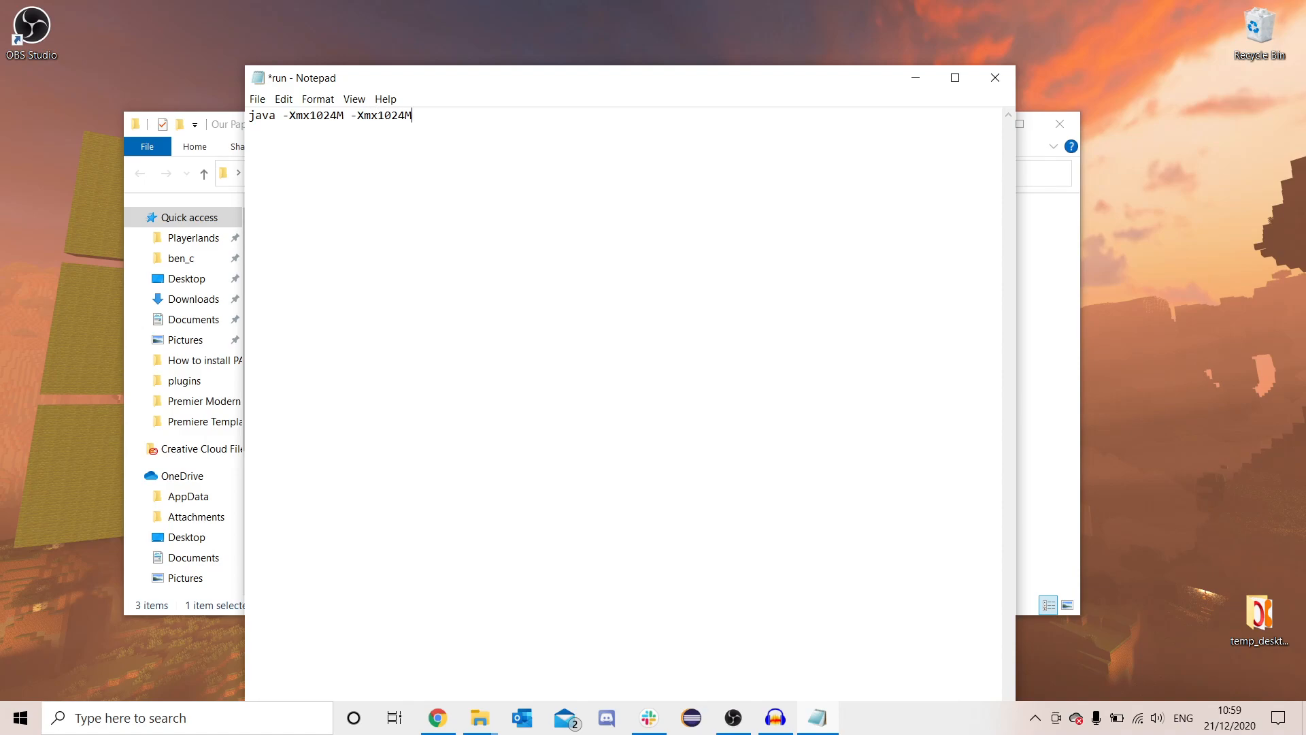
Step: Finish the command with '-jar paper.jar', then save and close run.bat
type("-jar")
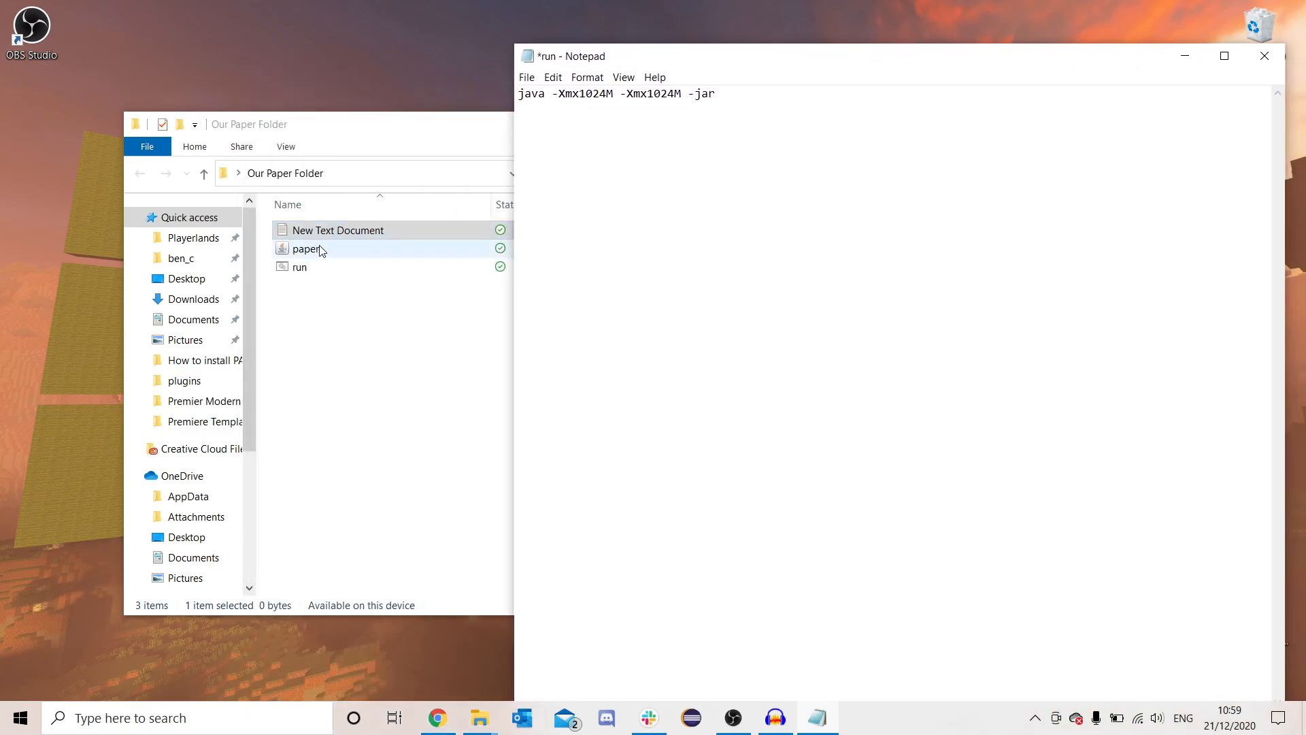
type("parp")
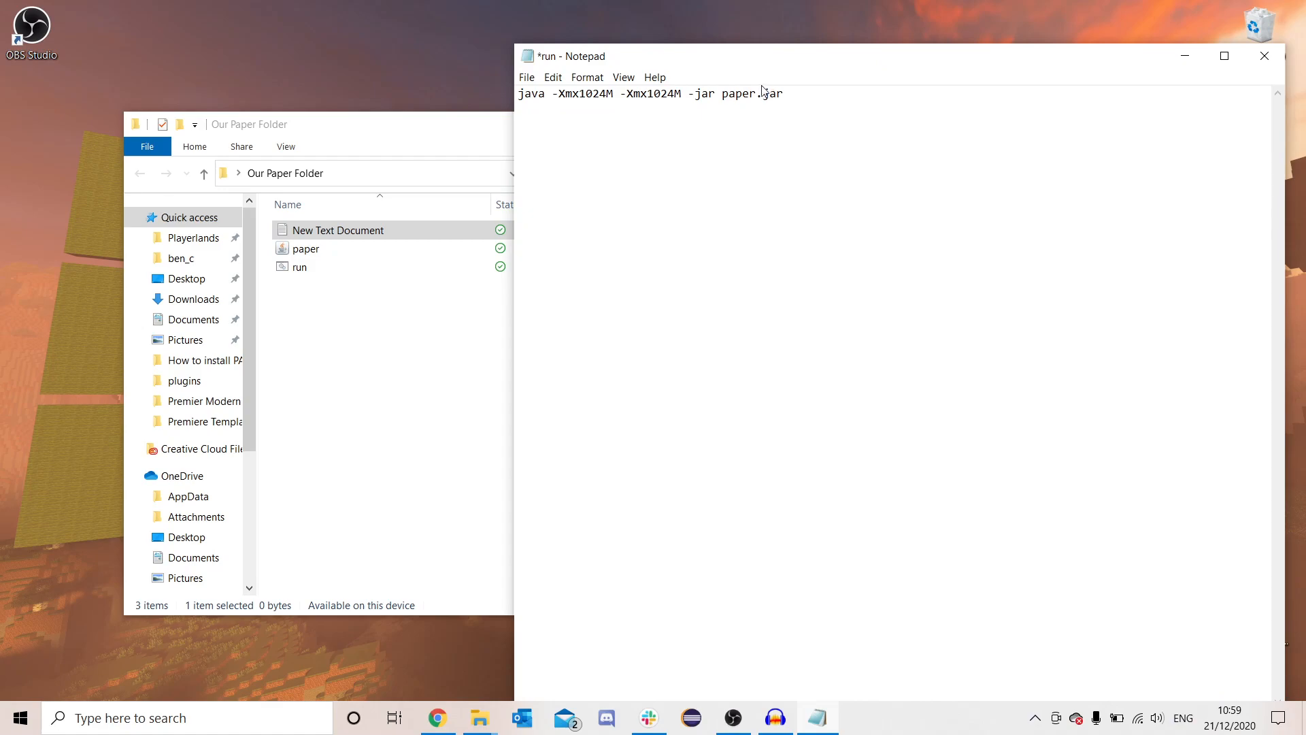
double_click(530, 94)
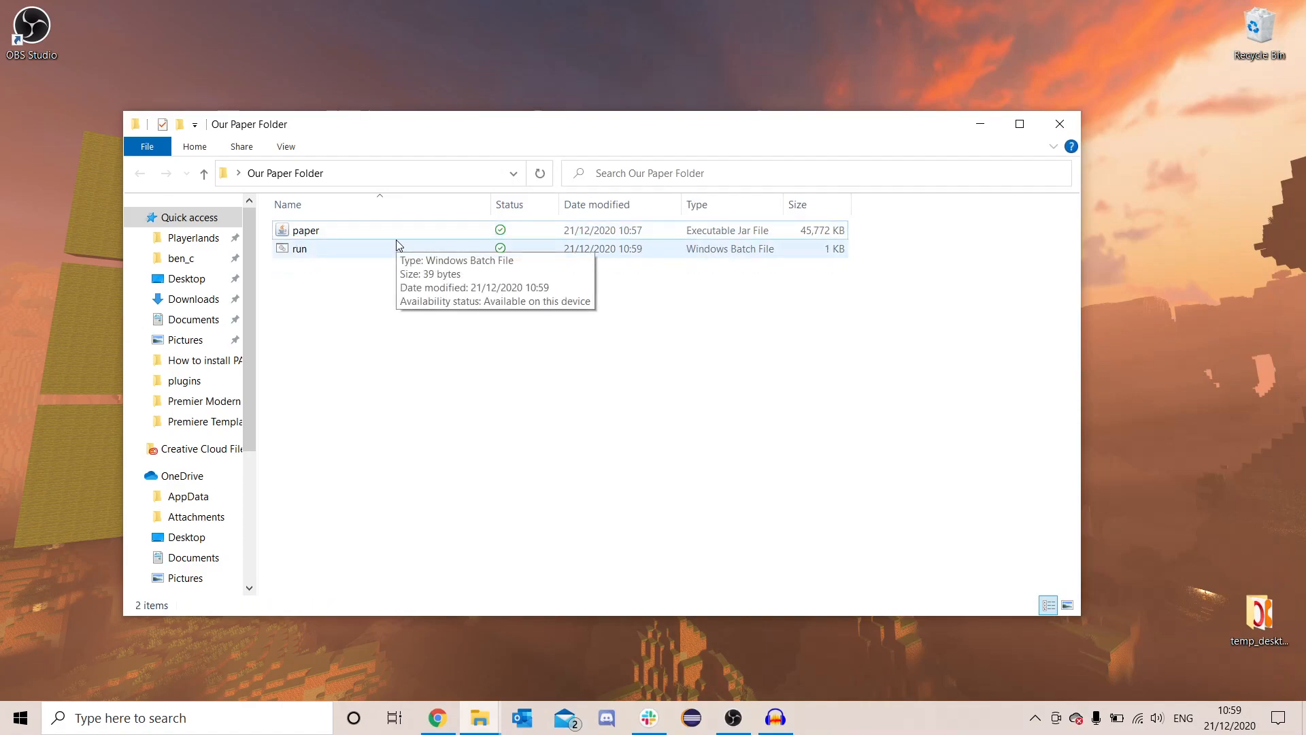
Step: Run run.bat so the server generates its first-run files in Our Paper Folder
double_click(298, 247)
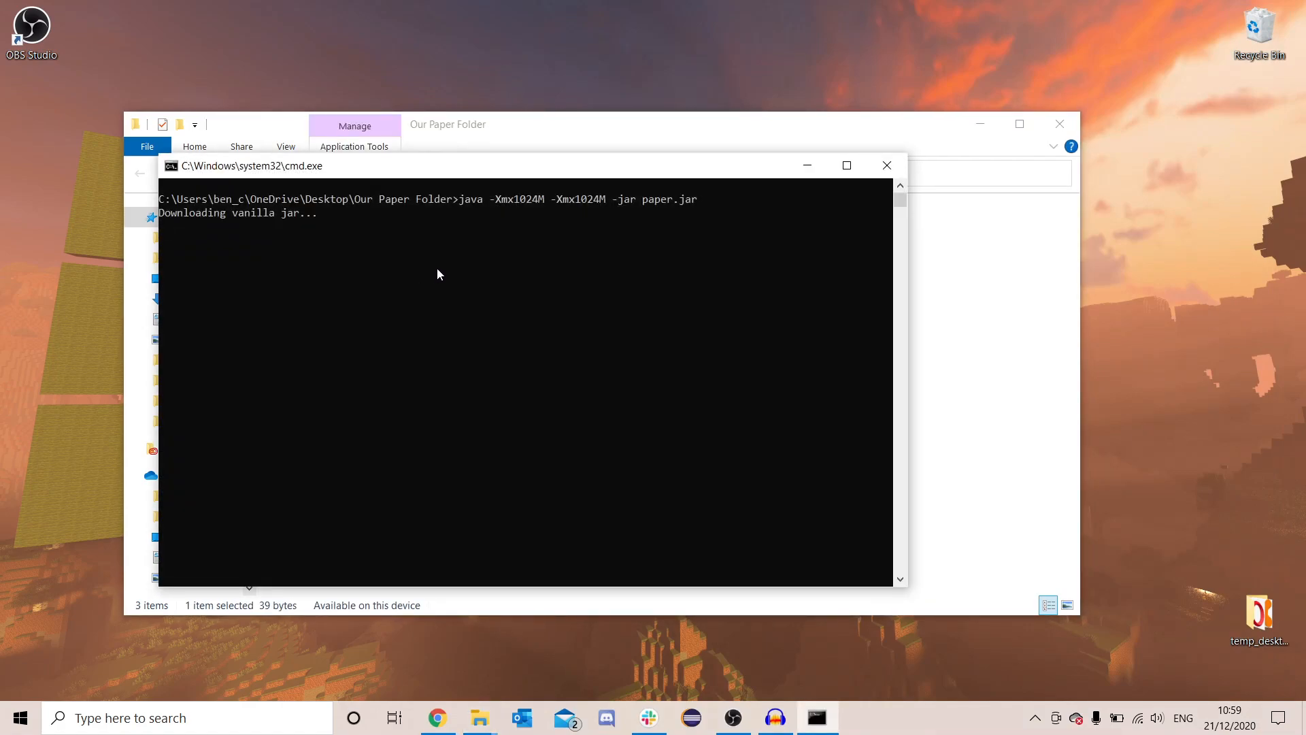
left_click(405, 280)
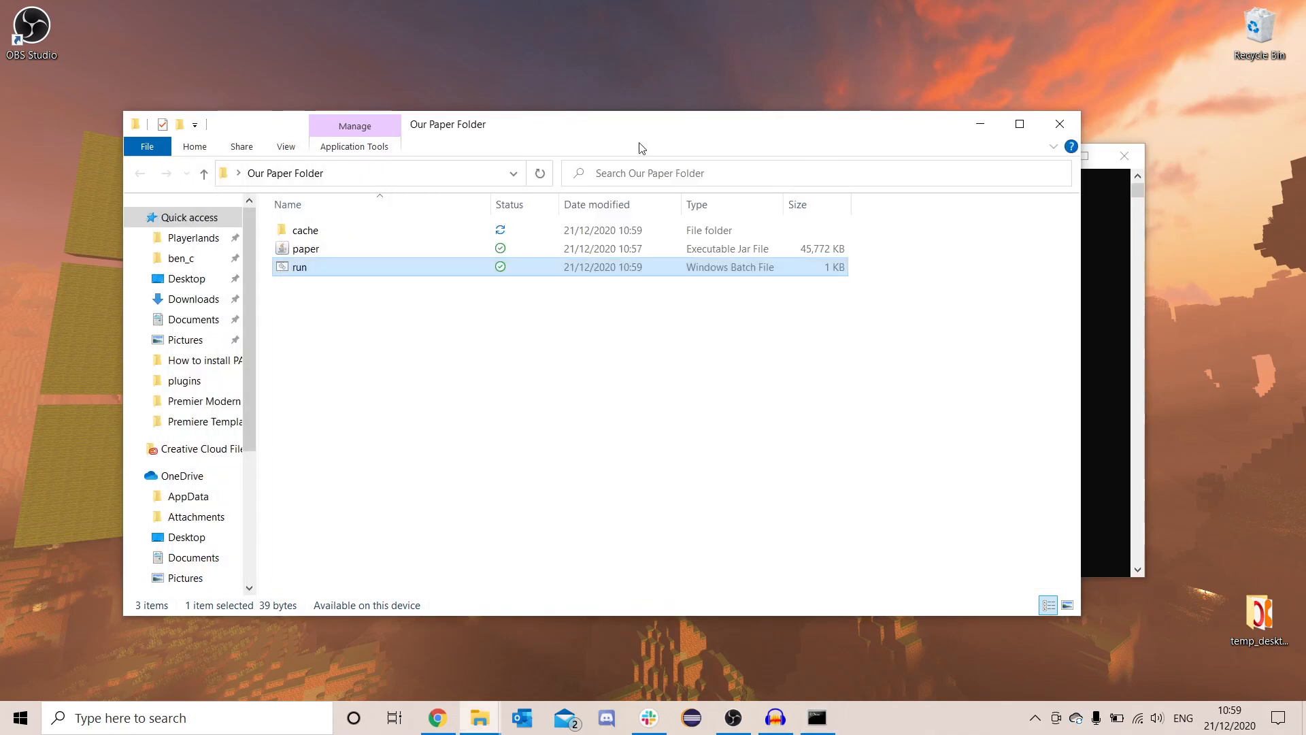
double_click(298, 267)
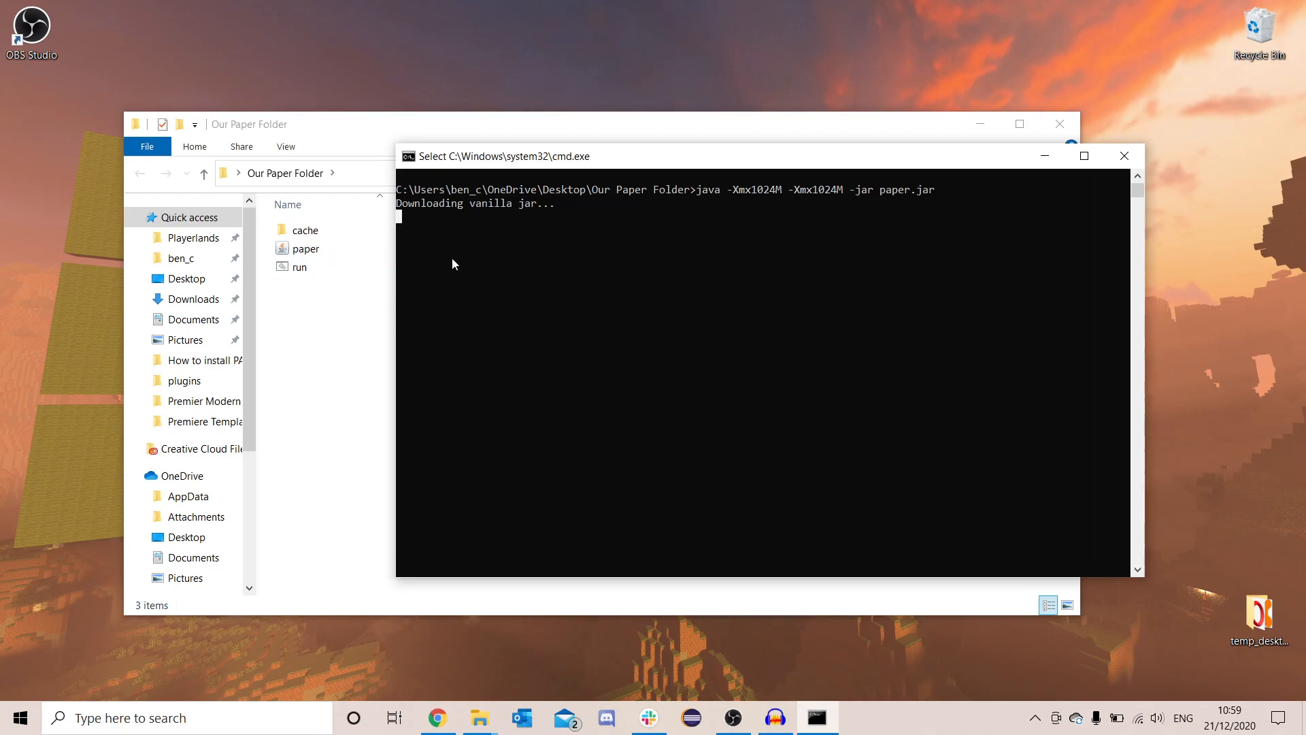
mouse_move(402, 225)
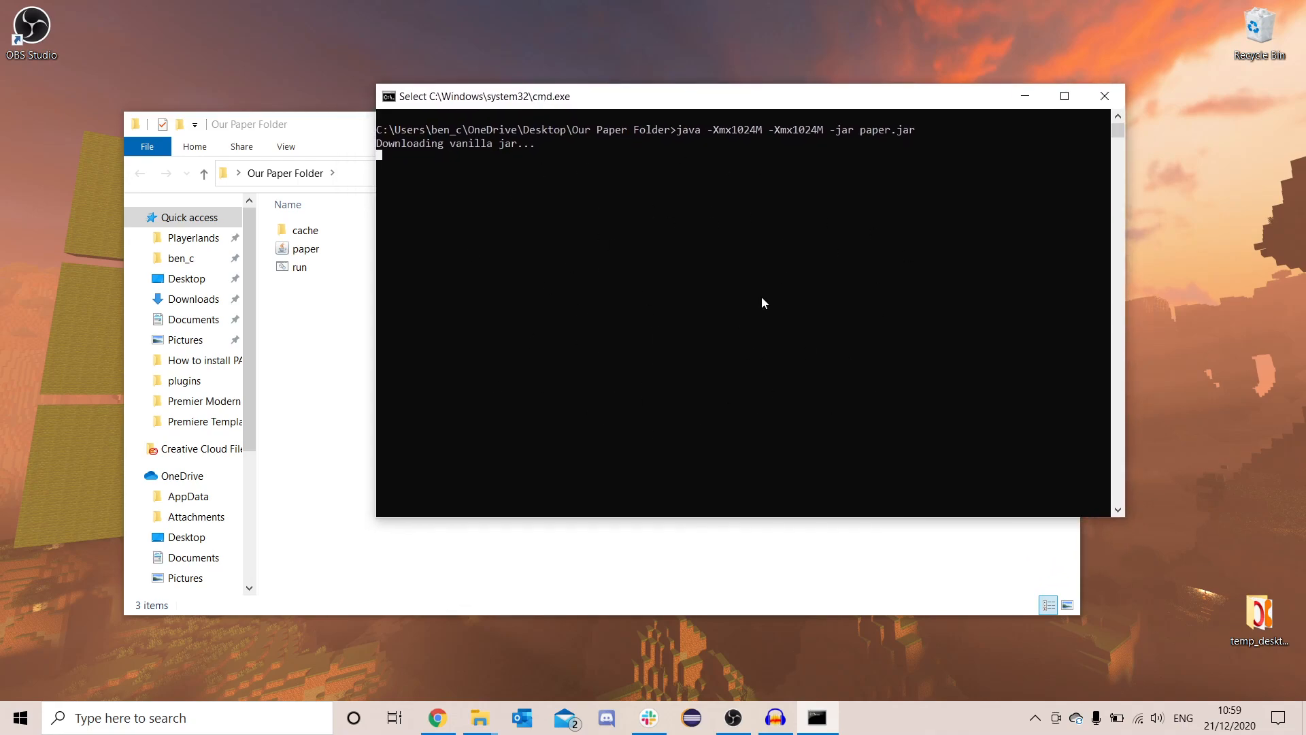
mouse_move(607, 190)
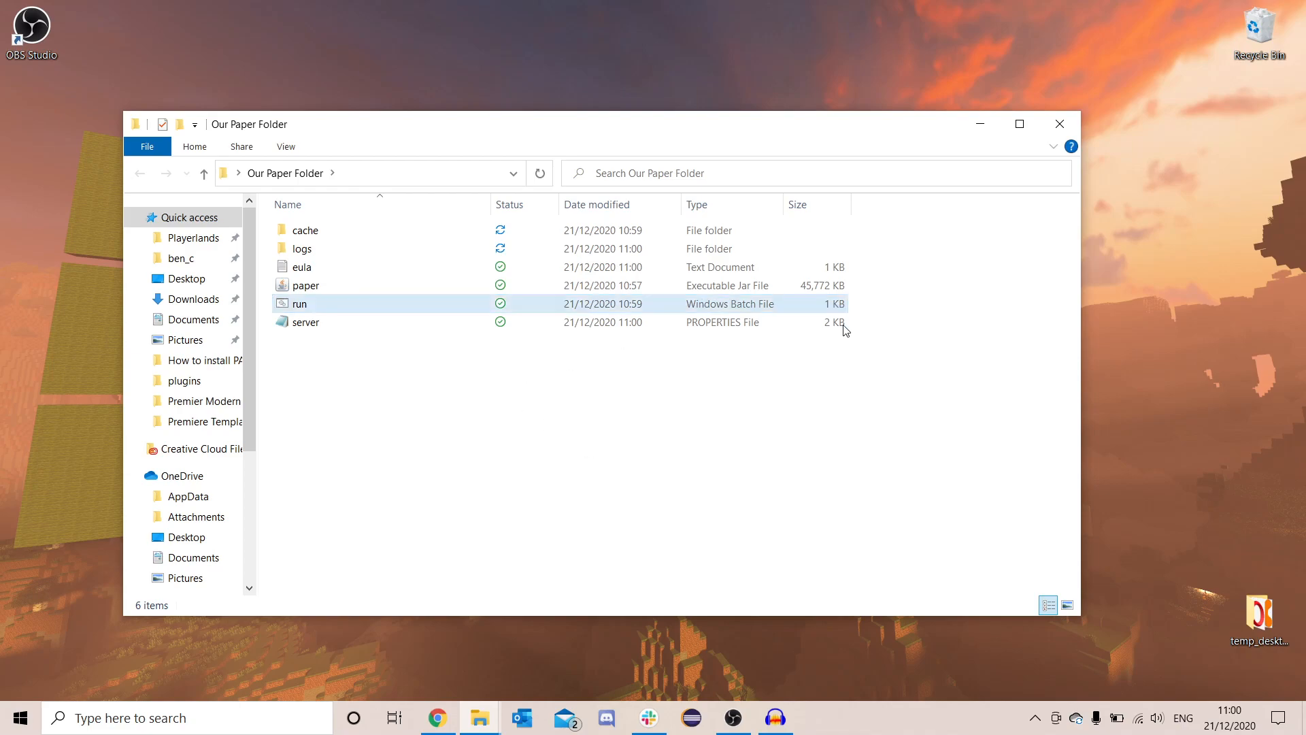
mouse_move(355, 285)
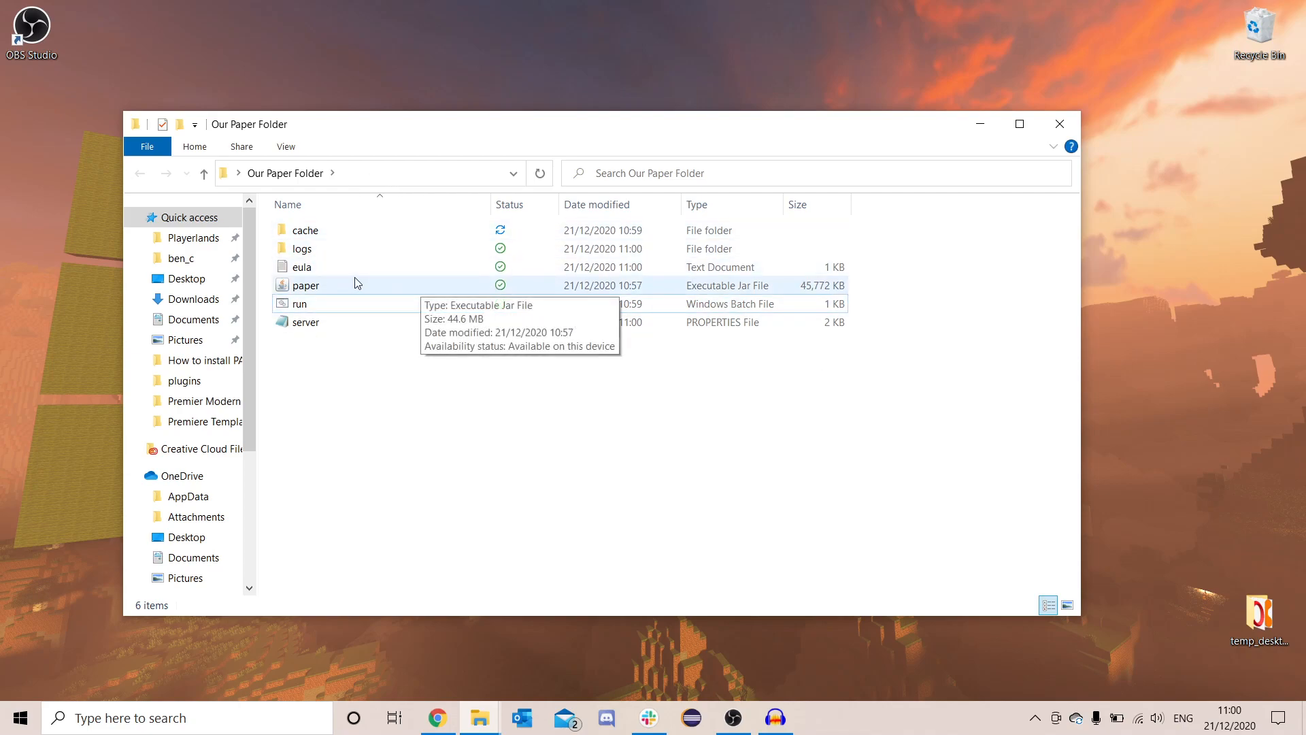
mouse_move(332, 285)
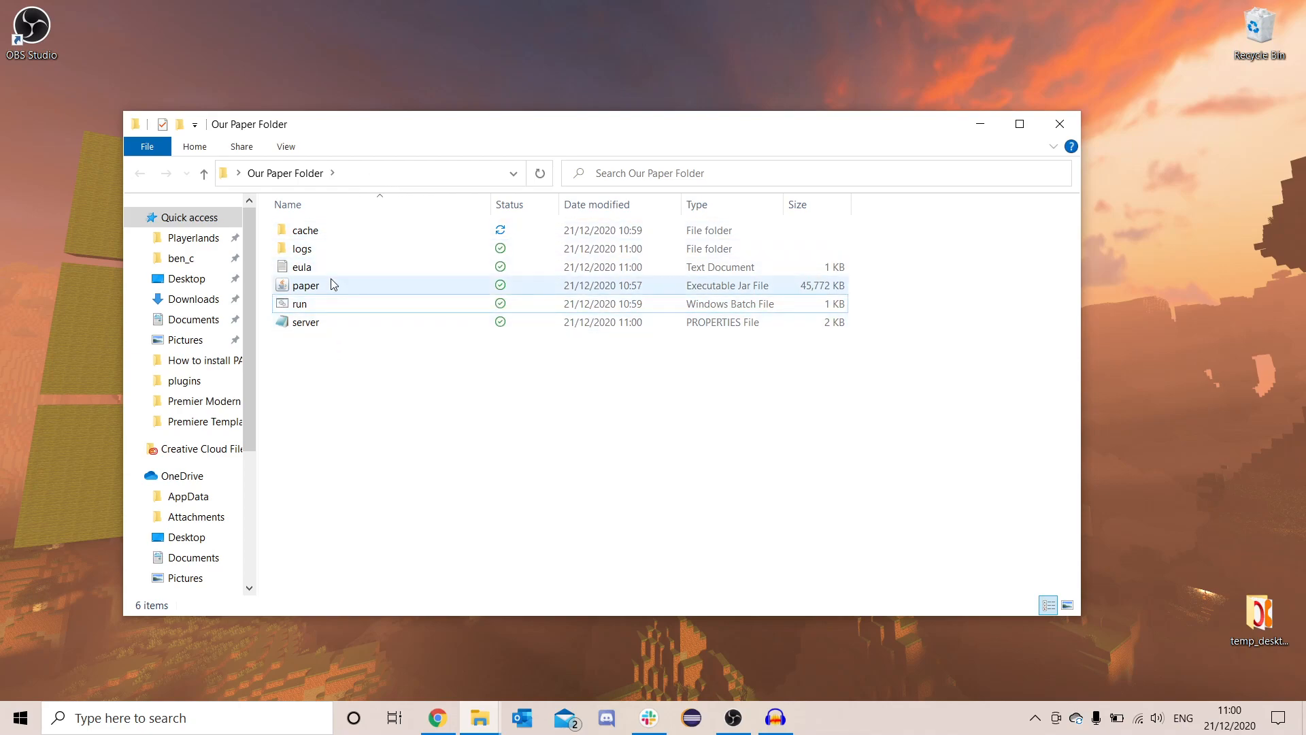
Step: Change eula=false to eula=true in the eula file, save and close it
left_click(302, 267)
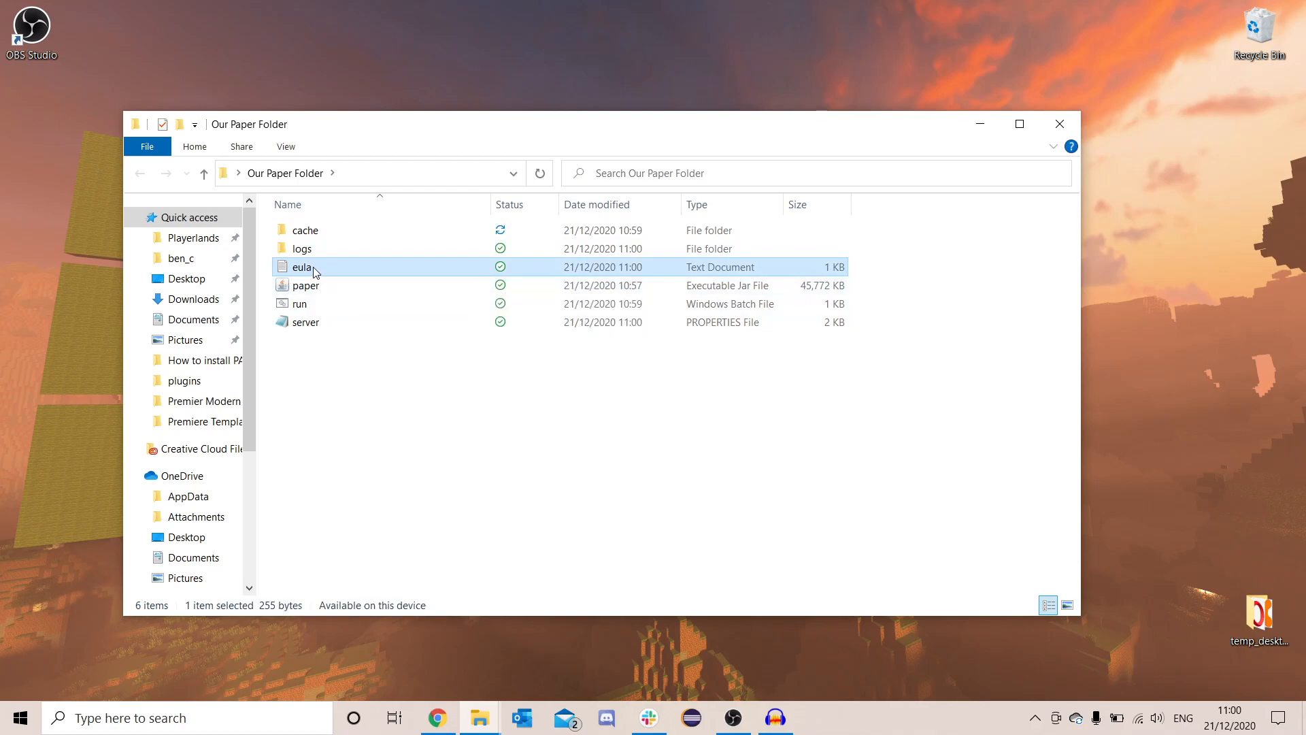
double_click(302, 266)
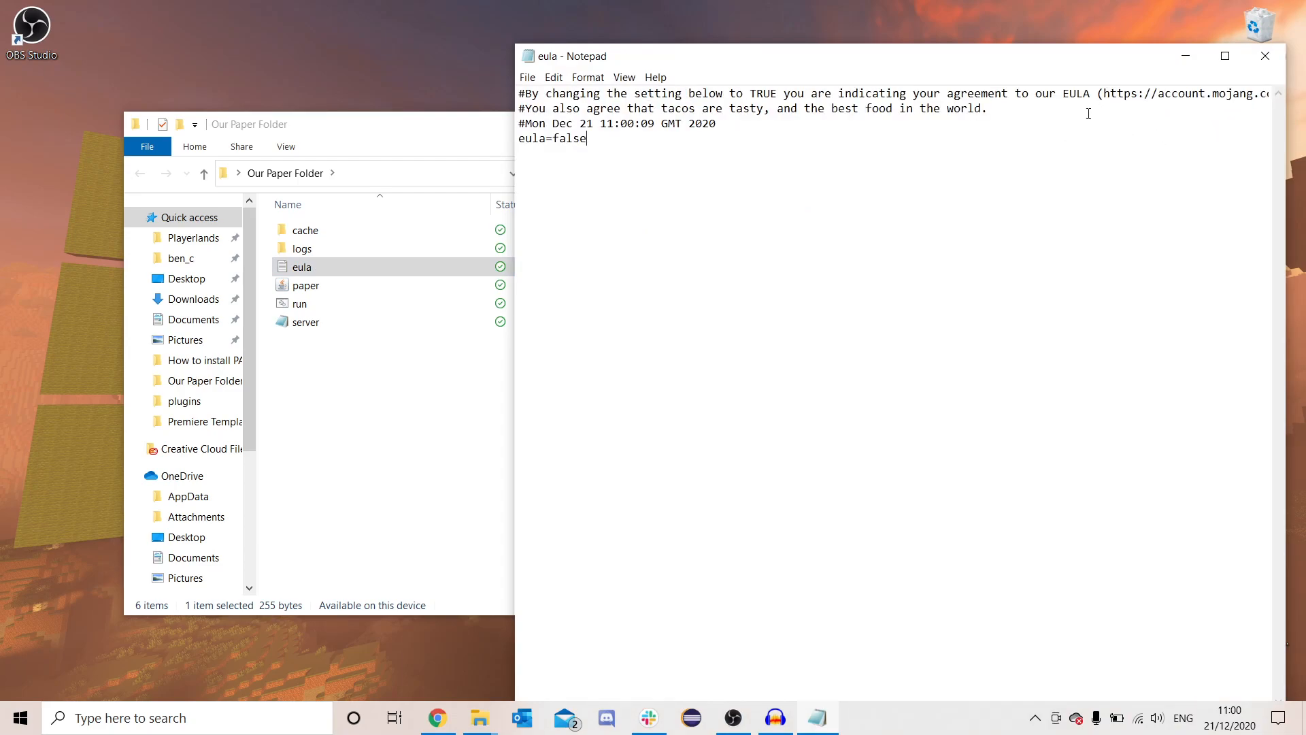
key("Backspace")
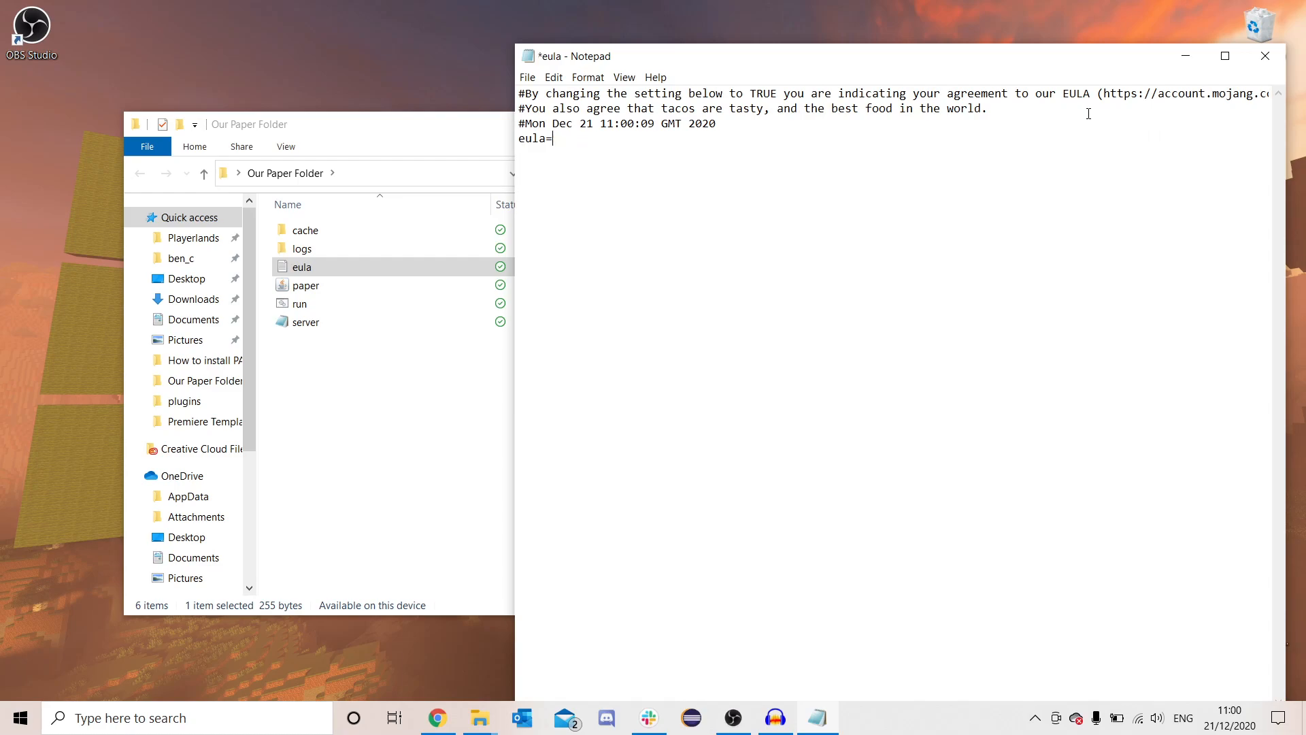
type("true")
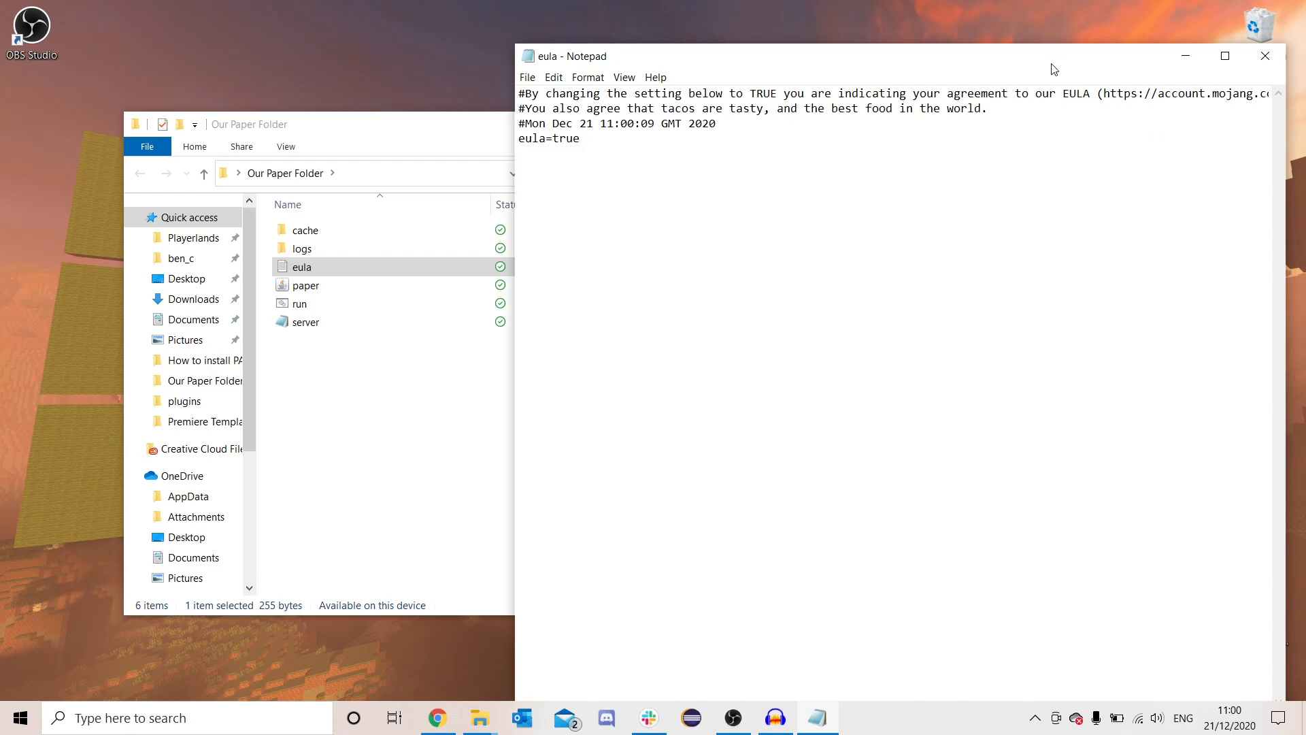
mouse_move(1266, 56)
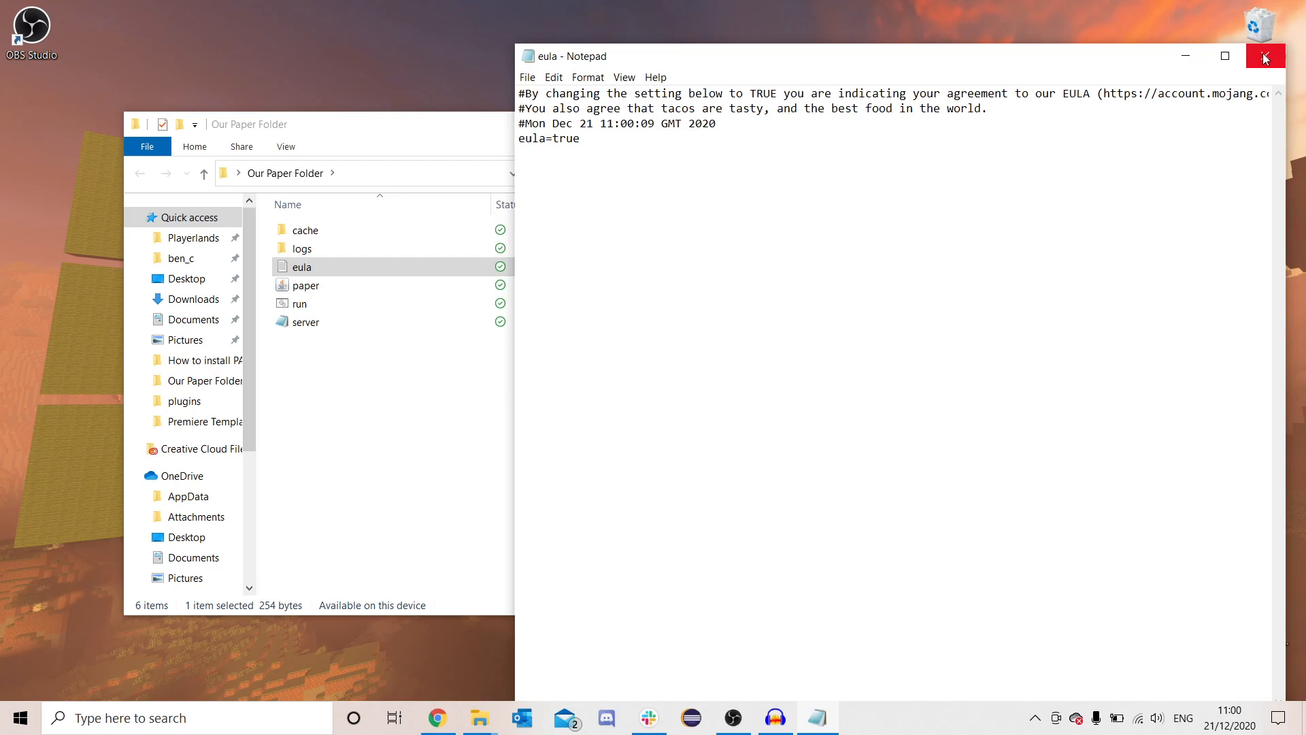
left_click(1264, 56)
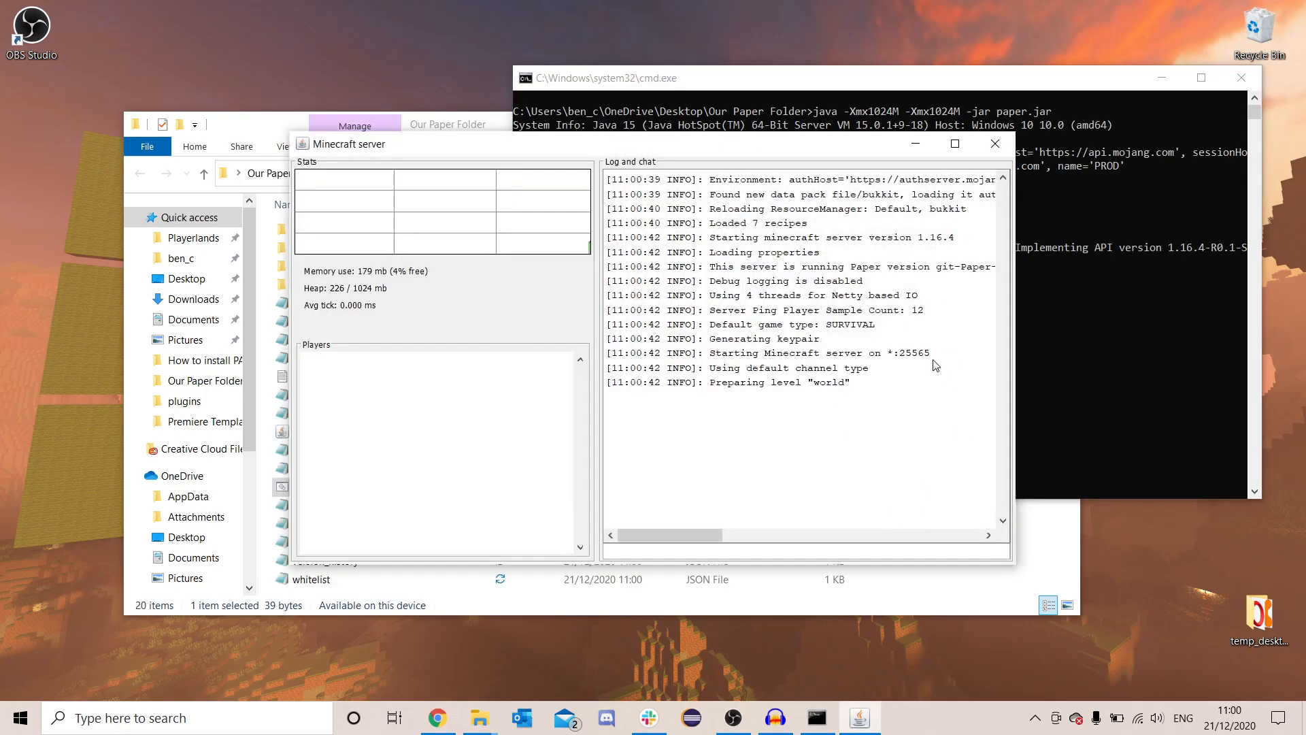
mouse_move(1114, 302)
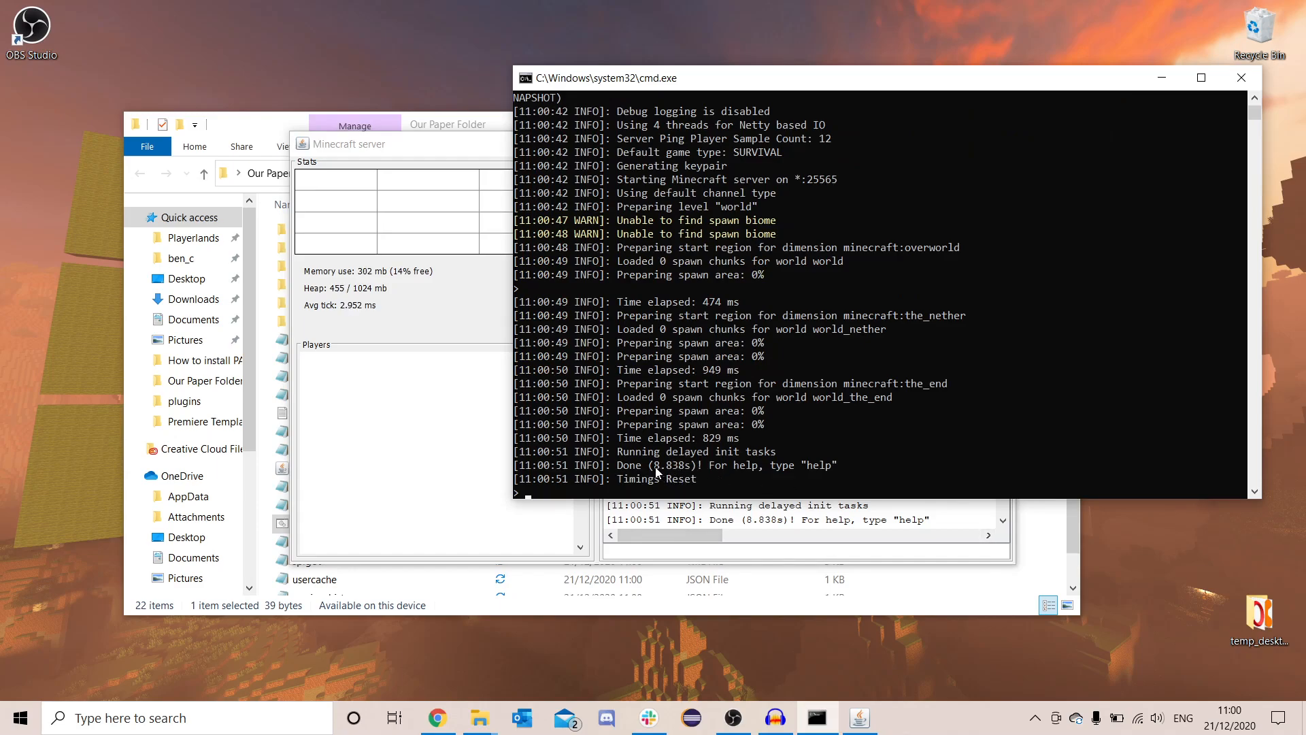
Step: Watch the server console reach Done and check the generated world folders in Our Paper Folder
left_click(683, 467)
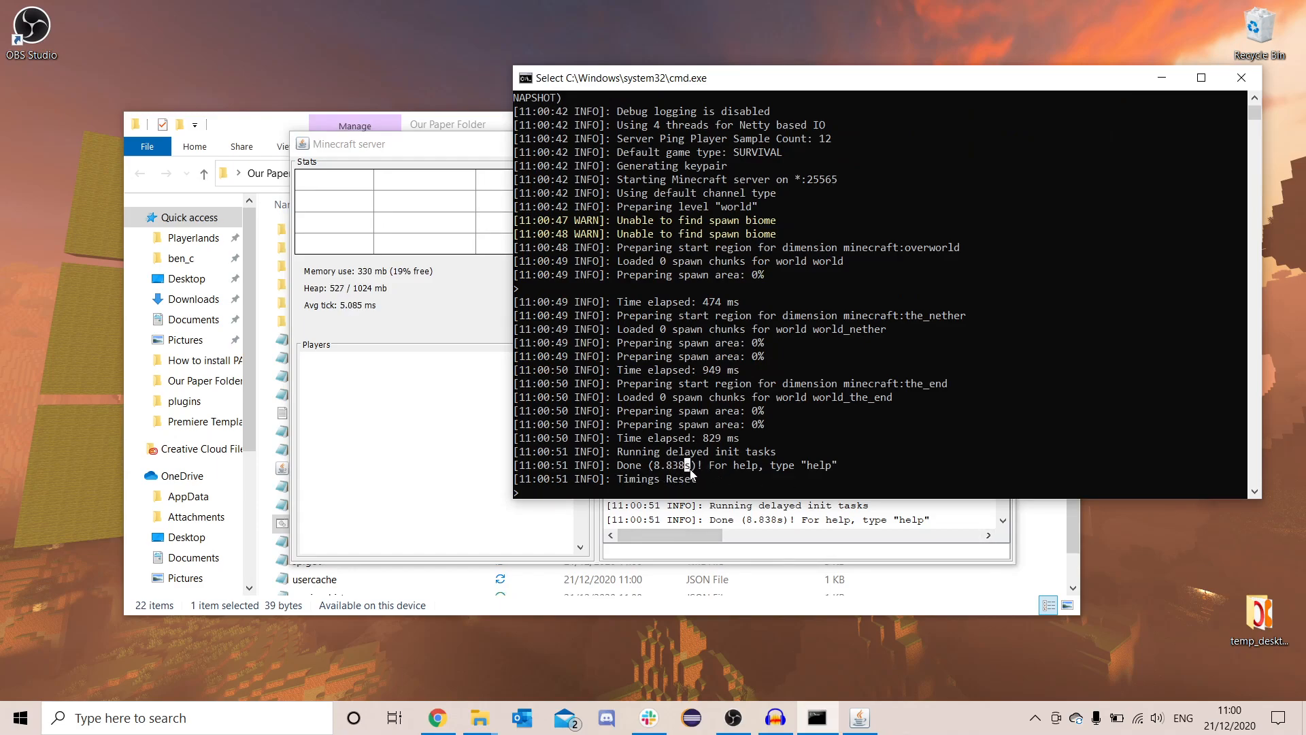
double_click(670, 466)
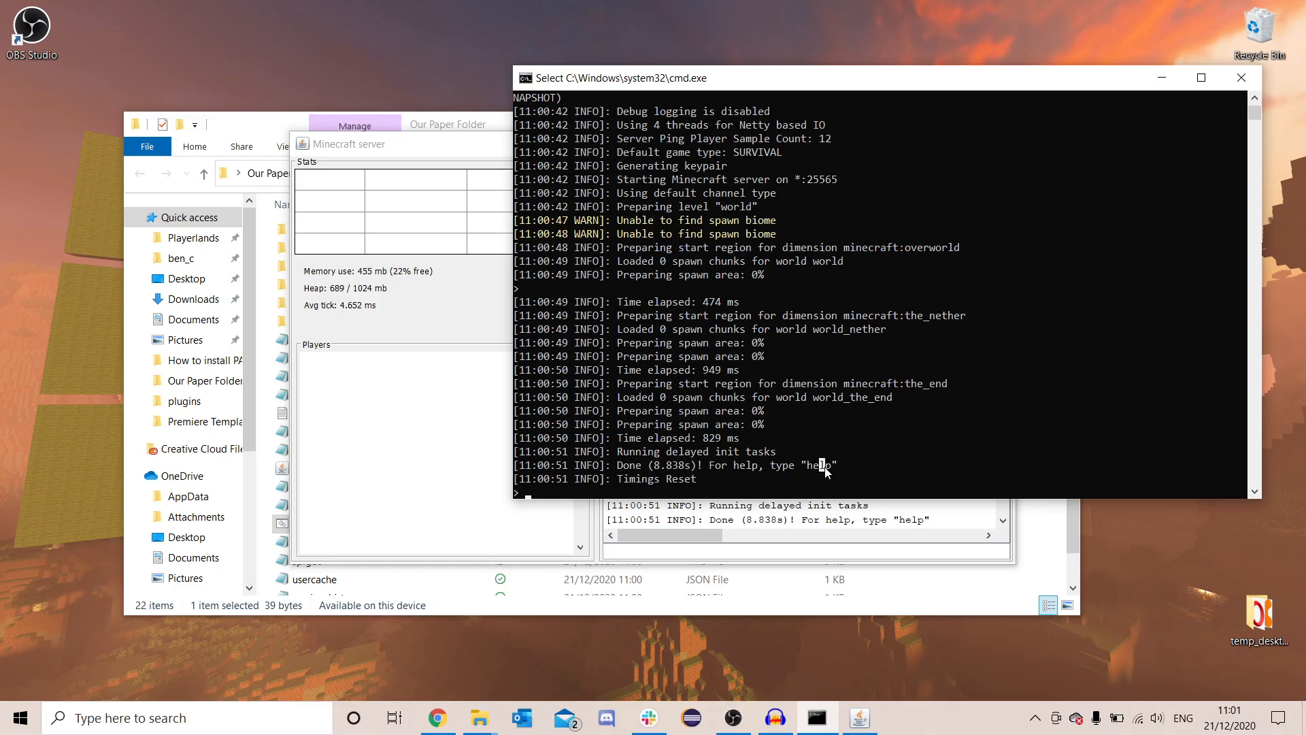
mouse_move(844, 466)
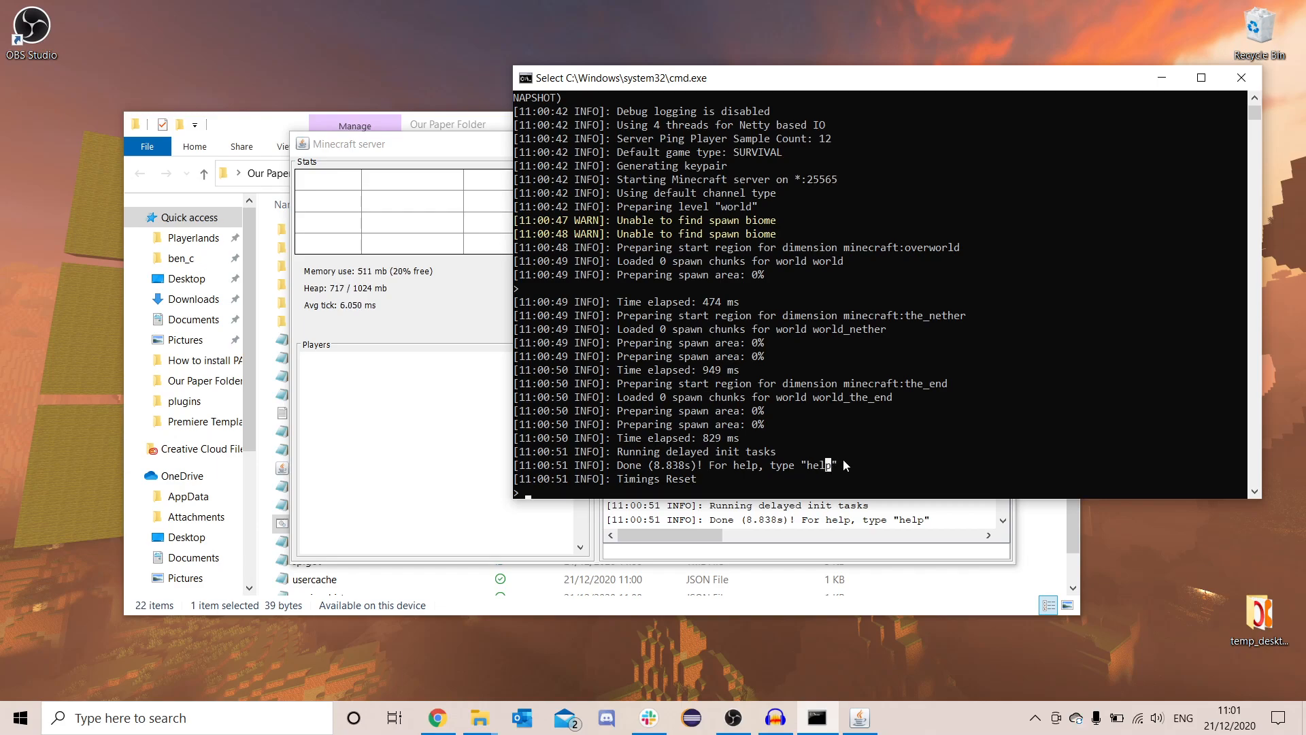
left_click(447, 124)
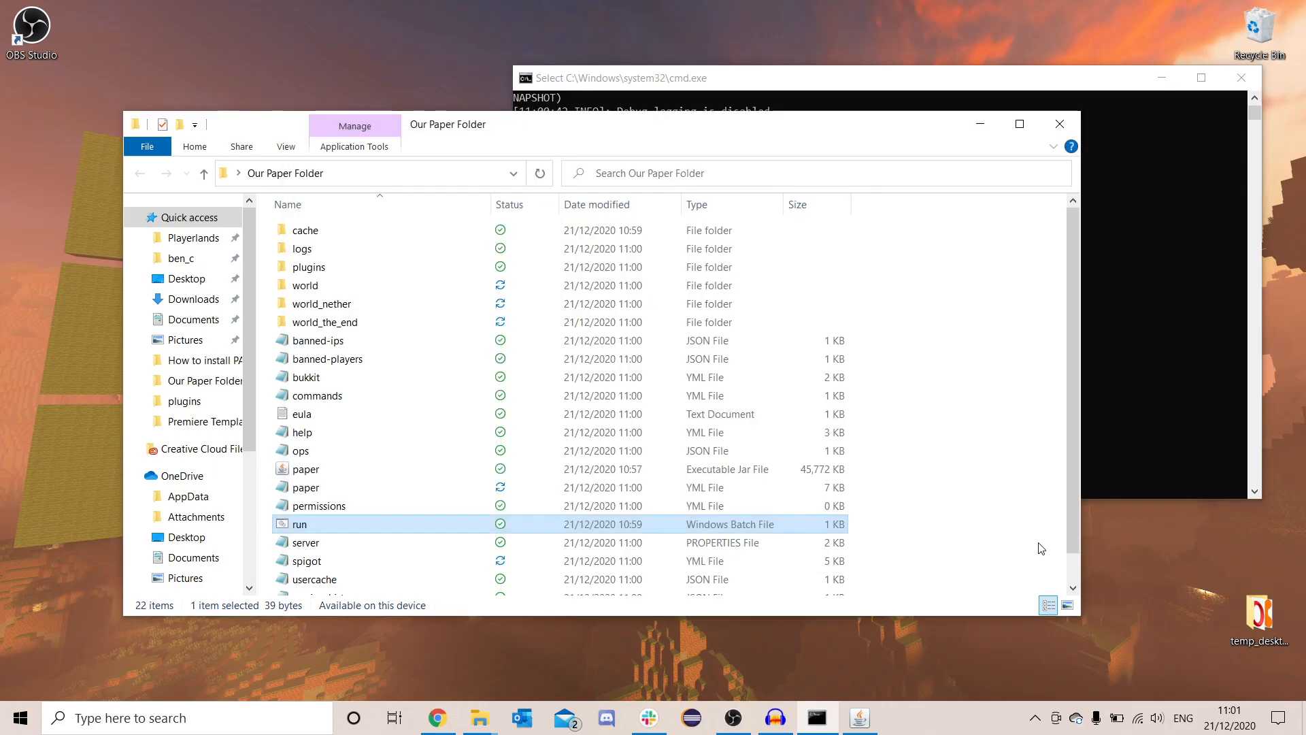
scroll("down", 3)
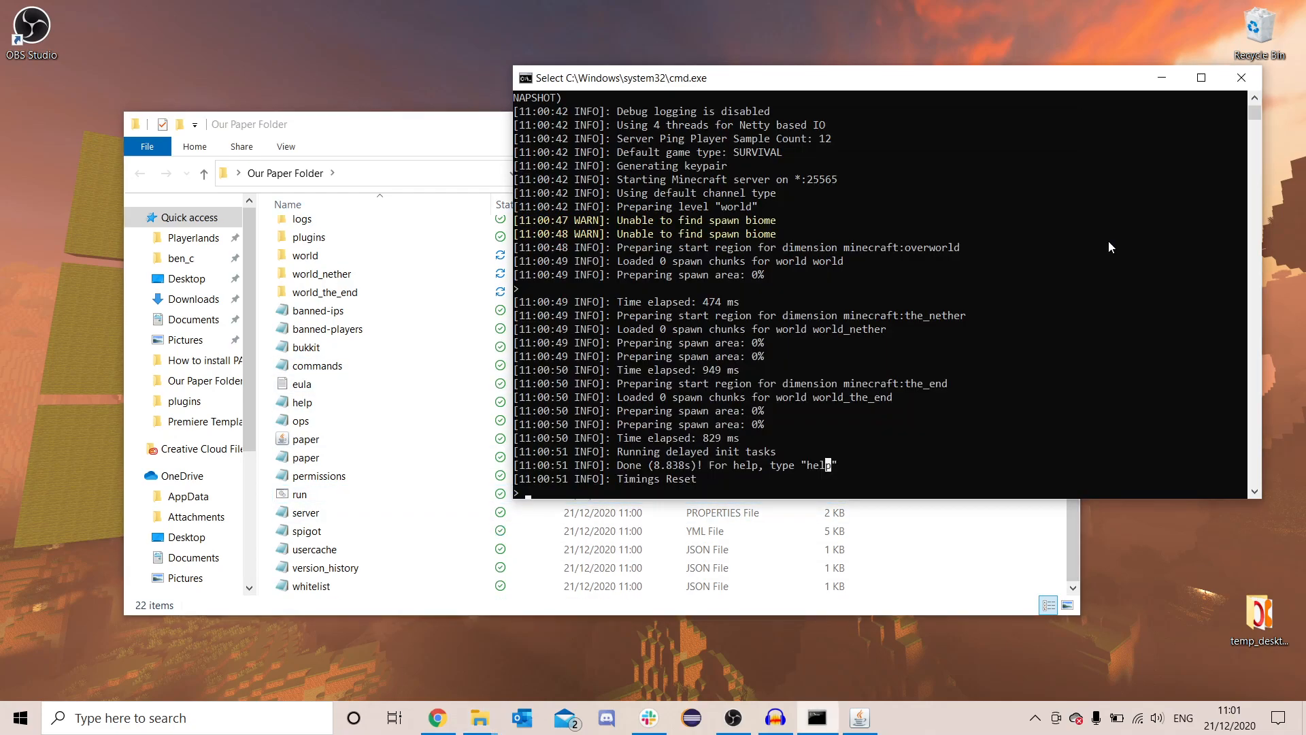
mouse_move(752, 182)
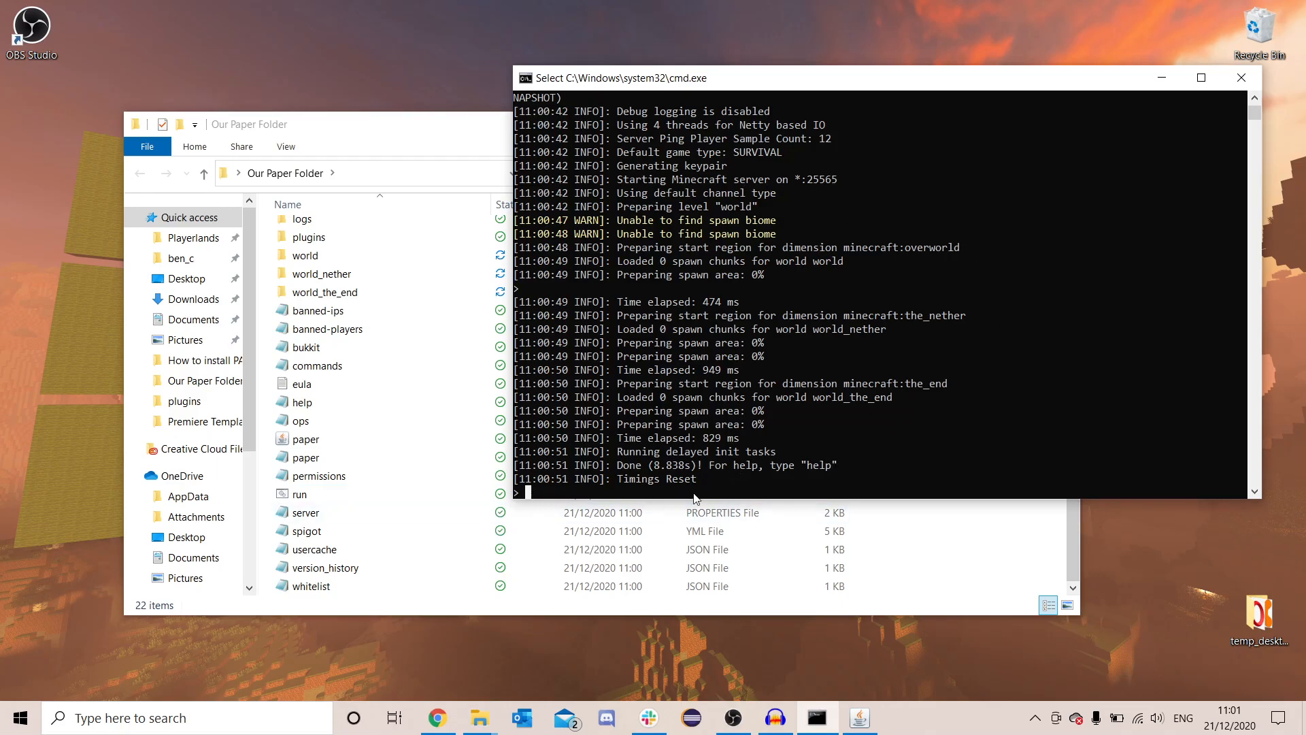
mouse_move(922, 466)
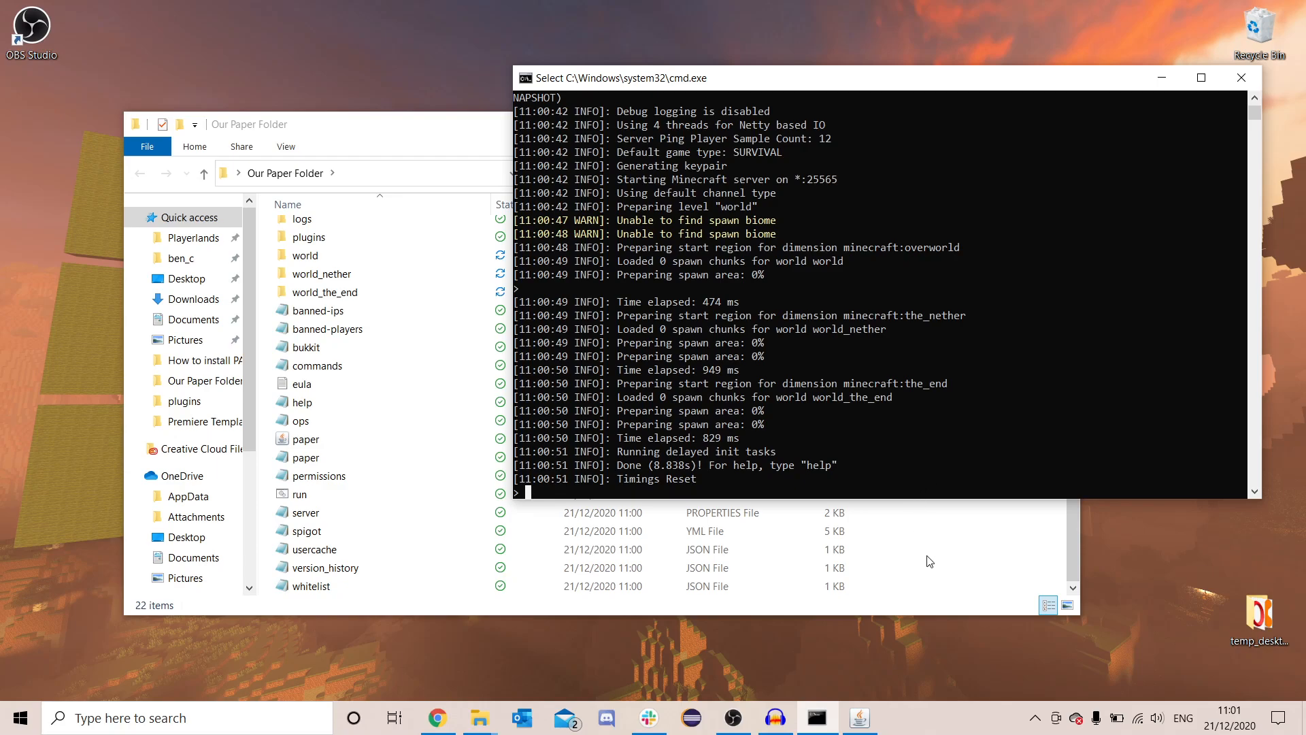
mouse_move(932, 415)
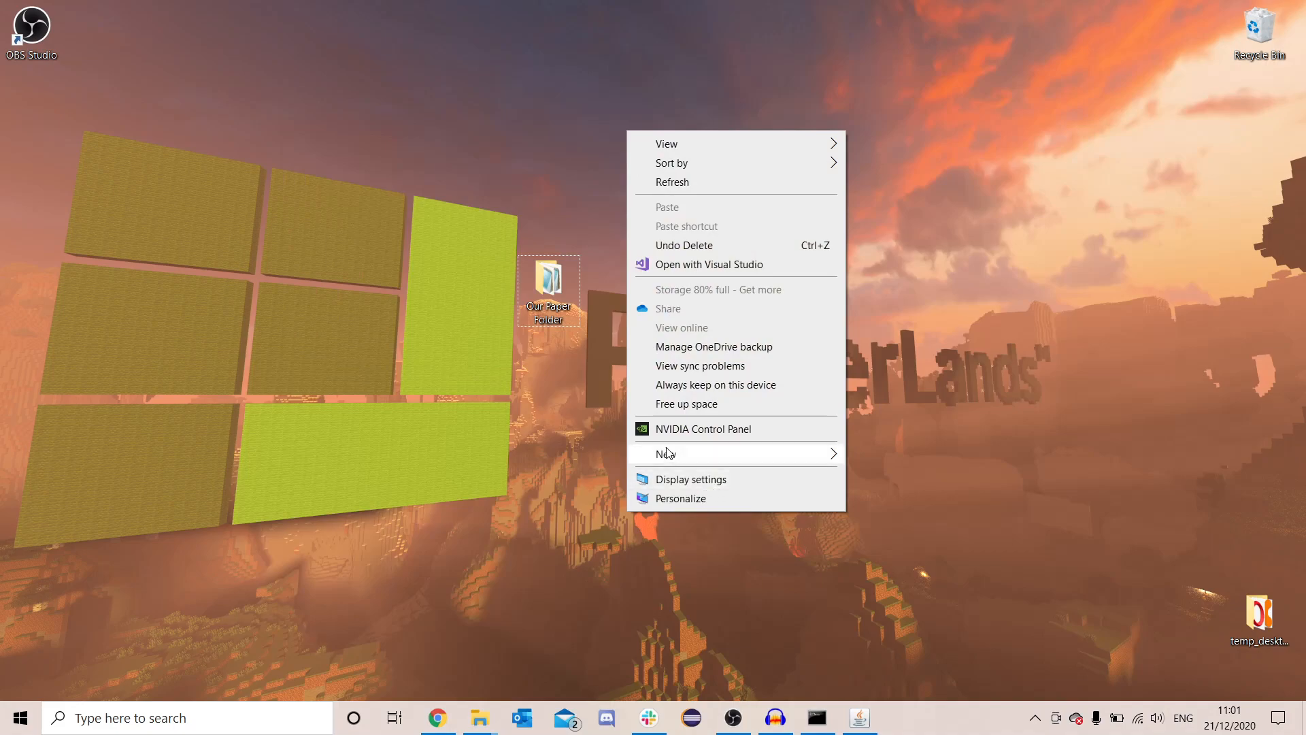
Step: Create a new text document on the desktop and open it in Notepad
left_click(665, 455)
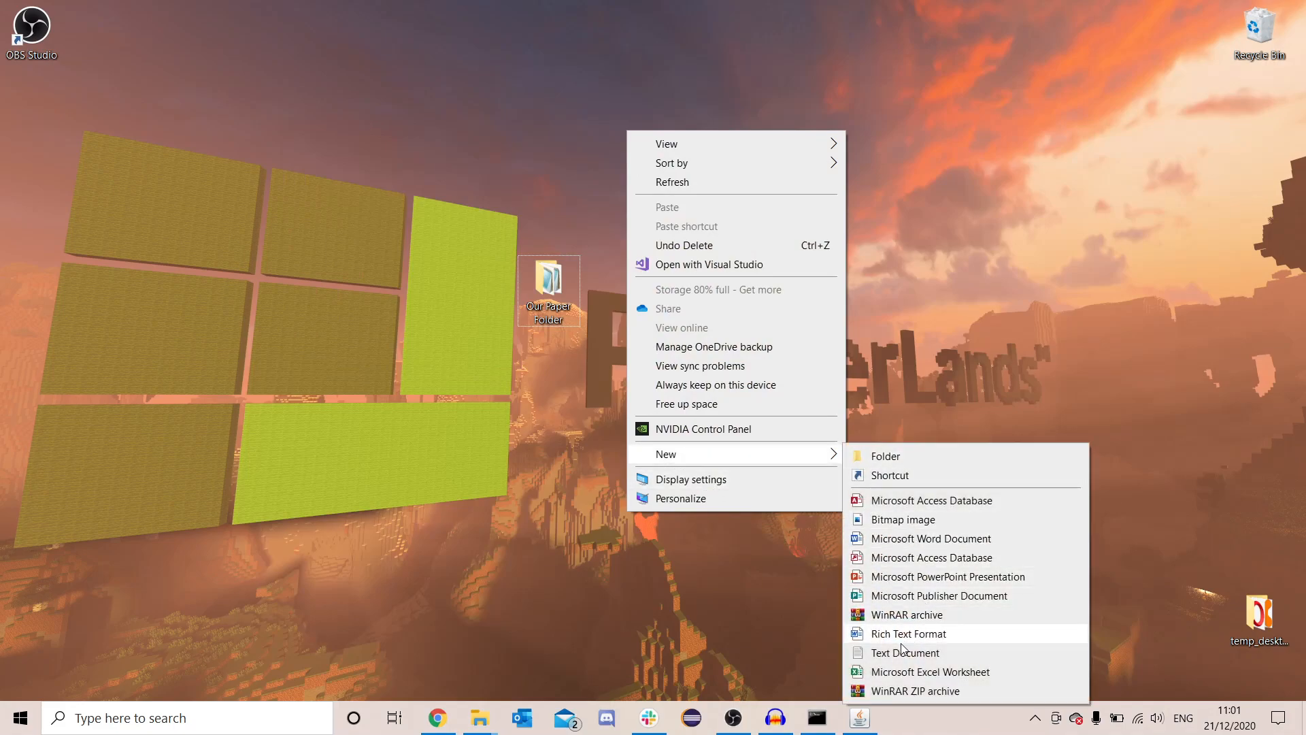
left_click(906, 652)
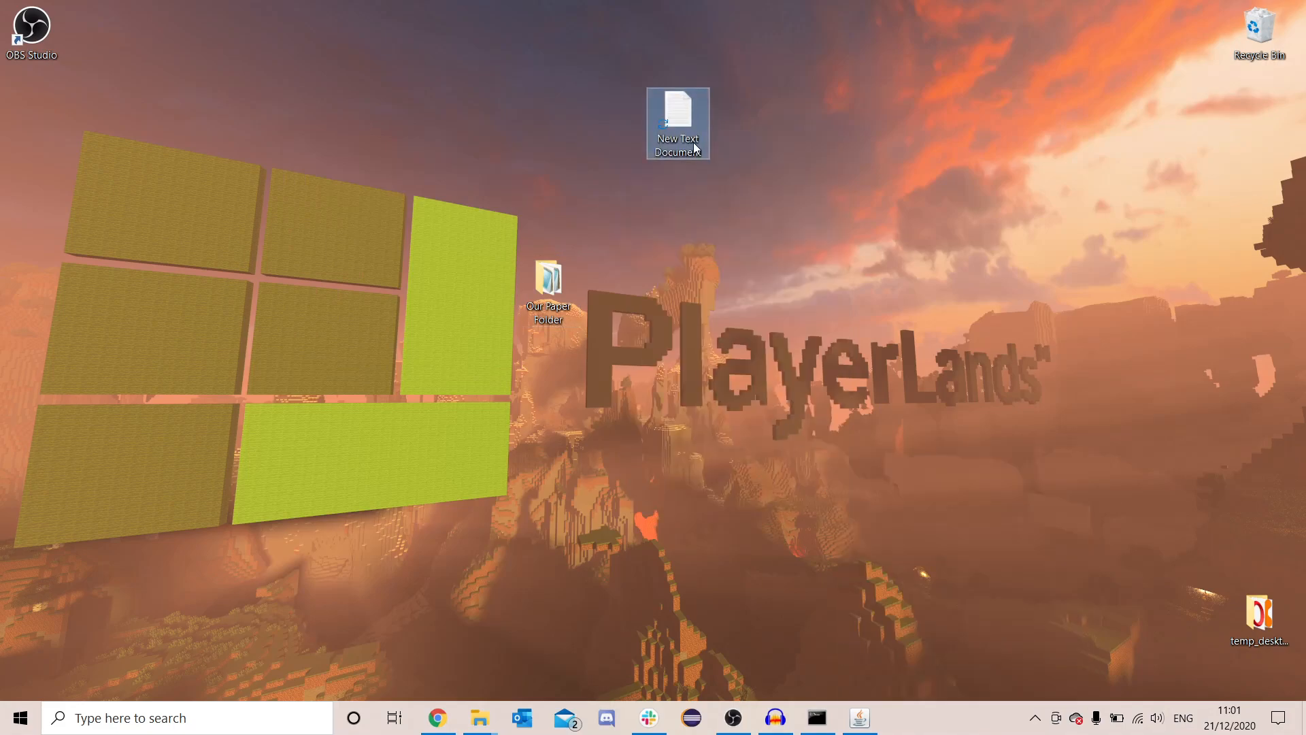
double_click(677, 117)
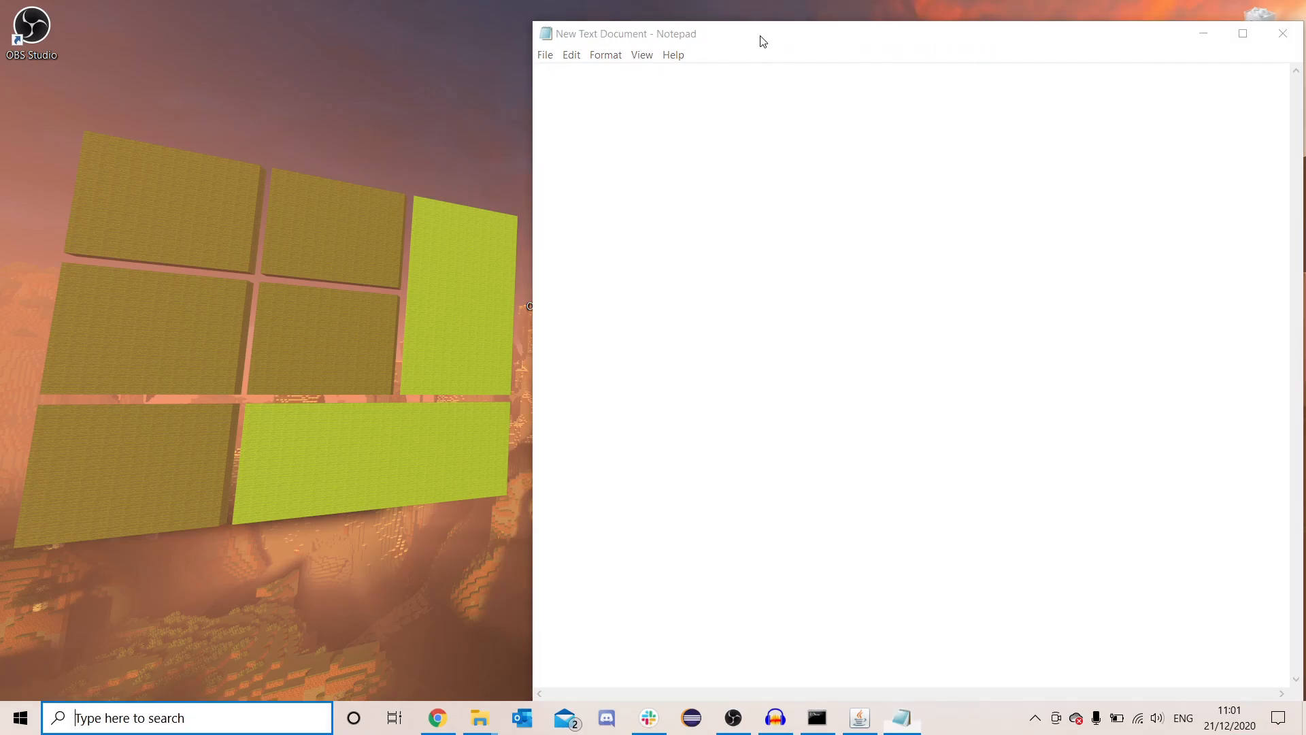
Step: Run ipconfig in Command Prompt to show the IPv4 address and default gateway
type("cmd")
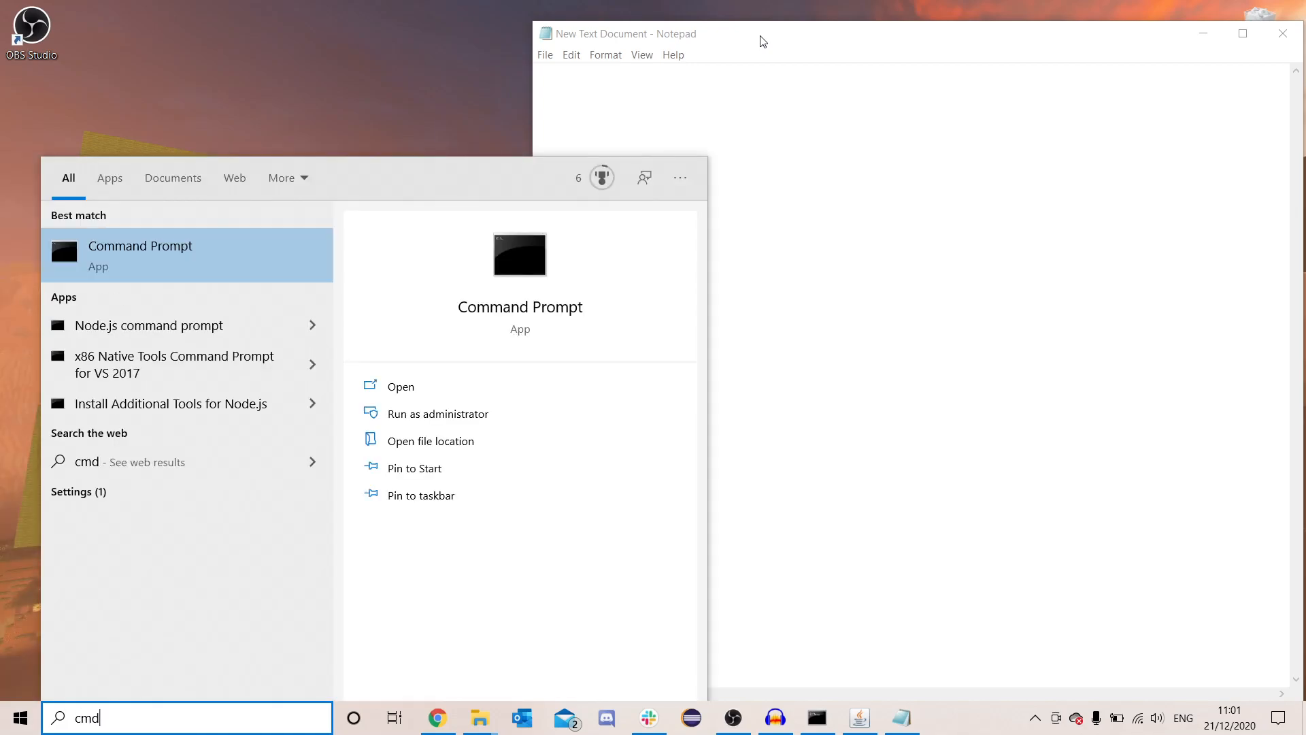
left_click(400, 385)
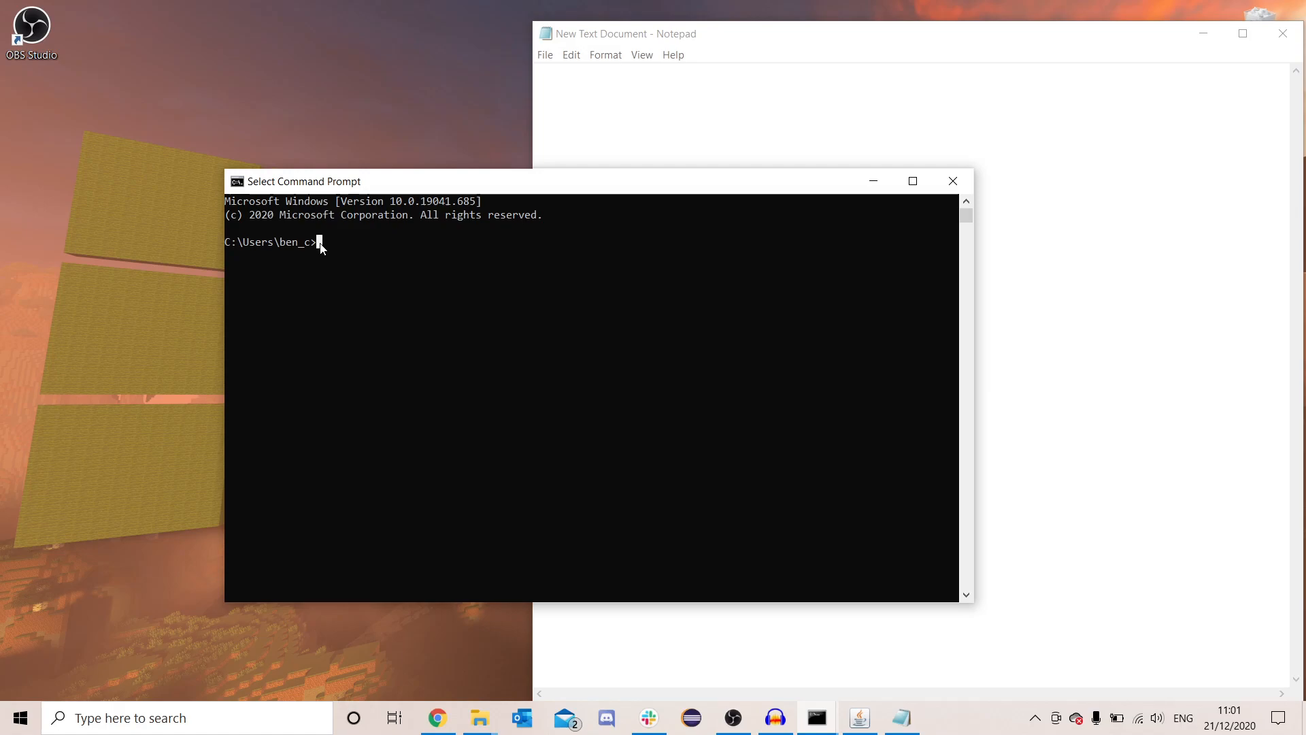
type("ipconfi")
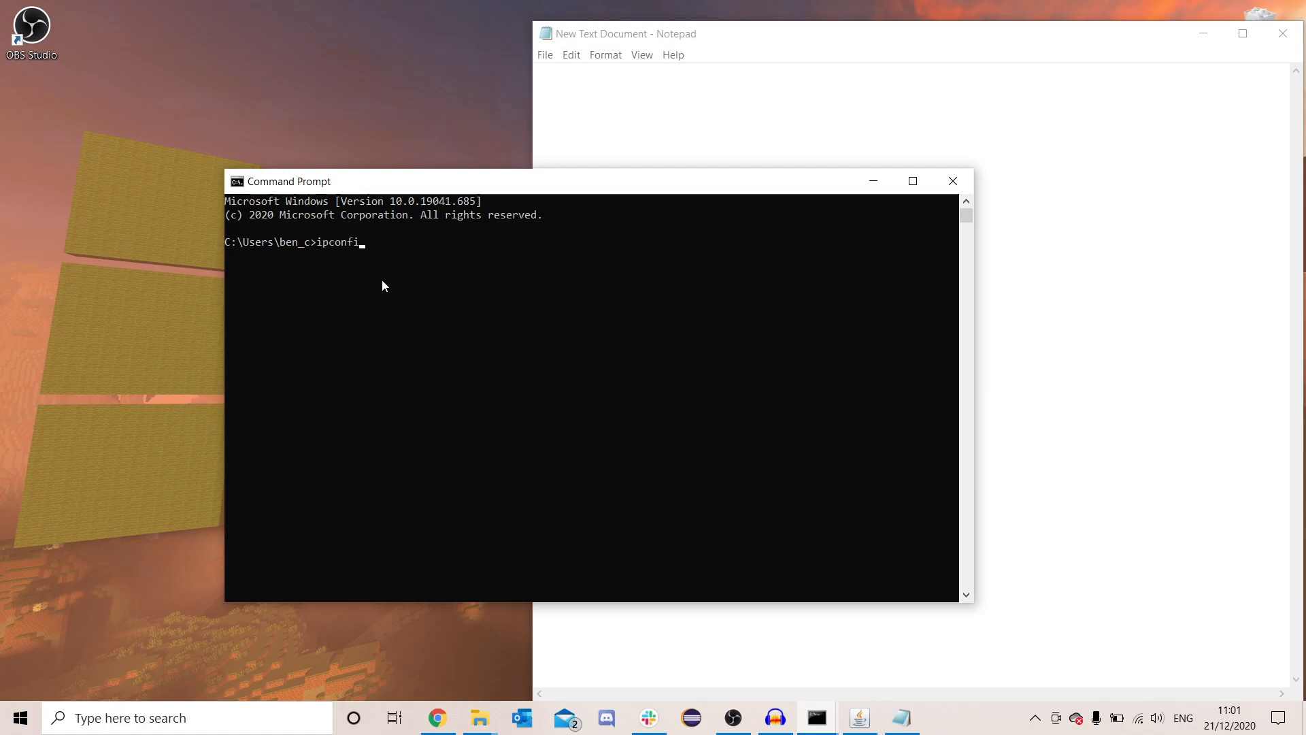
type("g")
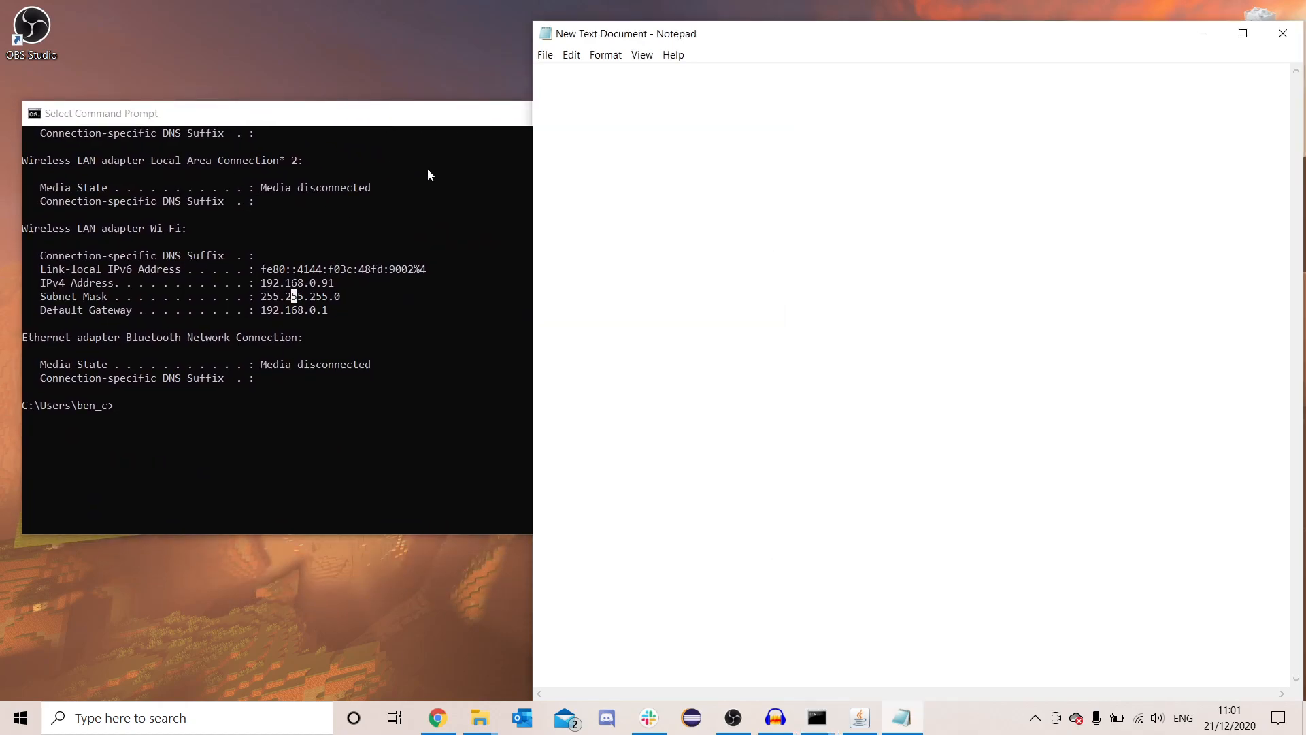
Step: Record IPv4 192.168.0.91 and gateway 192.168.0.1 in the Notepad document
type("ipv4:")
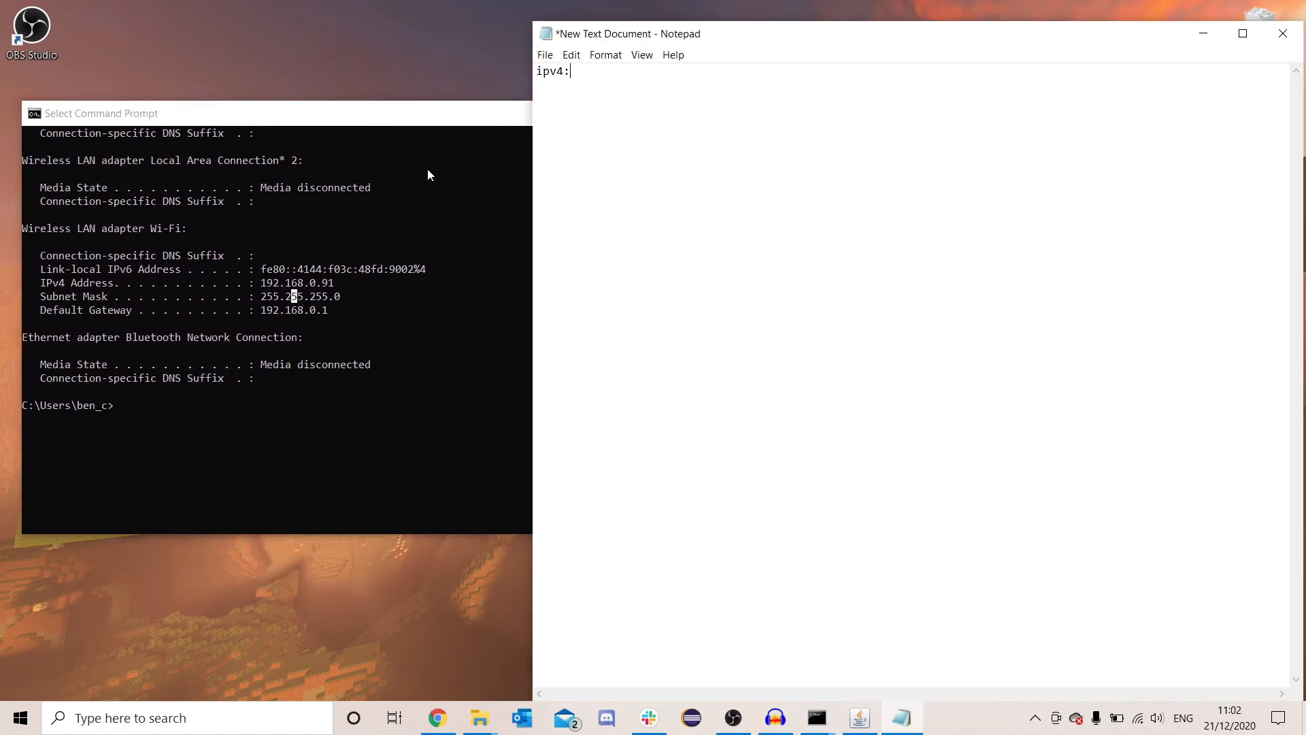
type("192.16")
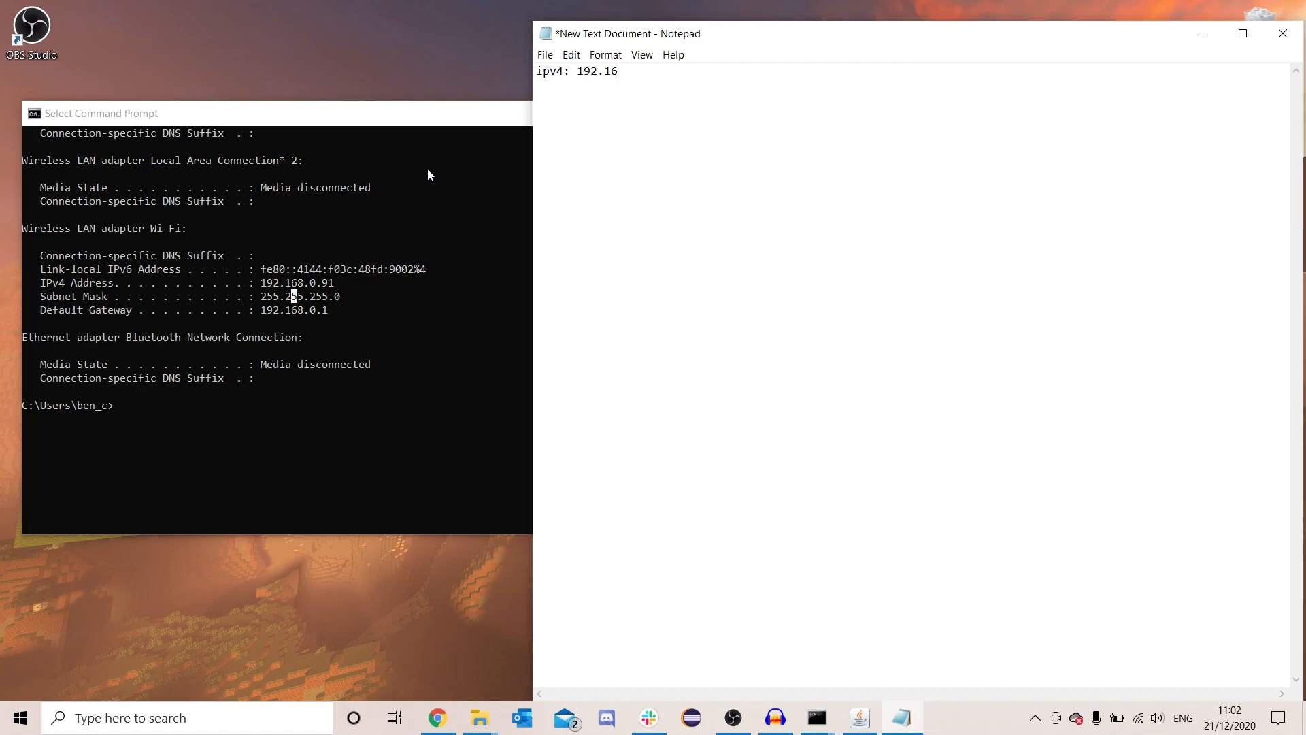
type("8.0.91")
type("d")
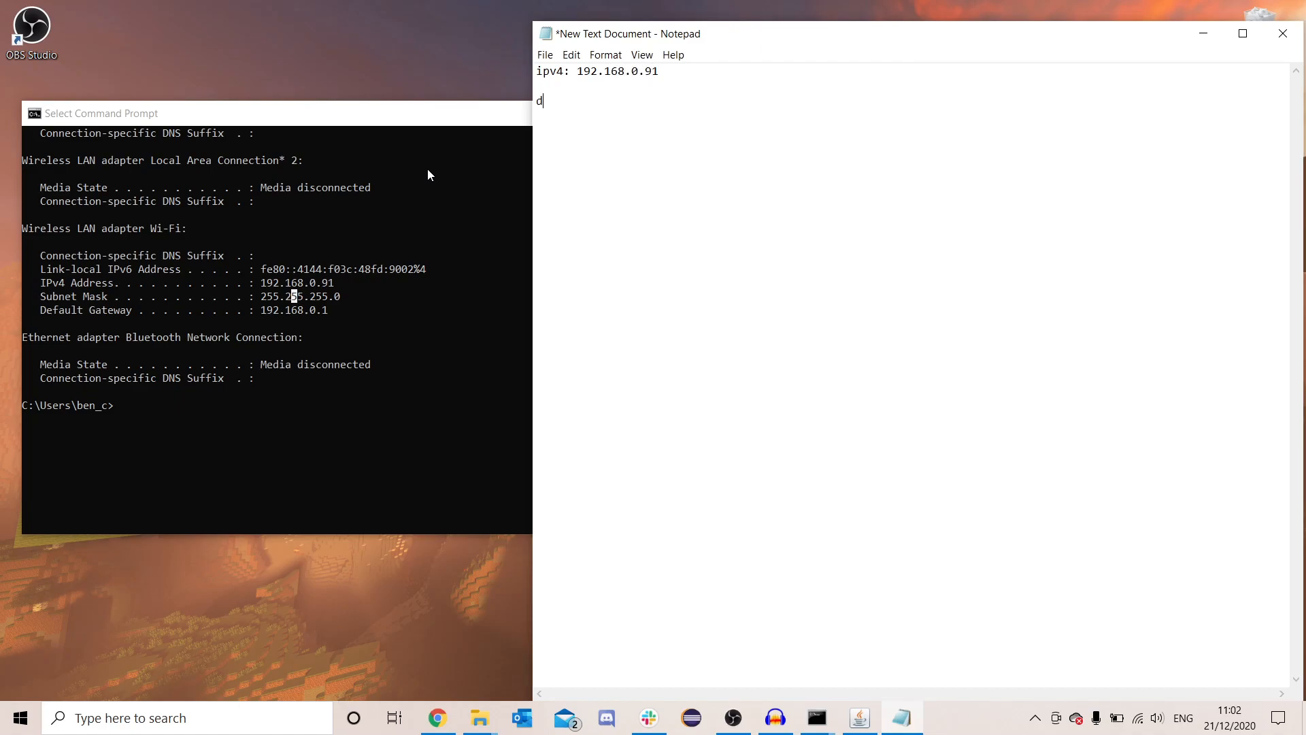
type("g: 192.")
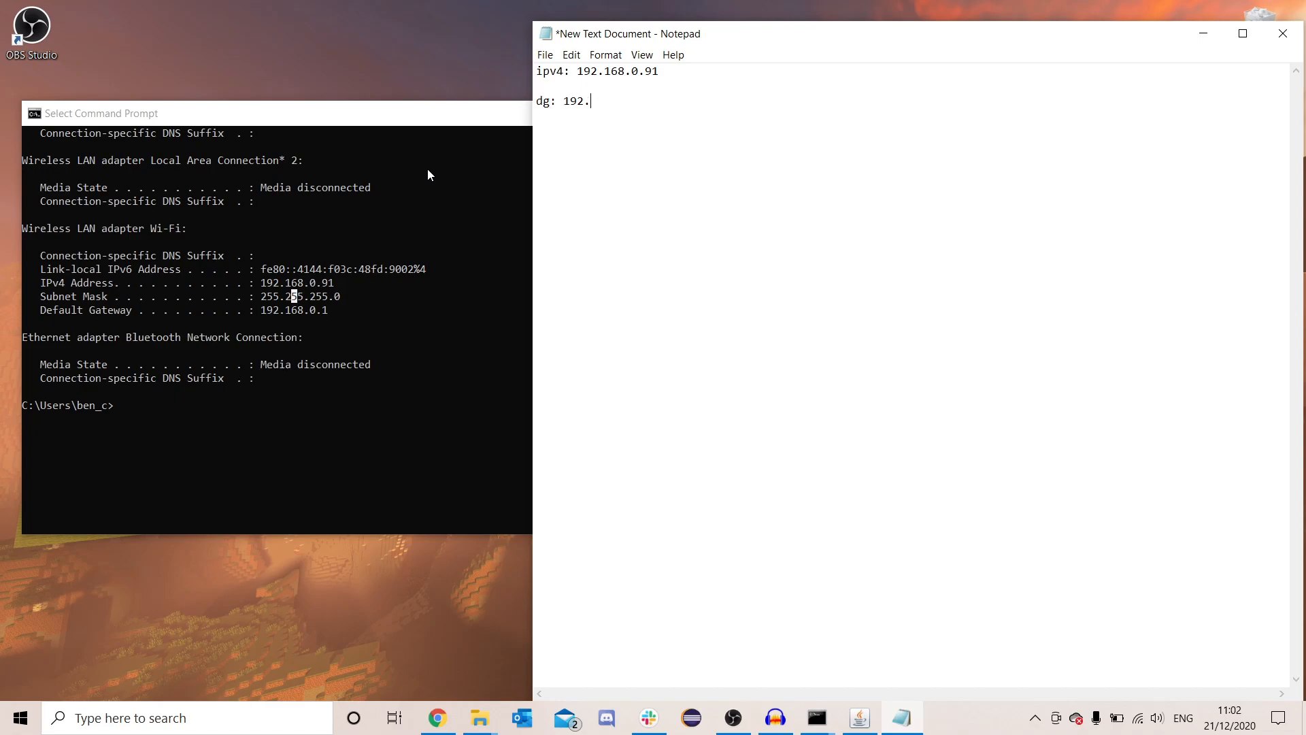
type("168.0.1")
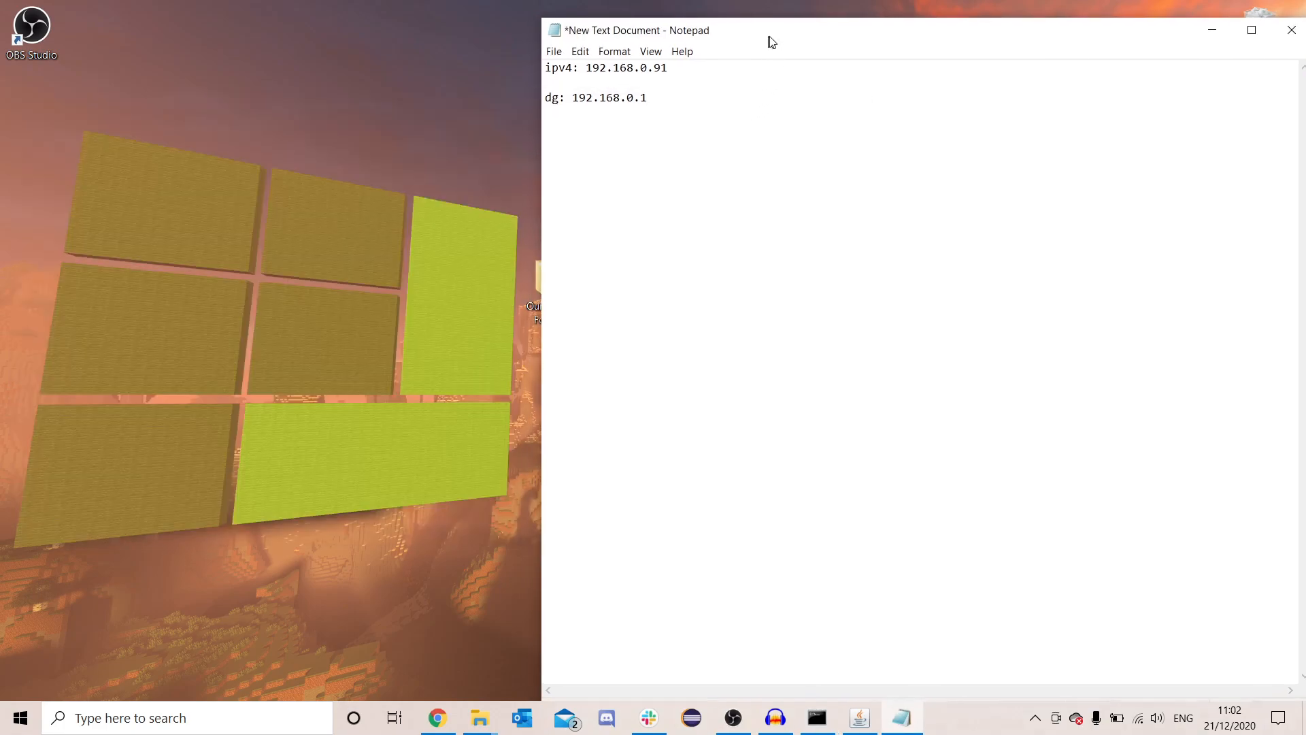
left_click(815, 717)
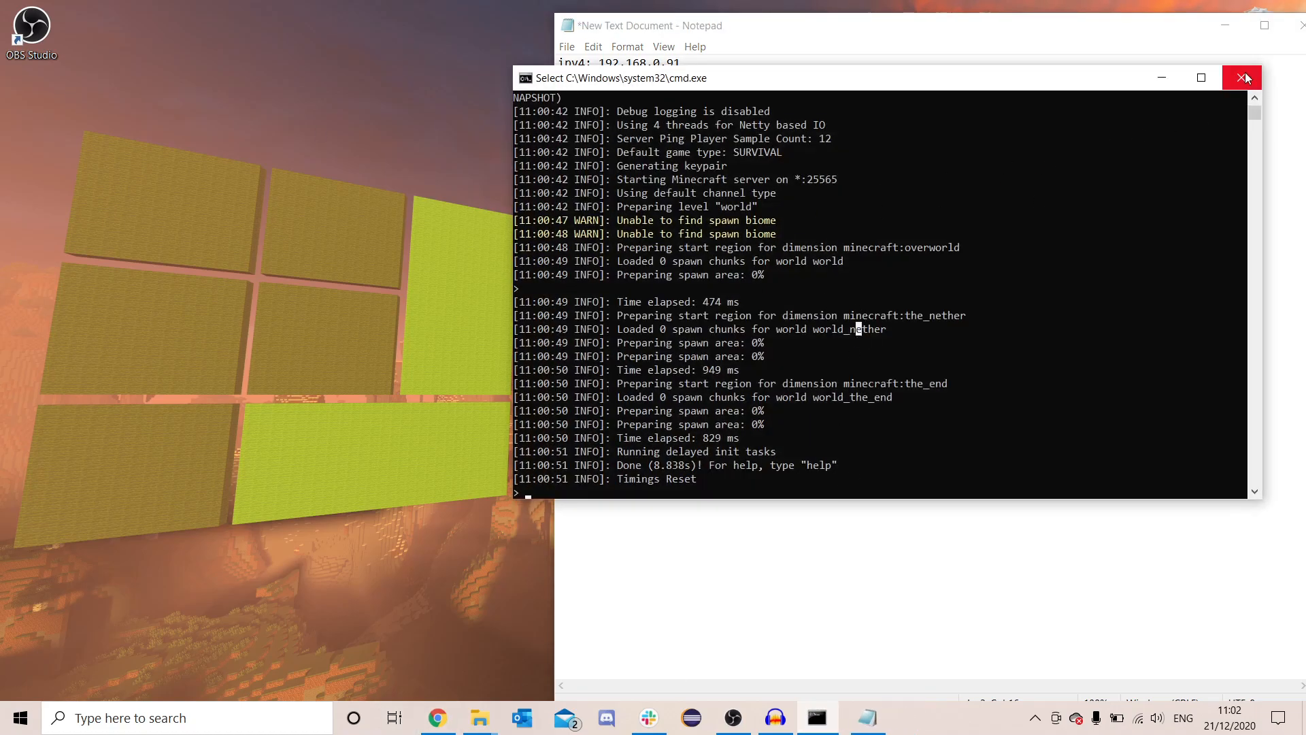
Step: Open server.properties from the Paper folder in Notepad via Open with
left_click(1242, 77)
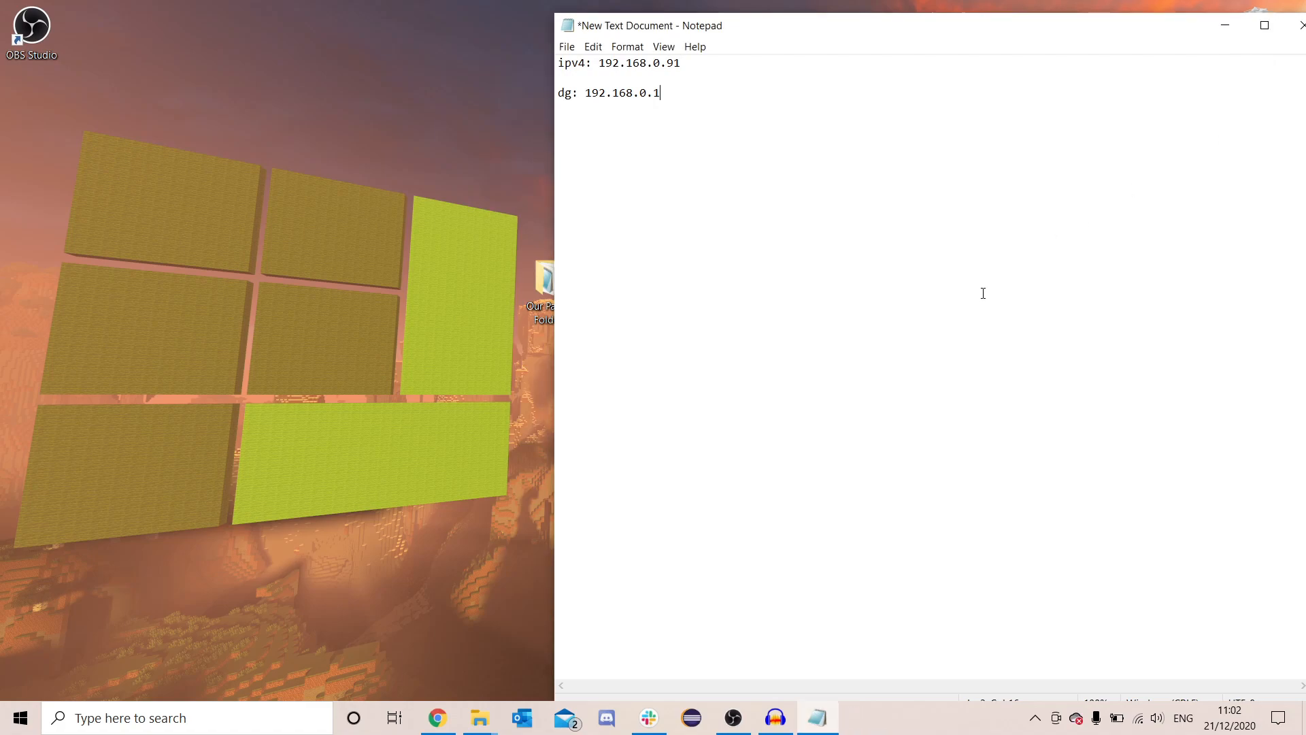
mouse_move(479, 717)
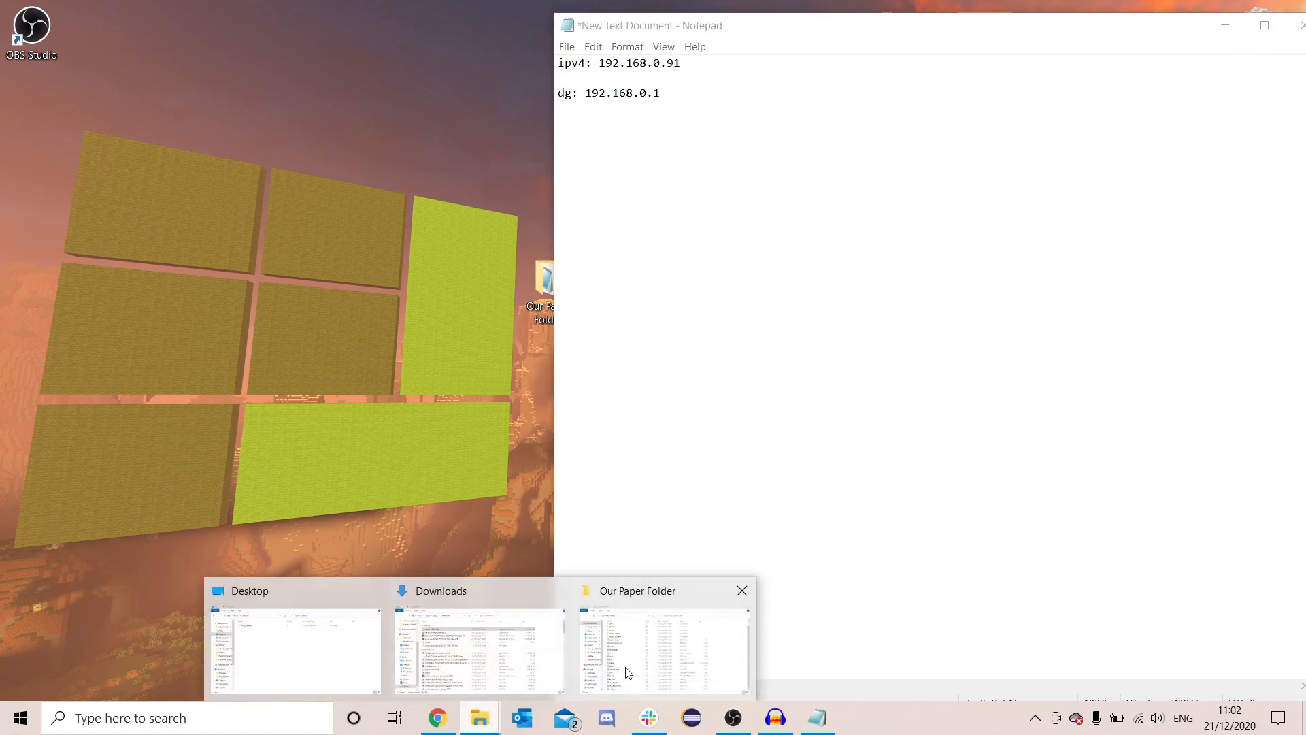
left_click(664, 650)
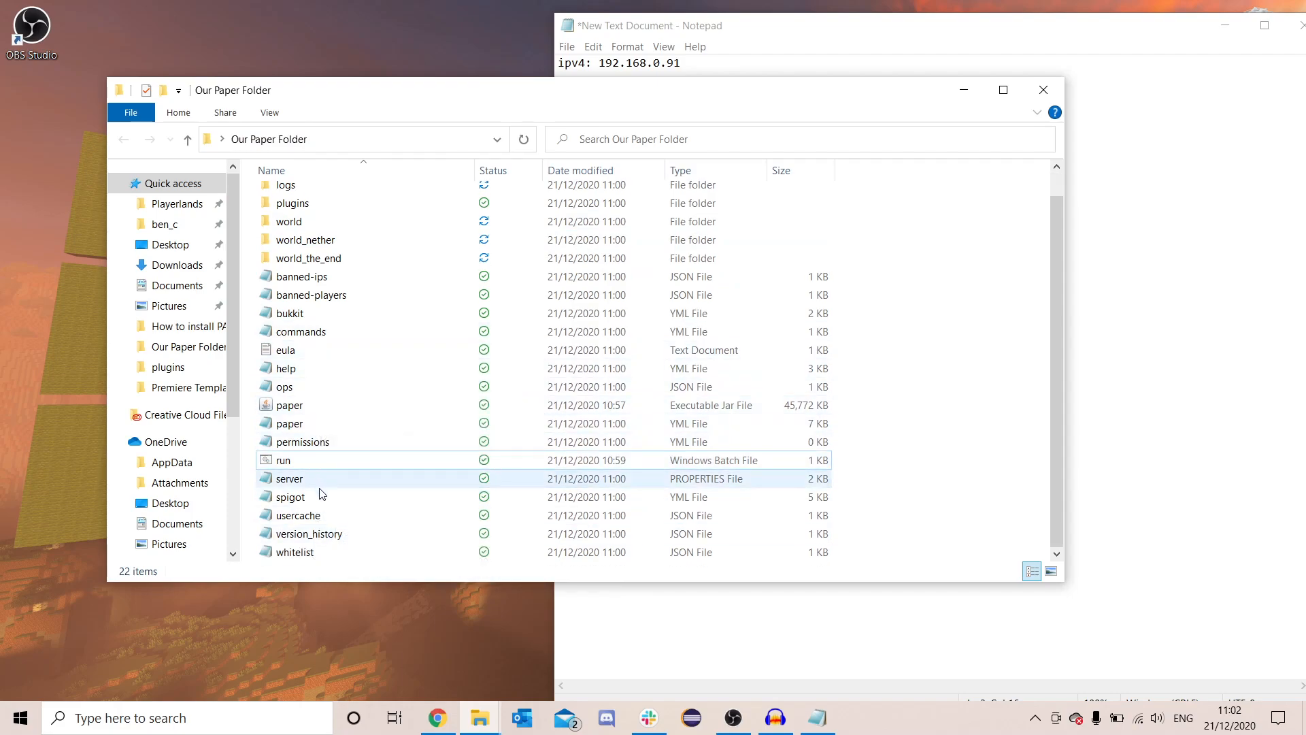
left_click(289, 477)
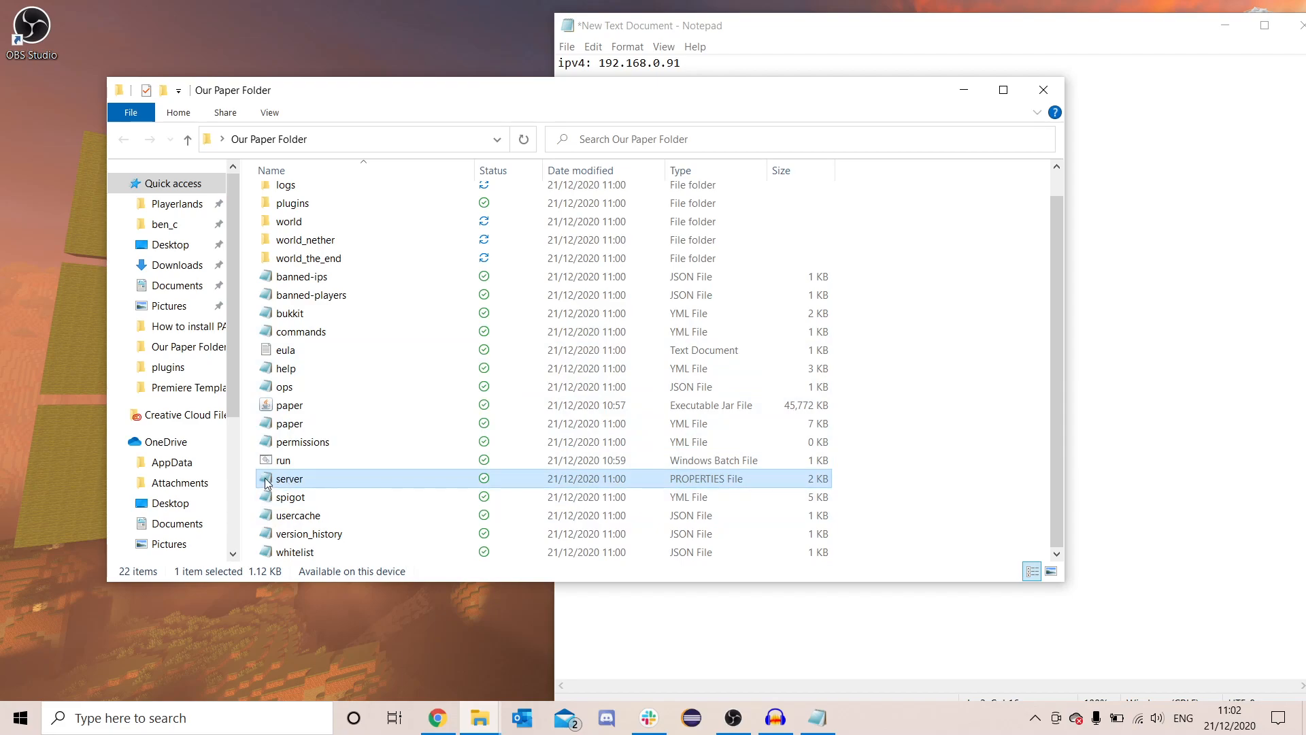
right_click(289, 478)
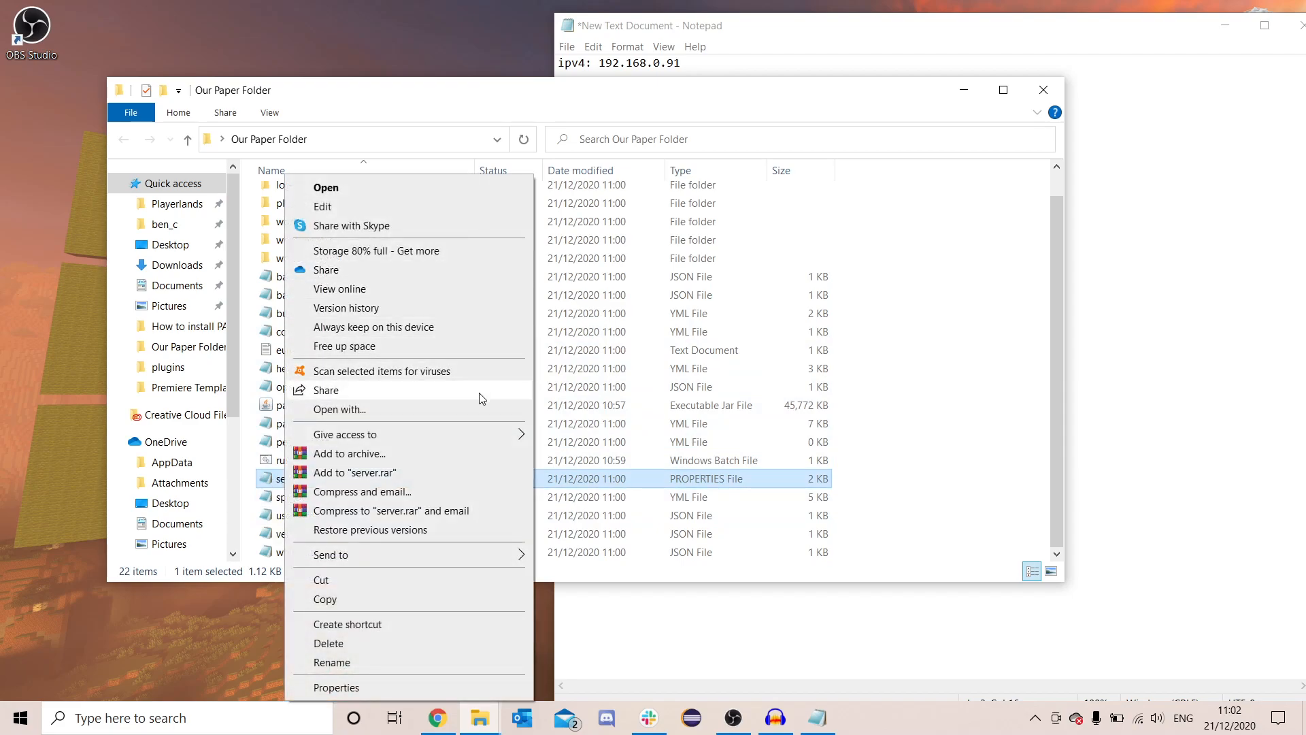
left_click(339, 409)
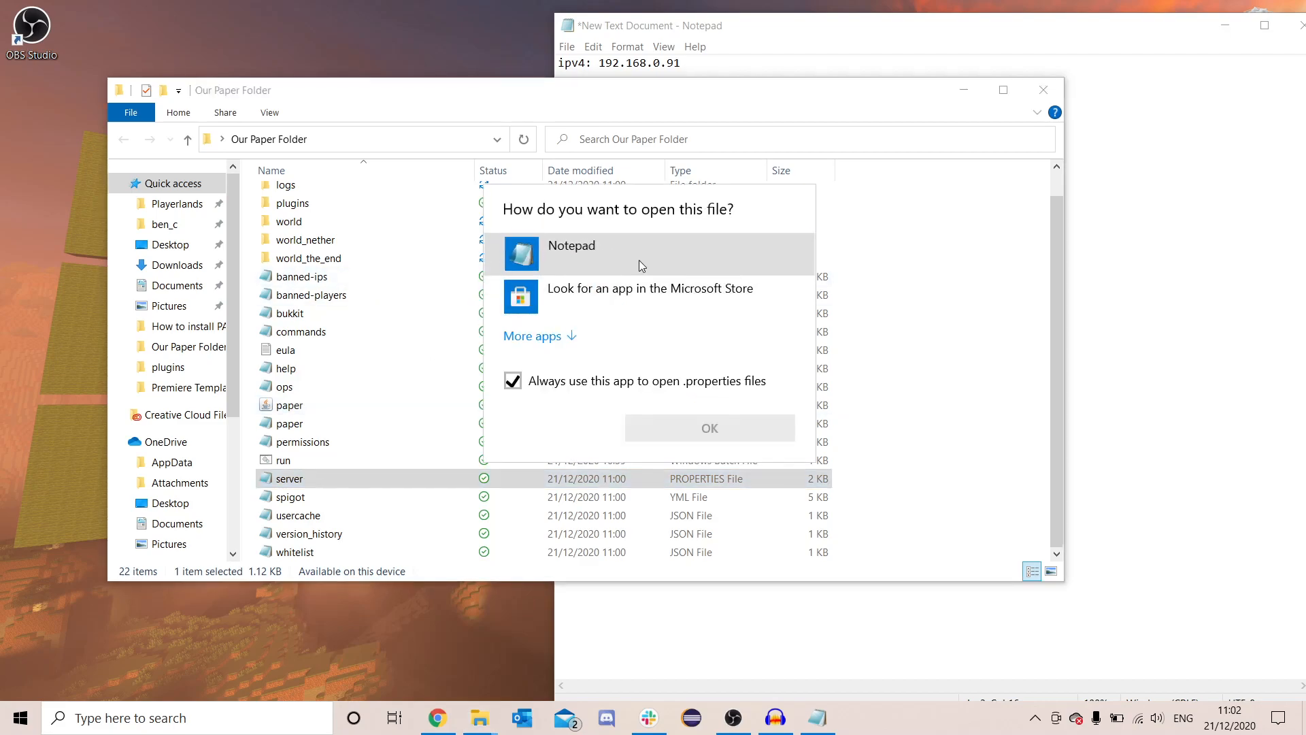
left_click(709, 427)
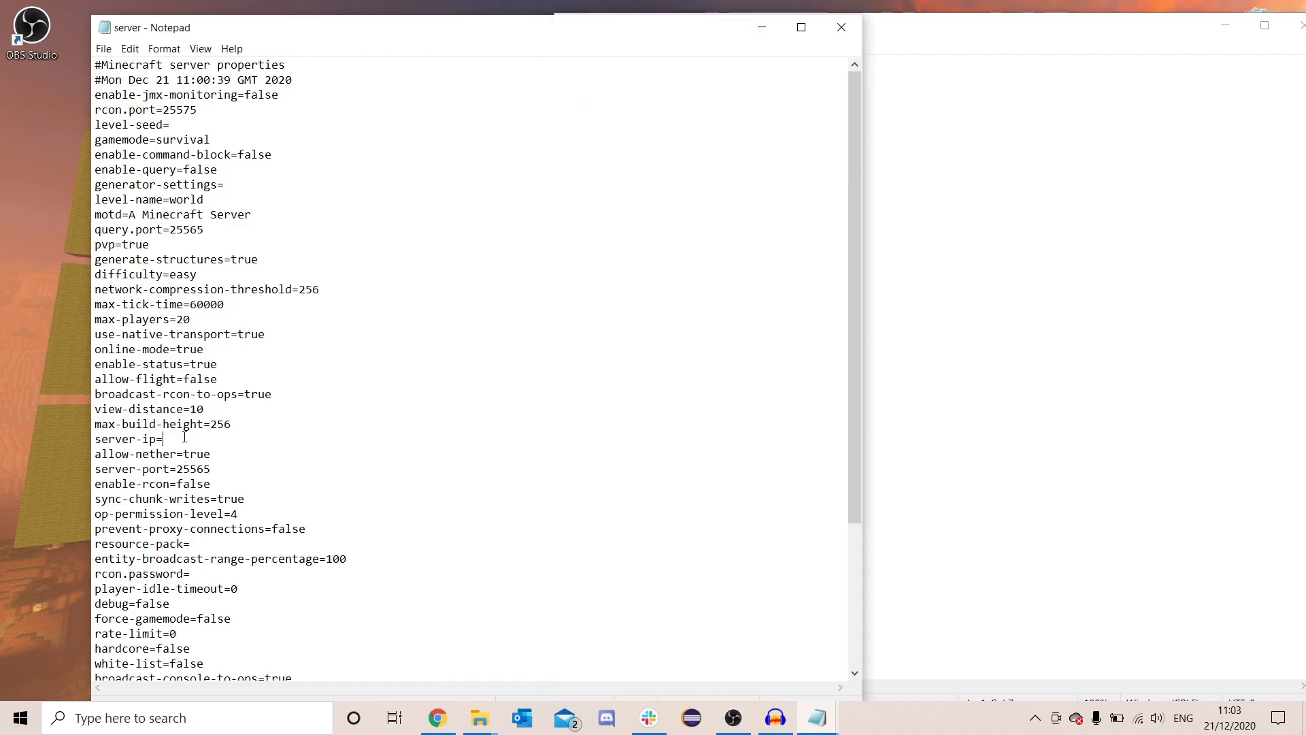
Step: Enter 192.168.0.91 as the server-ip value and return to the browser
type("192.168.0.91")
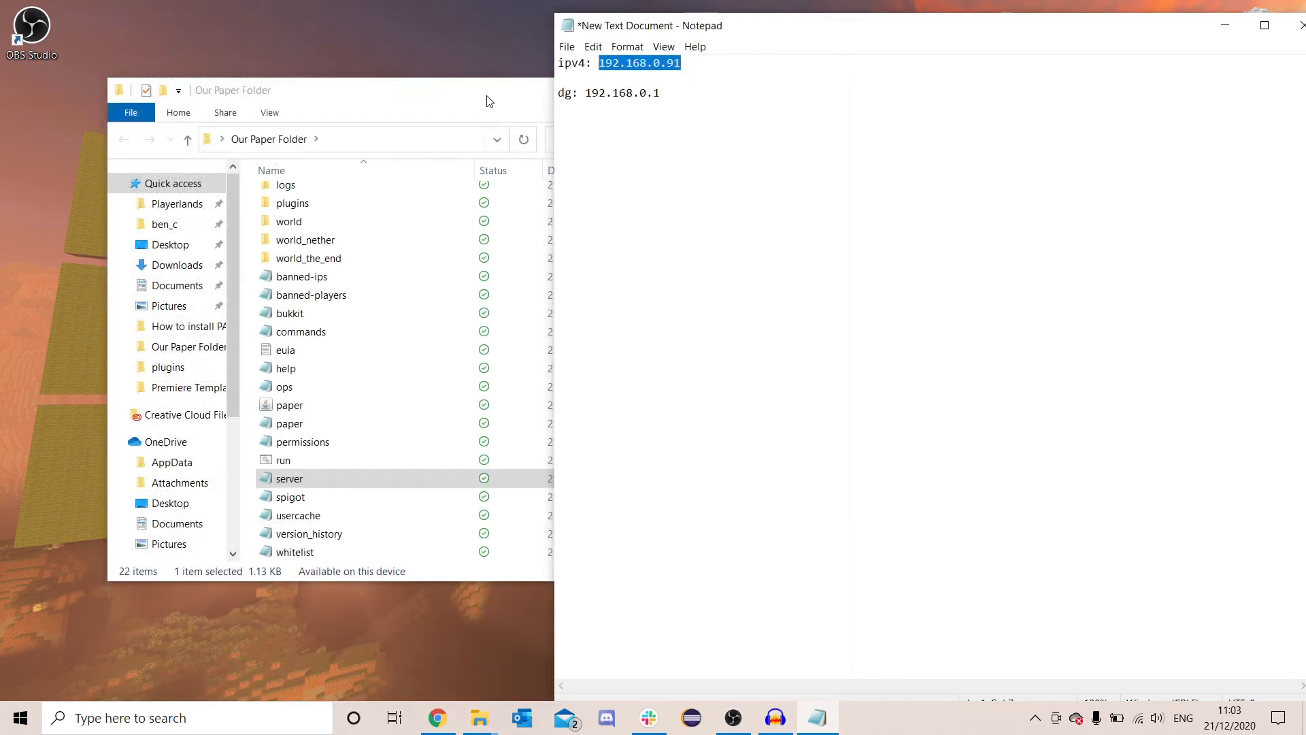
left_click(680, 62)
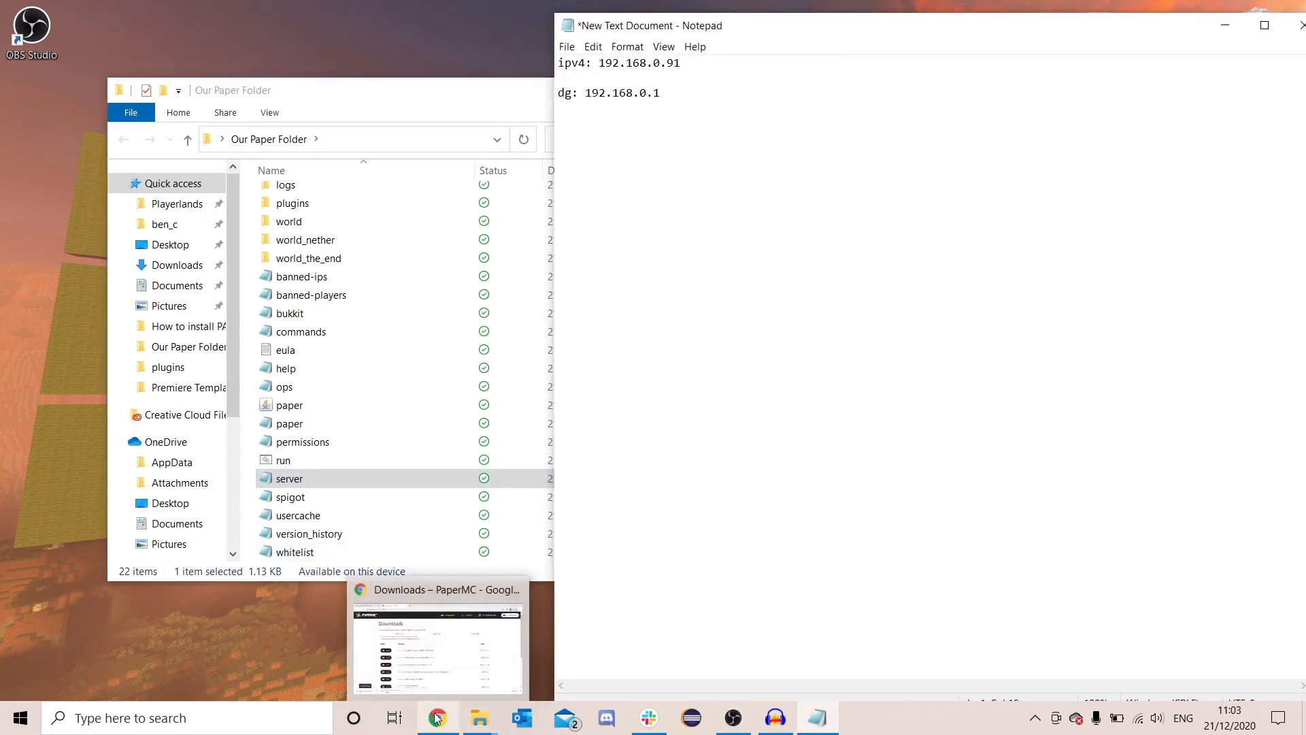
left_click(437, 717)
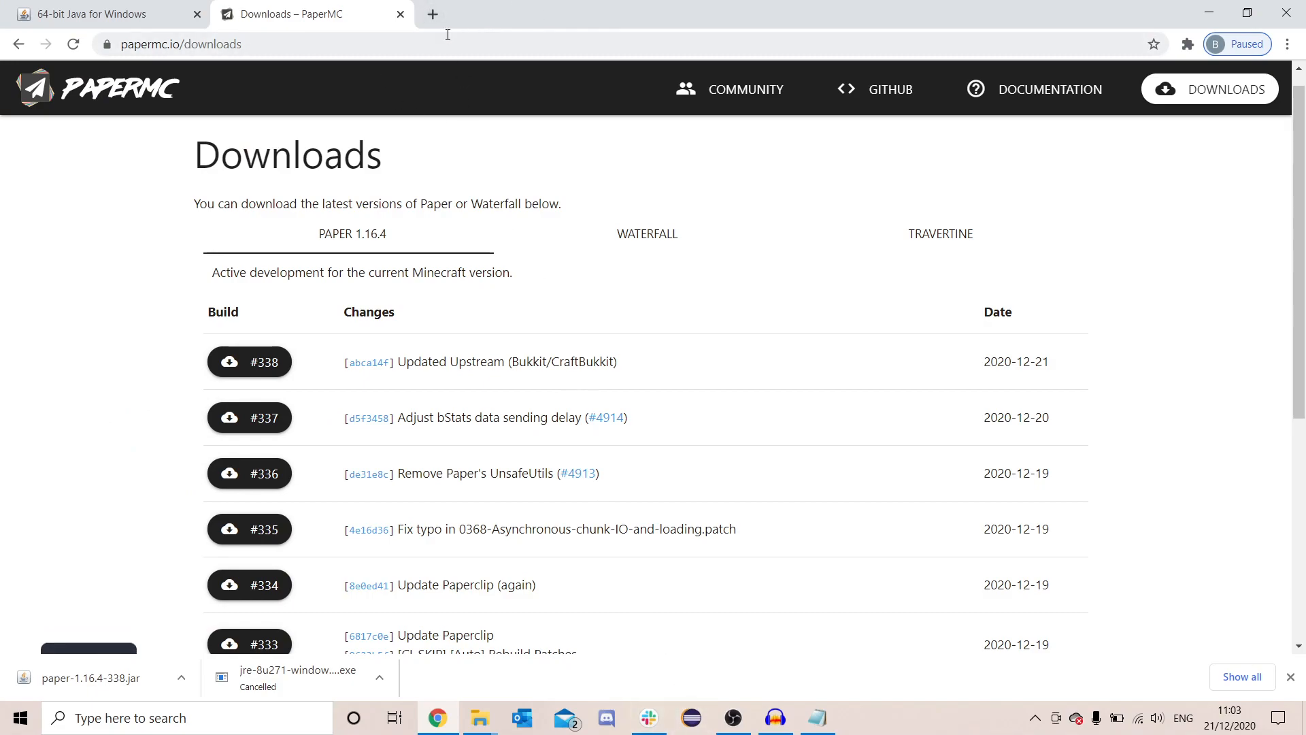
Step: Browse to the router gateway 192.168.0.1 in a new tab, reaching the Hub 3.0 sign-in page
left_click(431, 13)
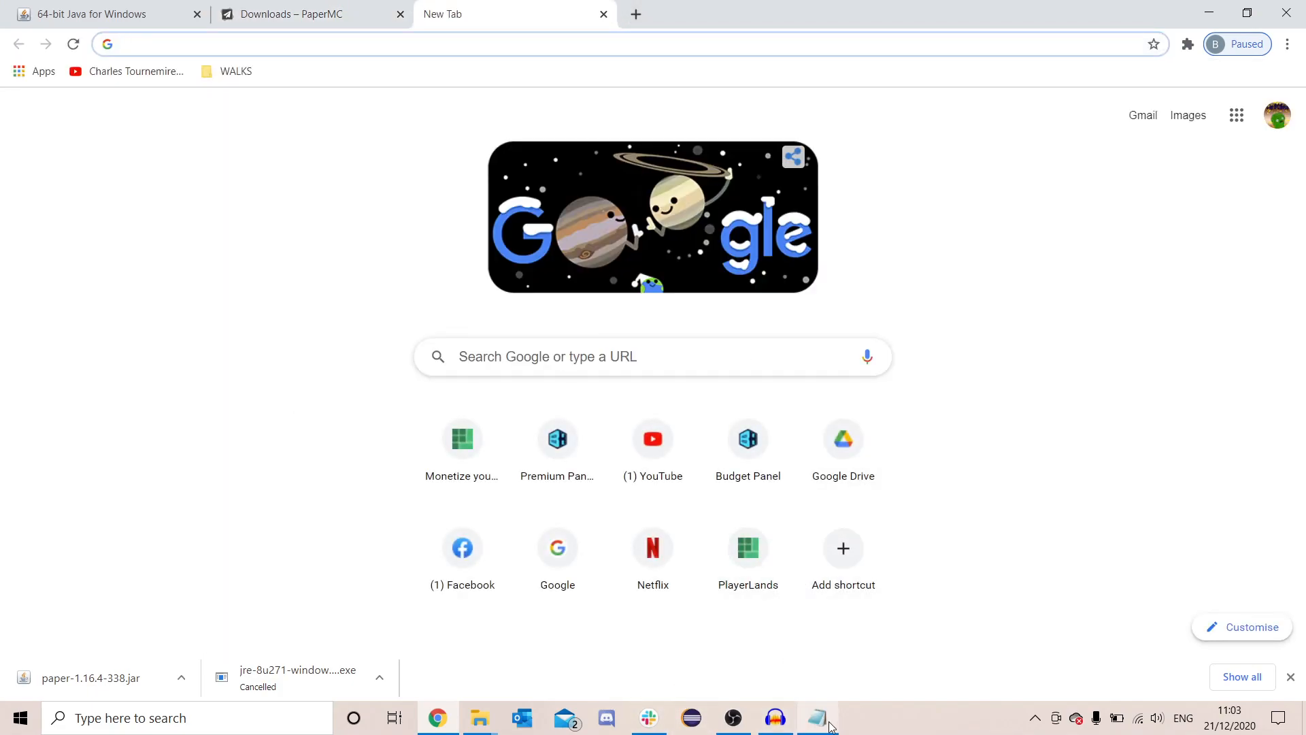
left_click(815, 717)
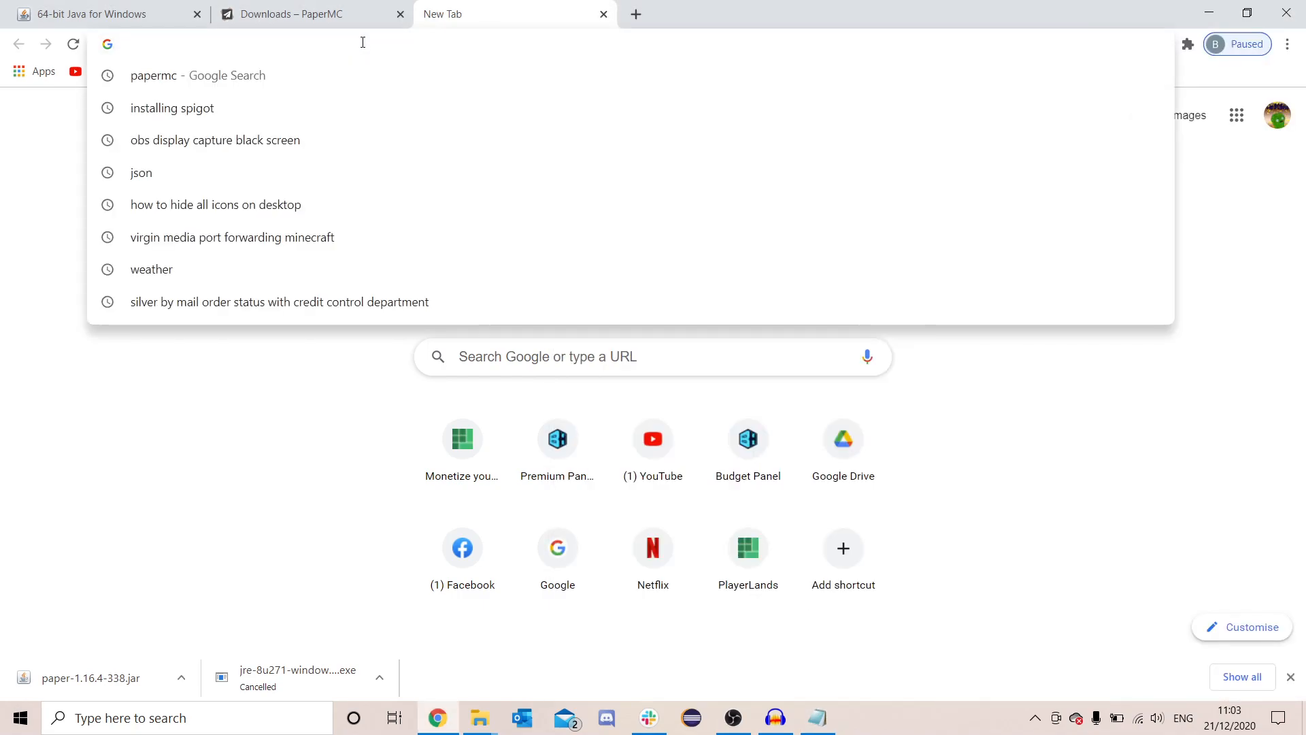
type("192.168.0.1")
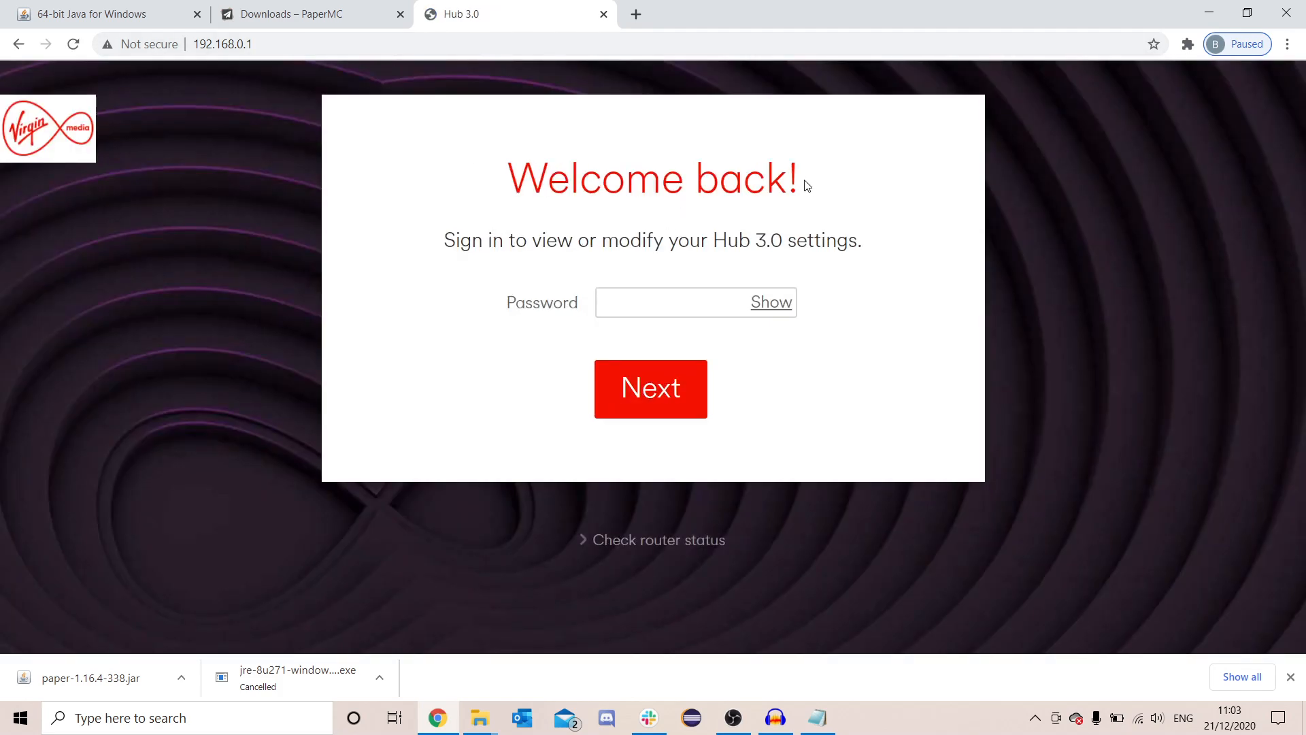
left_click_drag(494, 240, 862, 240)
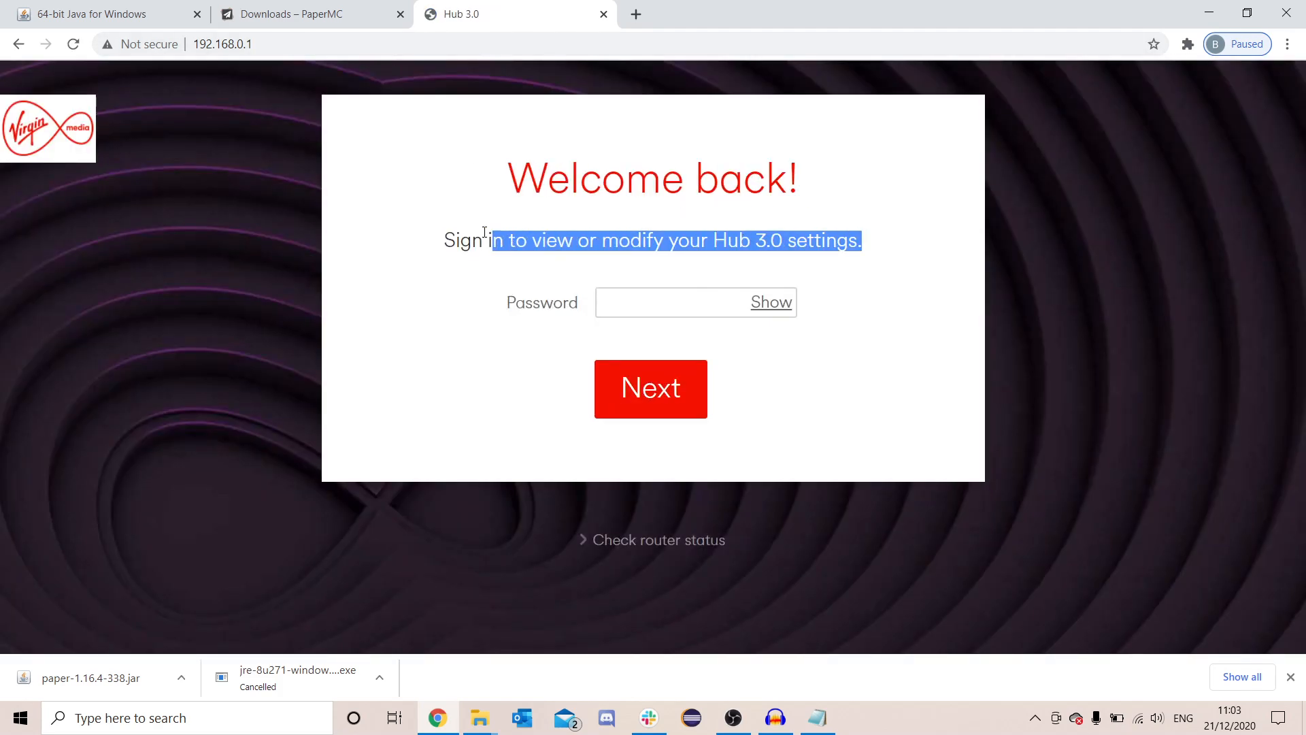
left_click(433, 241)
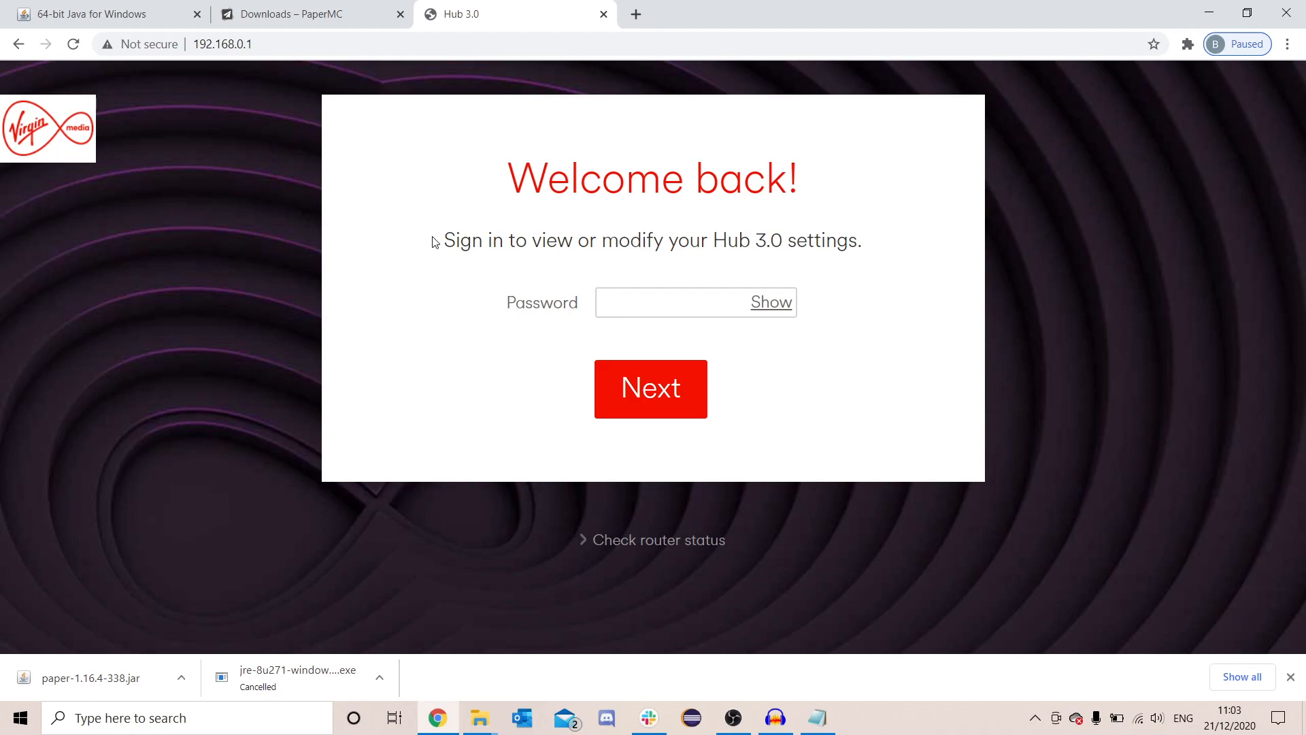
mouse_move(704, 232)
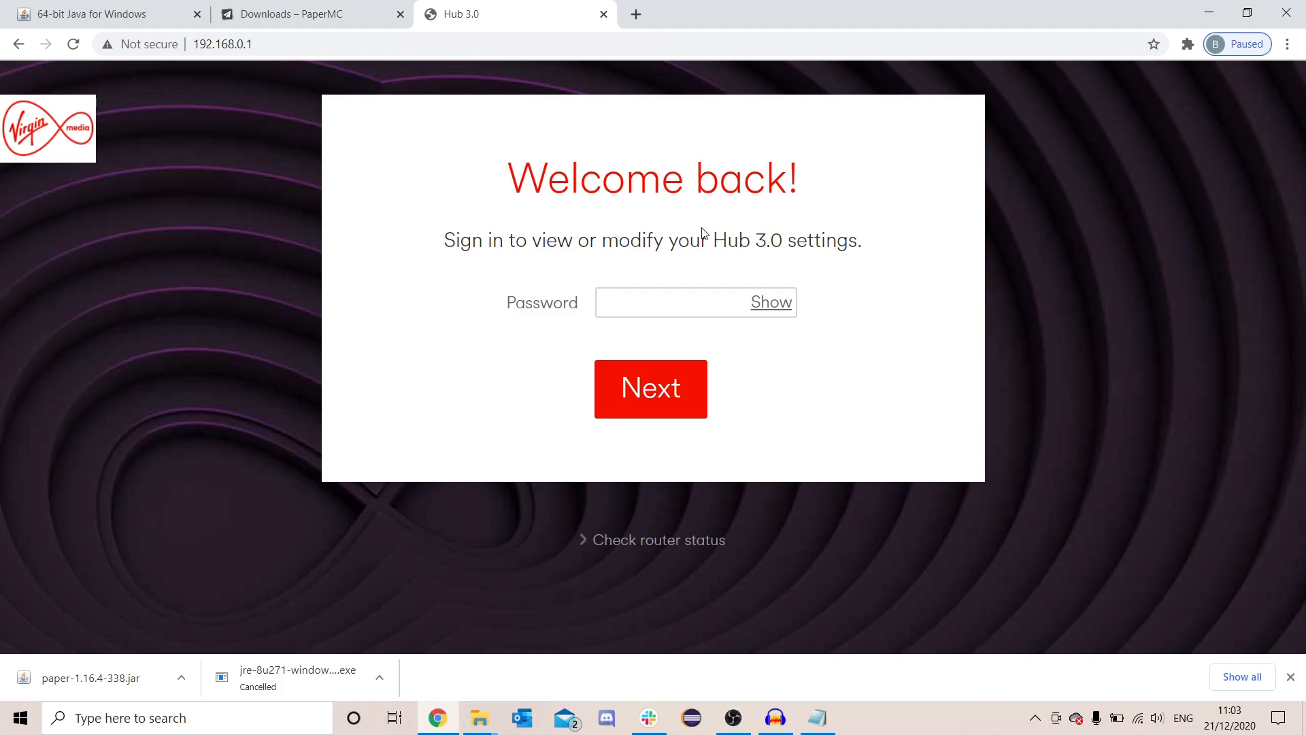
mouse_move(602, 238)
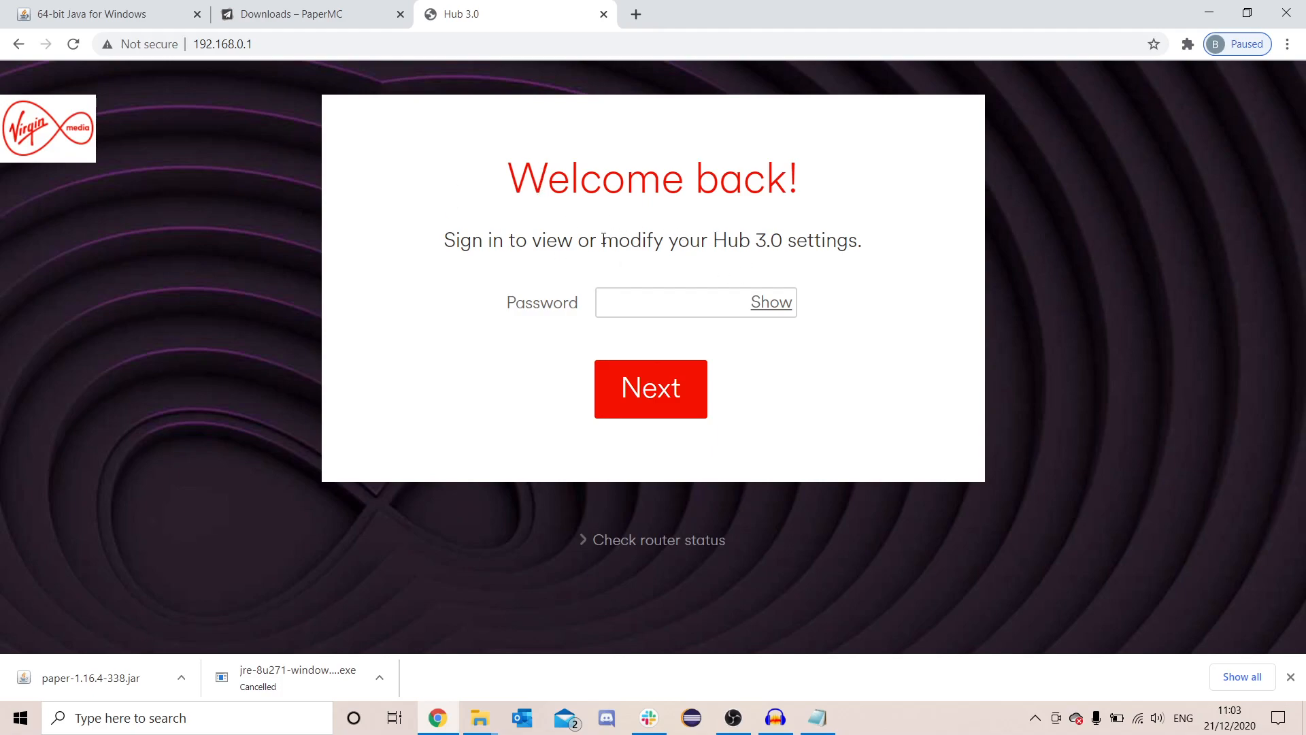
mouse_move(302, 180)
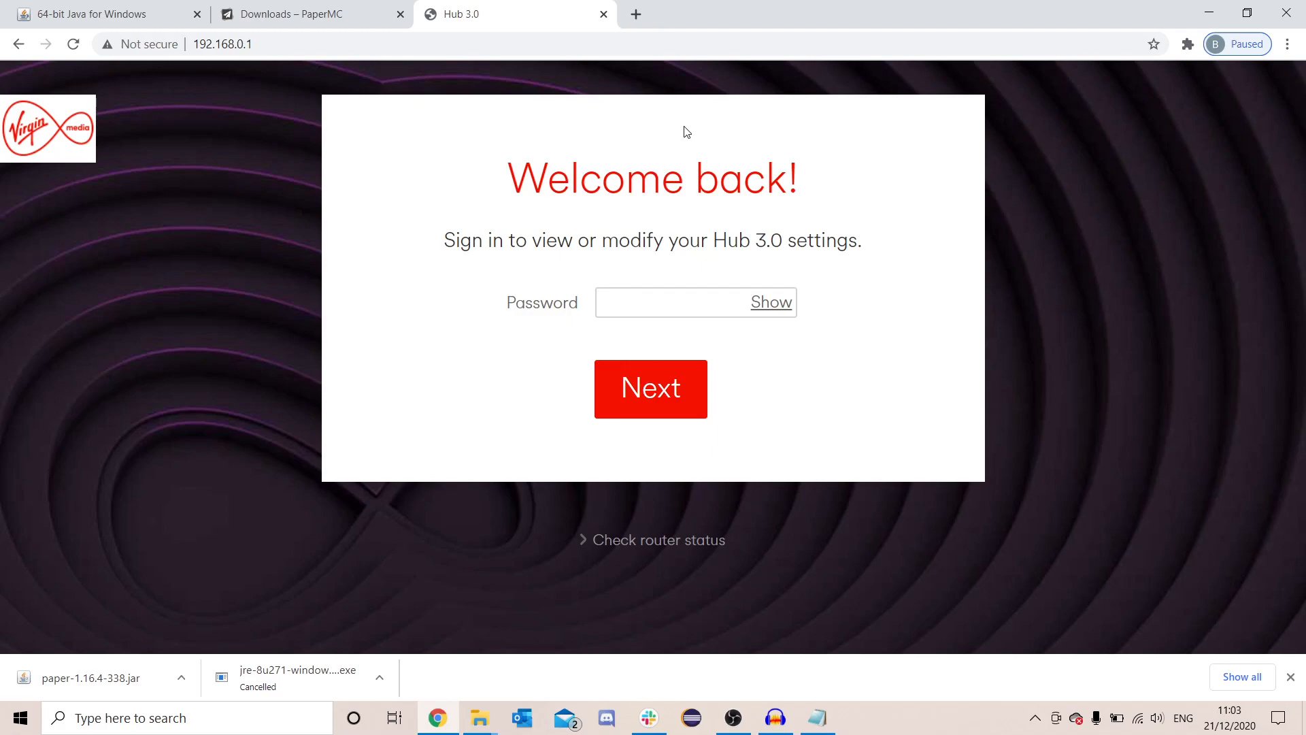
mouse_move(639, 150)
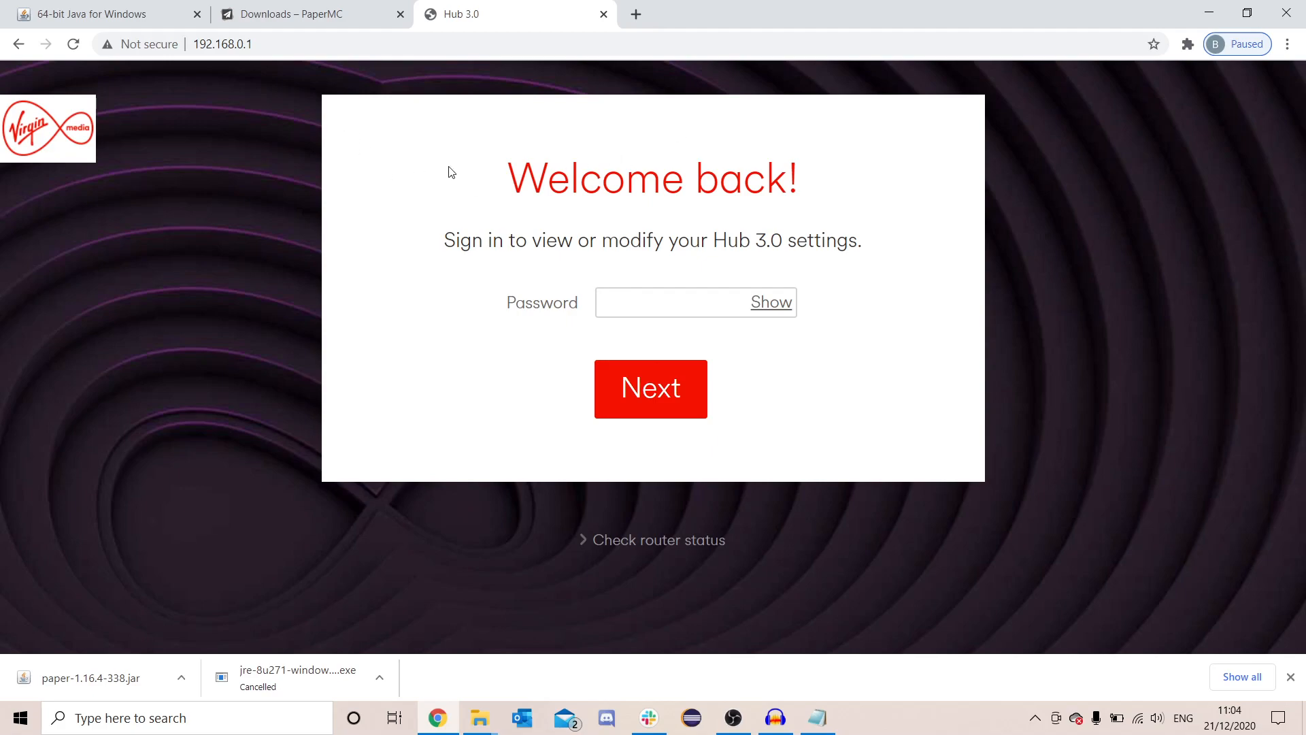
Step: Sign in to the Hub 3.0 and navigate Advanced settings > Security > Port forwarding
left_click(650, 387)
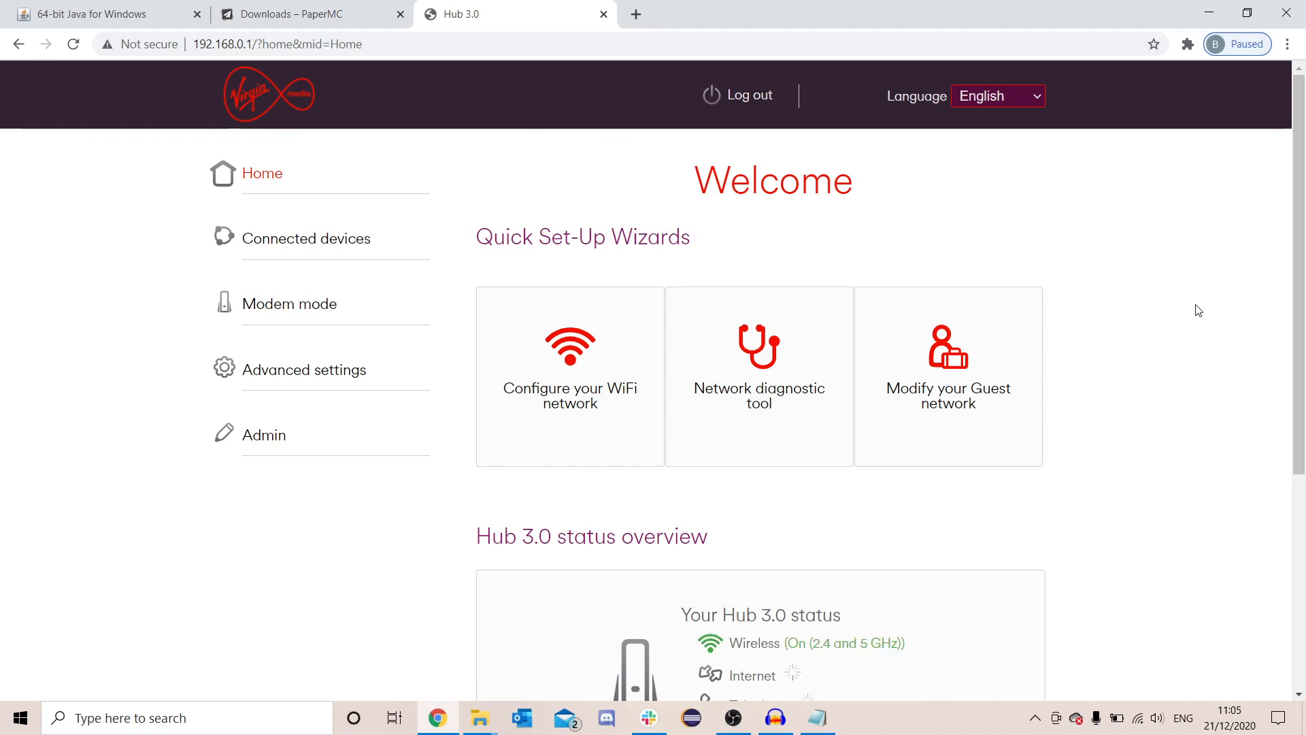
mouse_move(447, 293)
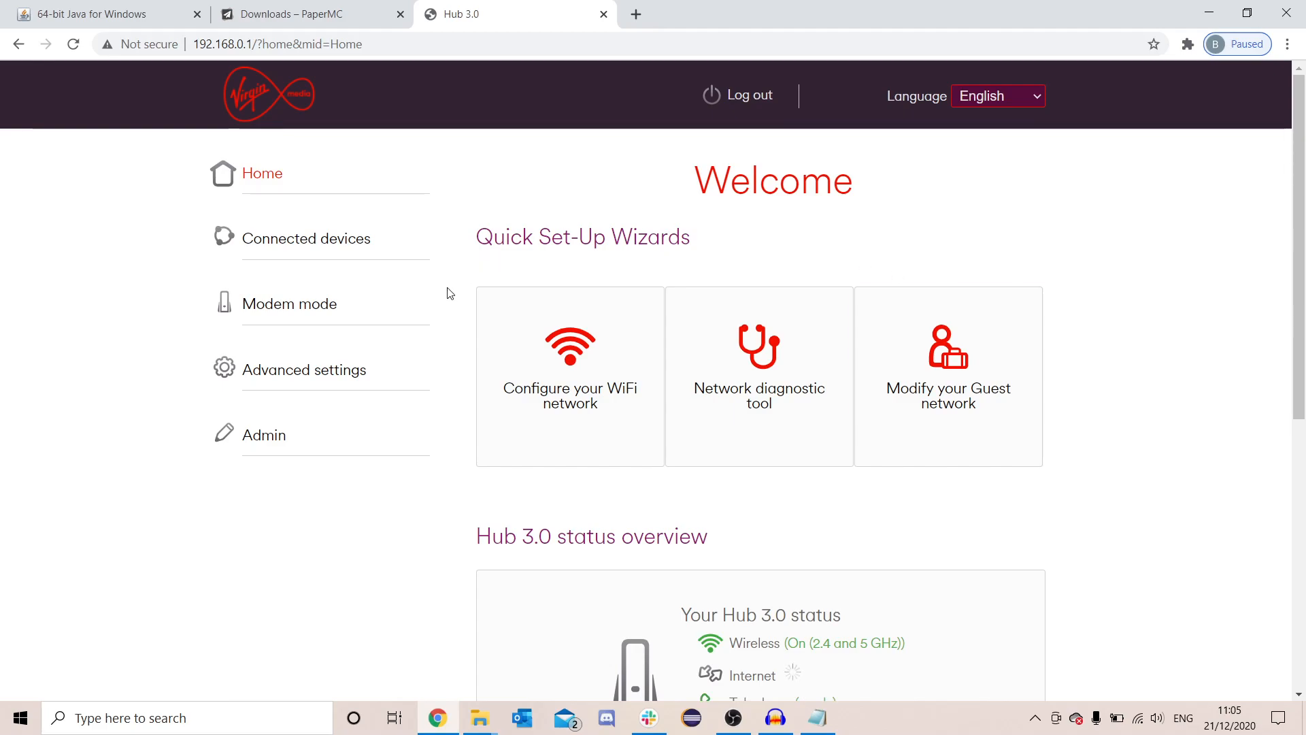
left_click(304, 368)
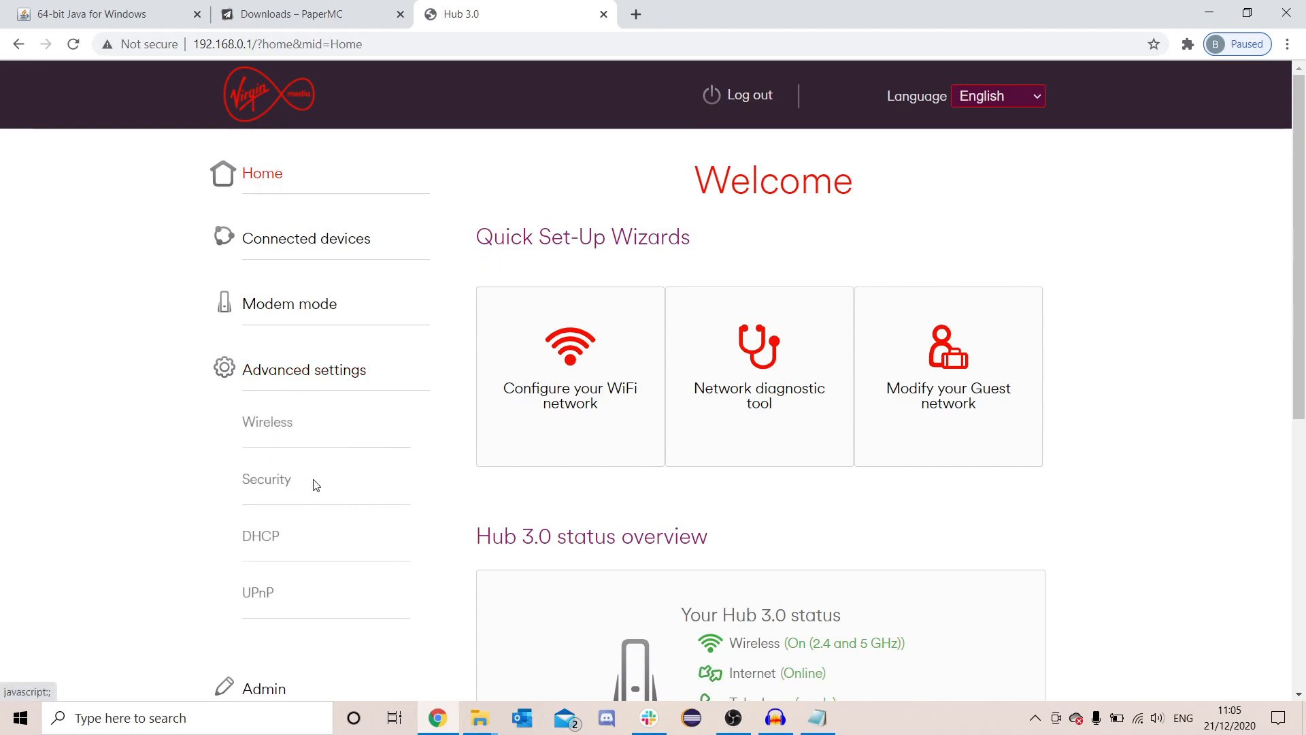
left_click(267, 479)
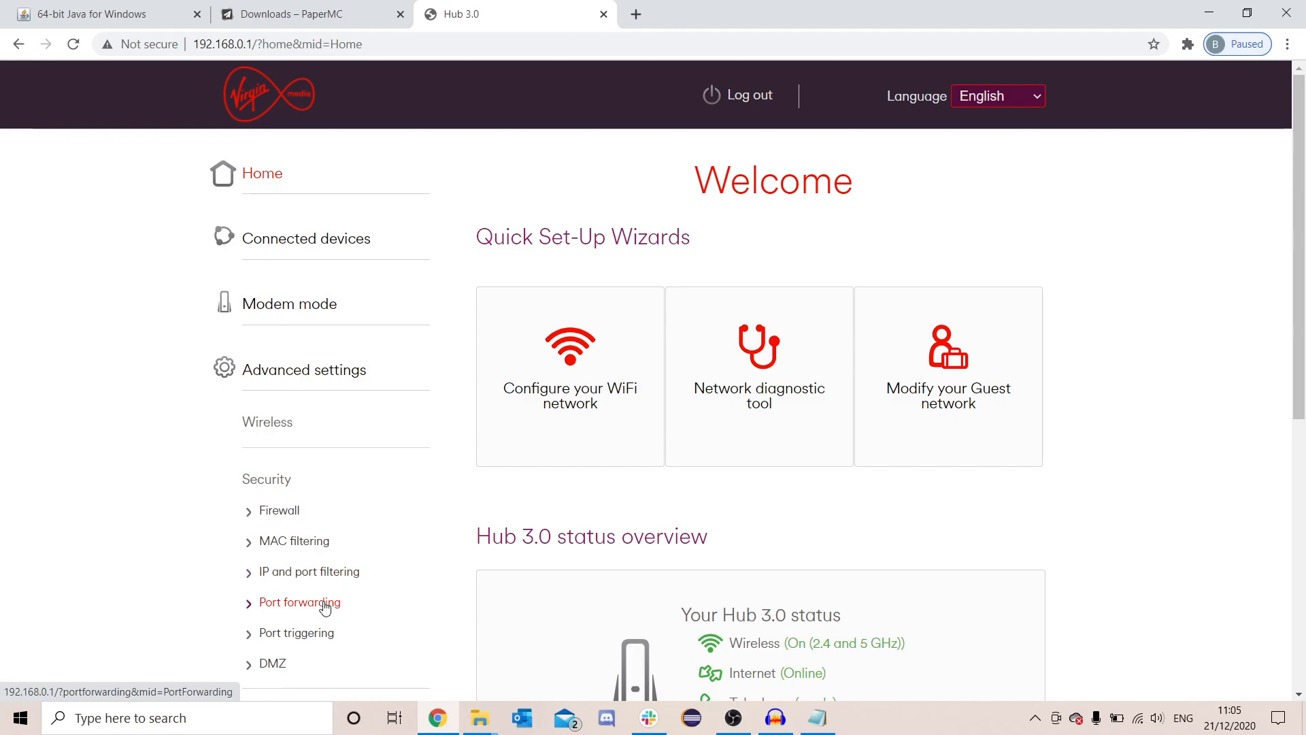
left_click(299, 602)
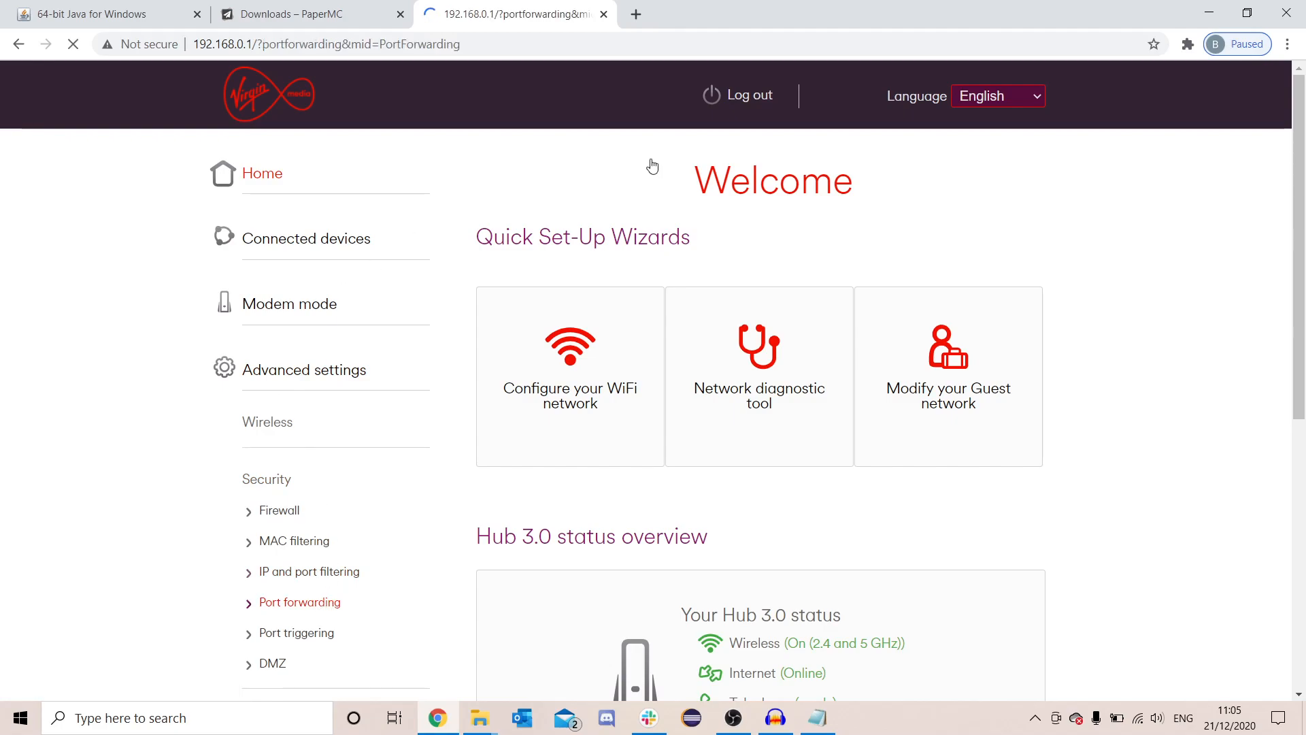
left_click(300, 601)
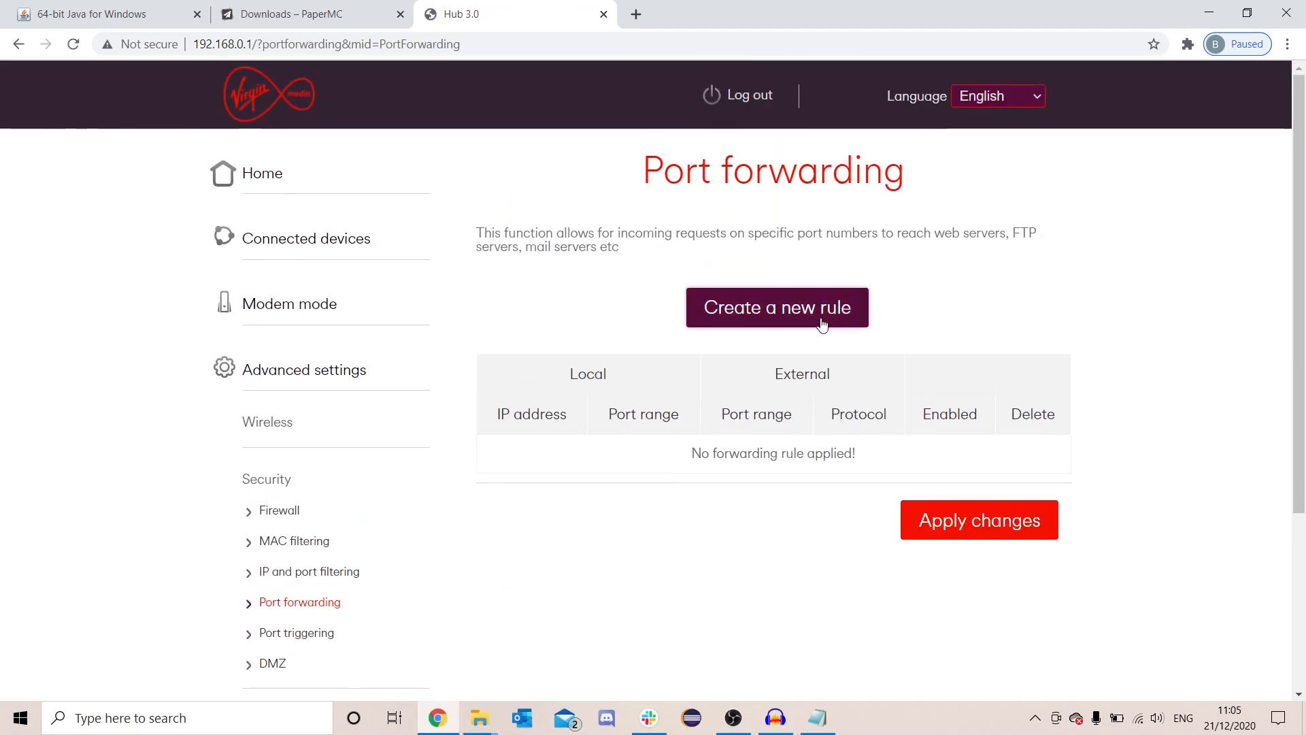
mouse_move(744, 328)
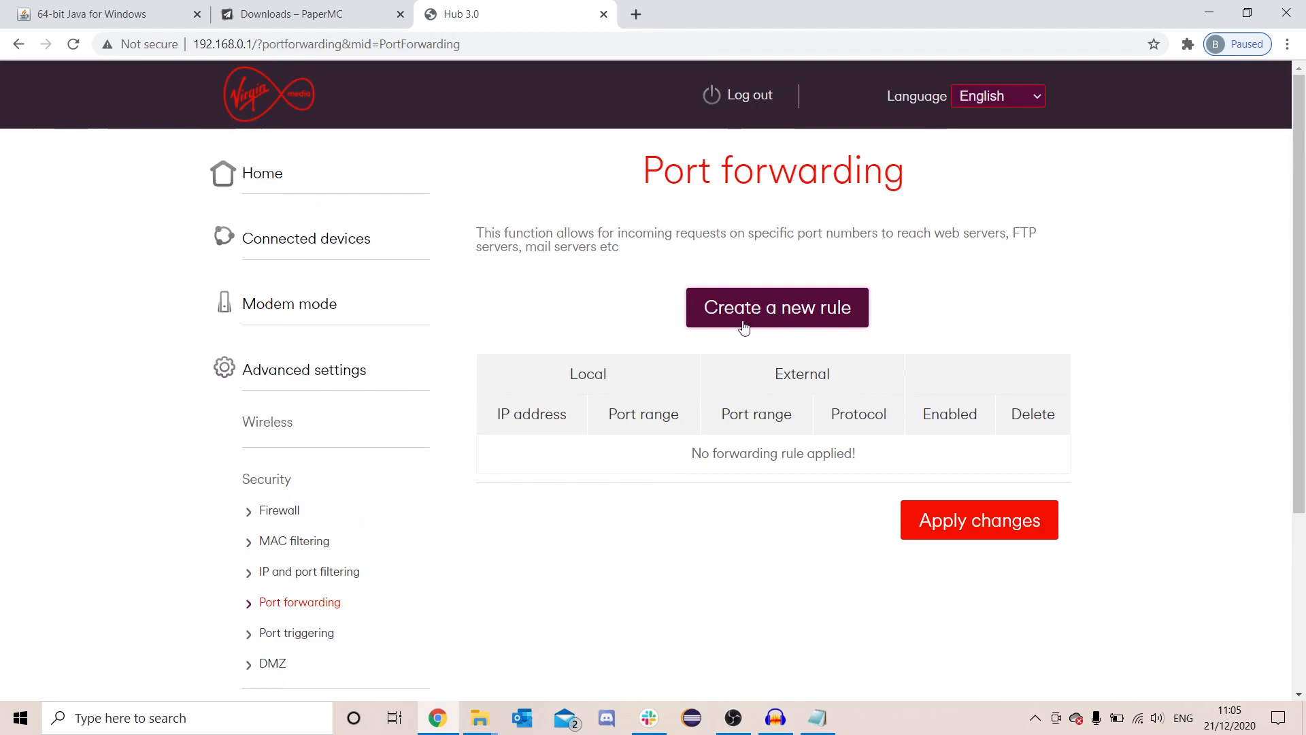
Step: Start a new forwarding rule for 192.168.0.91 with port range 25565 to 25565
left_click(777, 306)
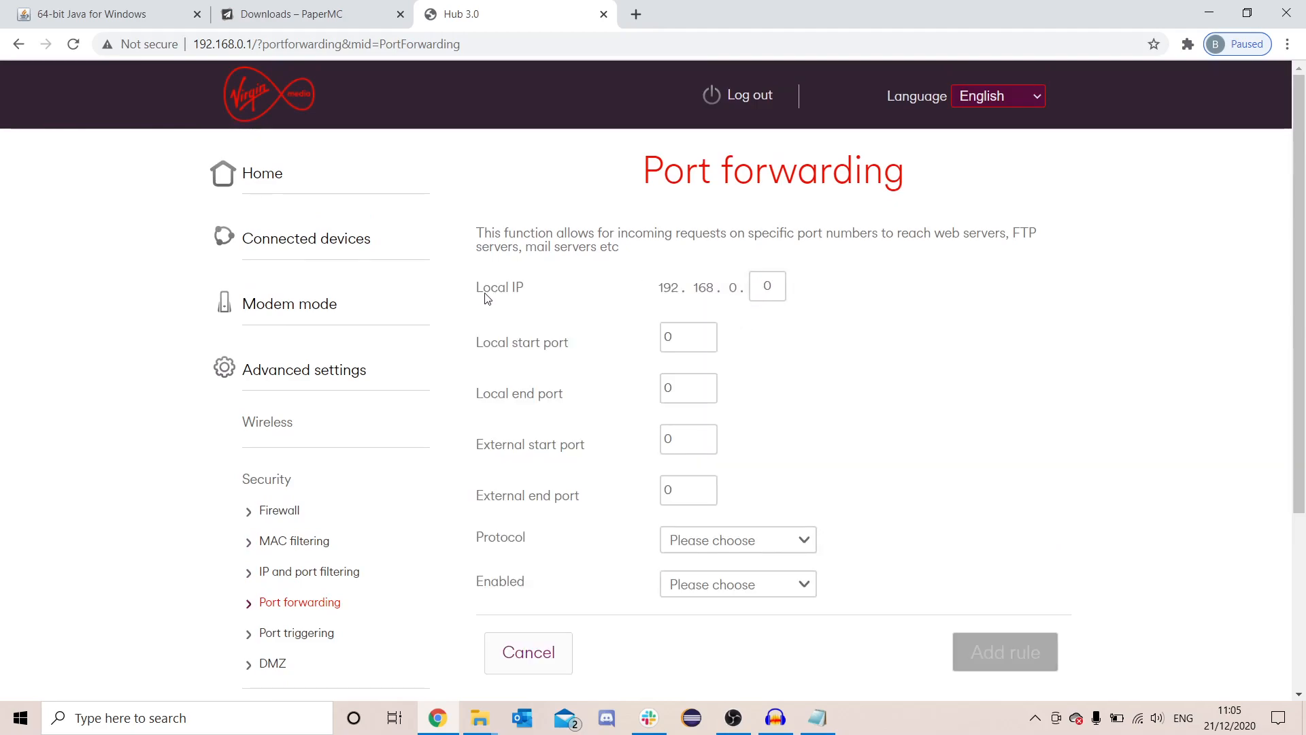
left_click(815, 717)
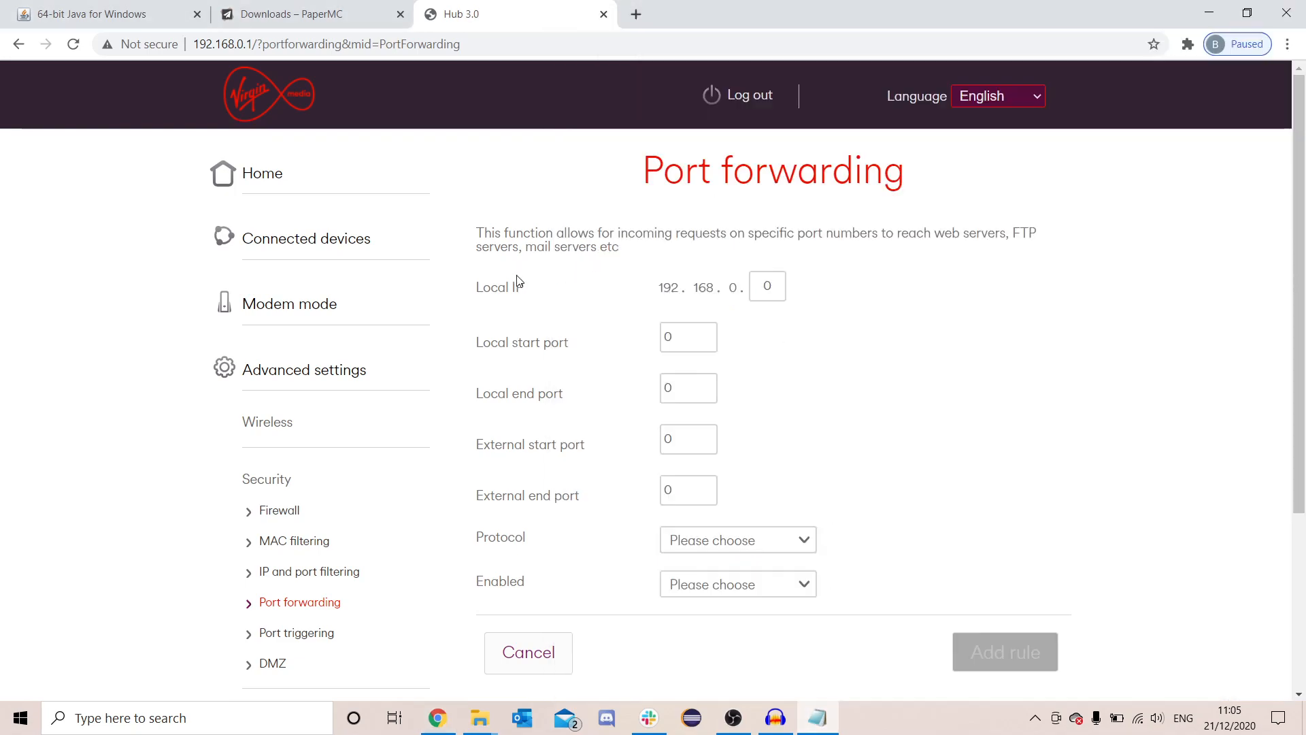
type("91")
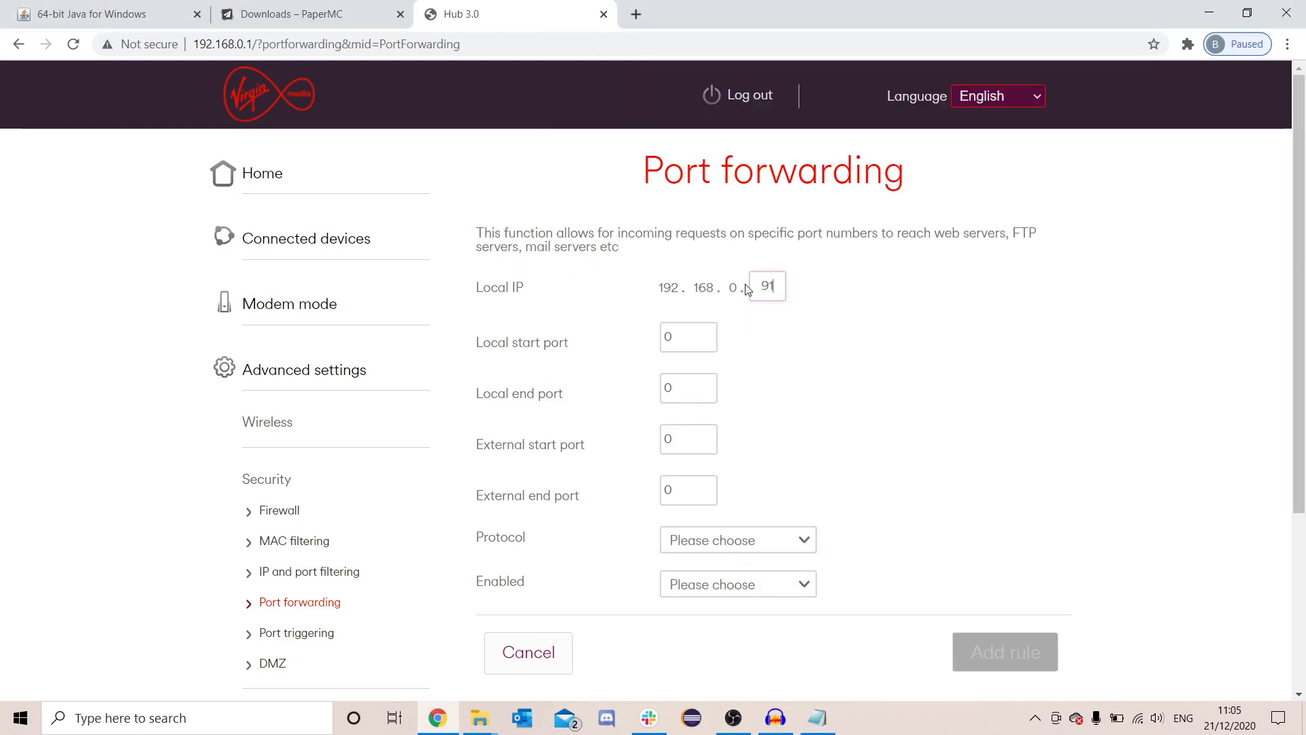
left_click(687, 336)
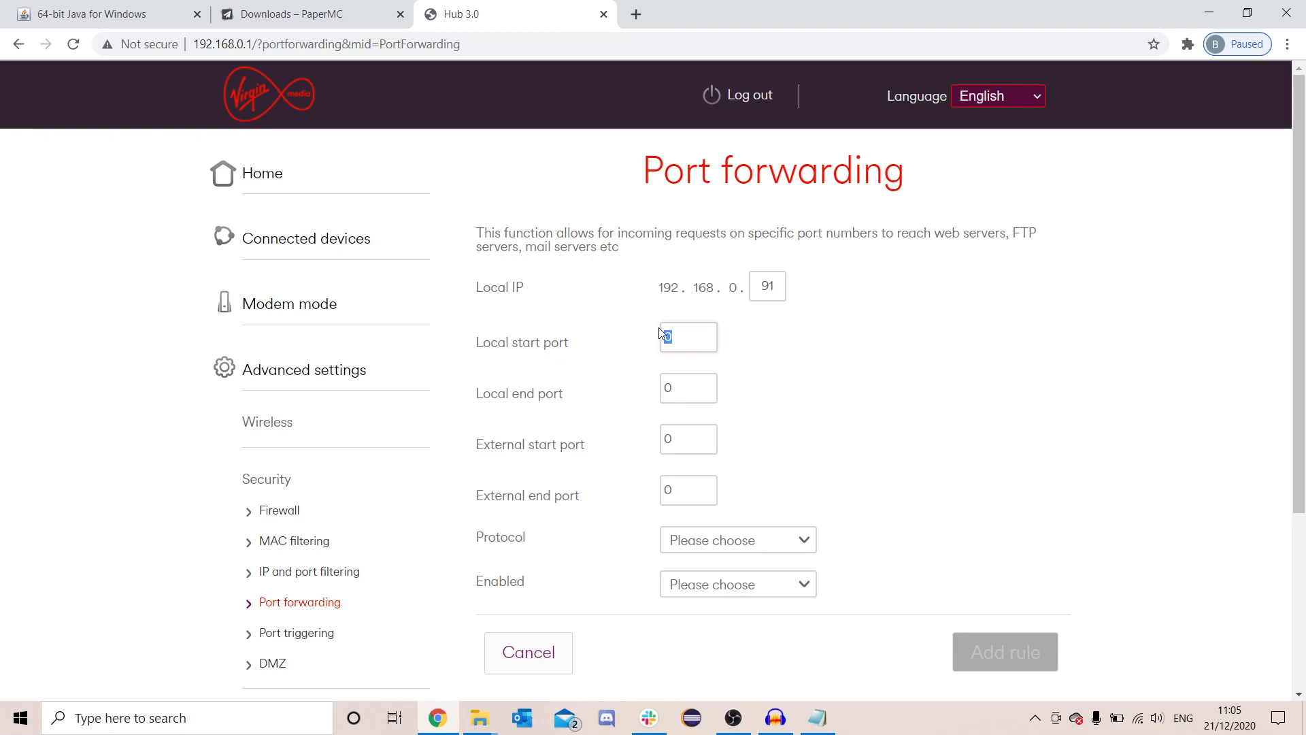
type("25565")
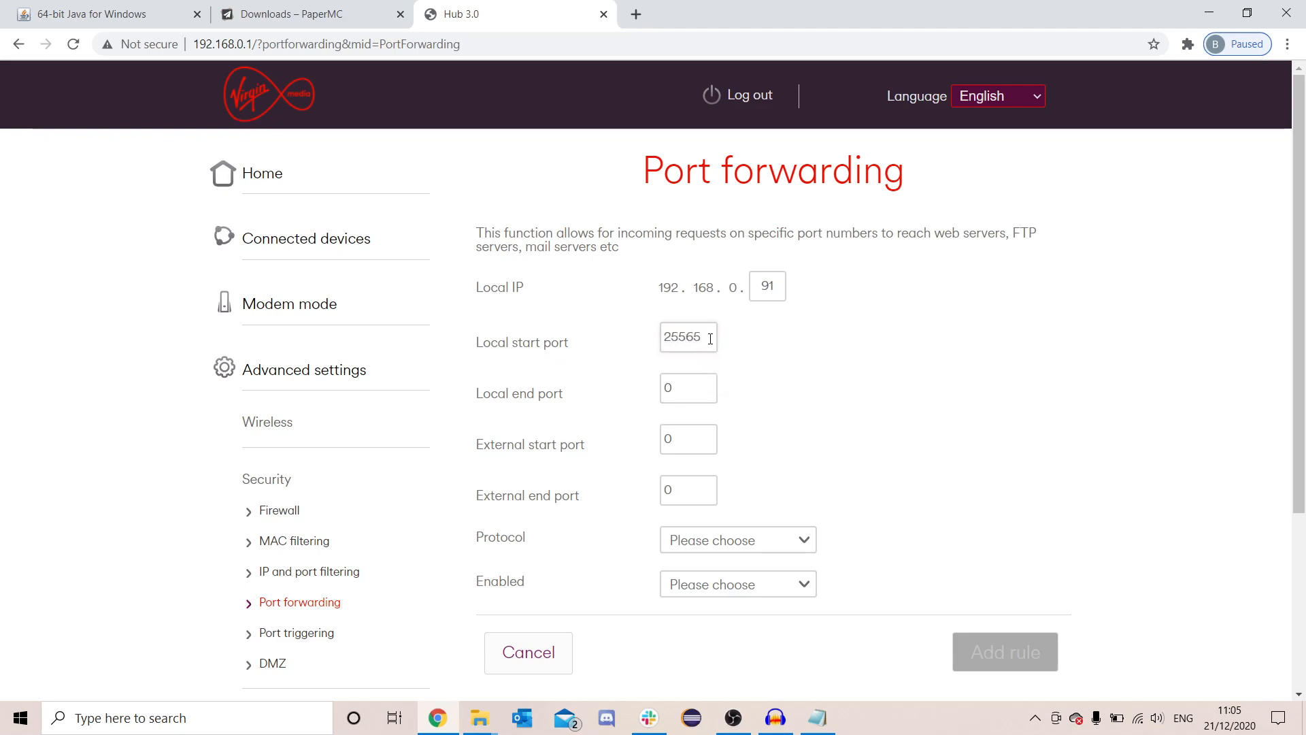
type("25565")
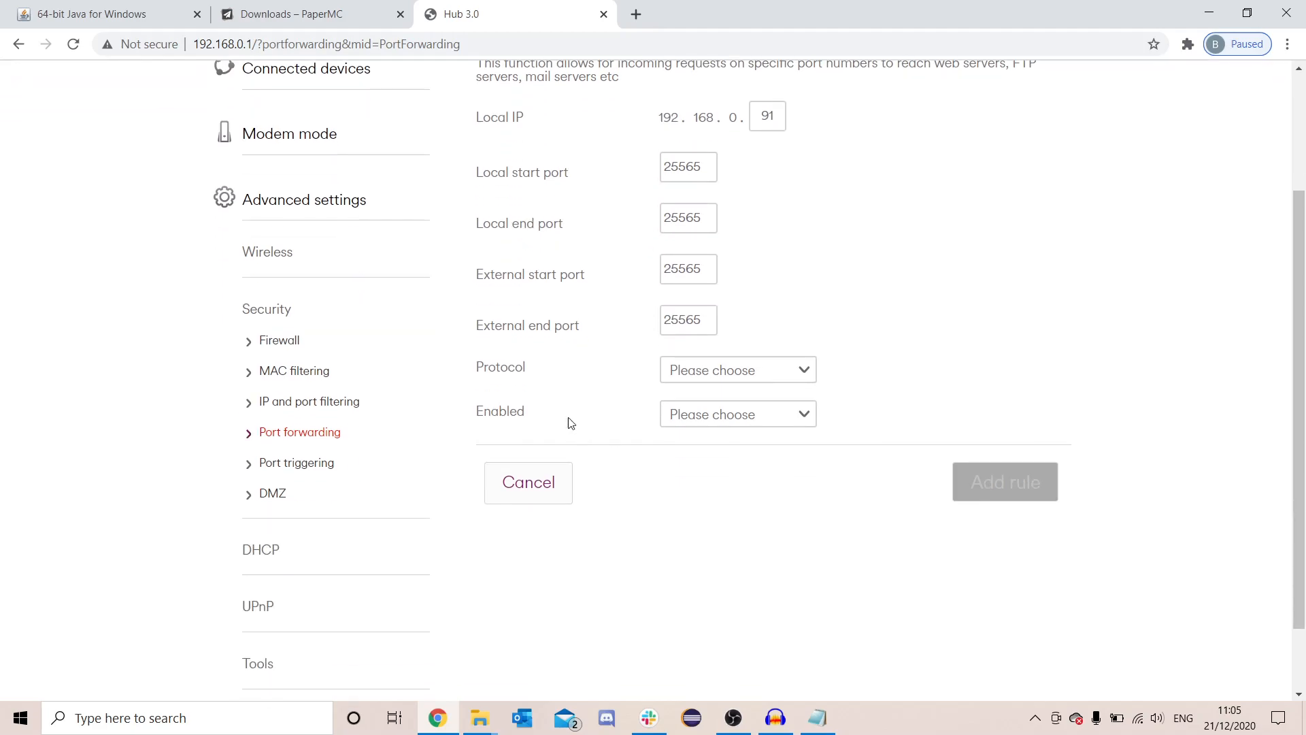
Step: Set the rule's protocol to Both, enable it, and add the rule
left_click(736, 368)
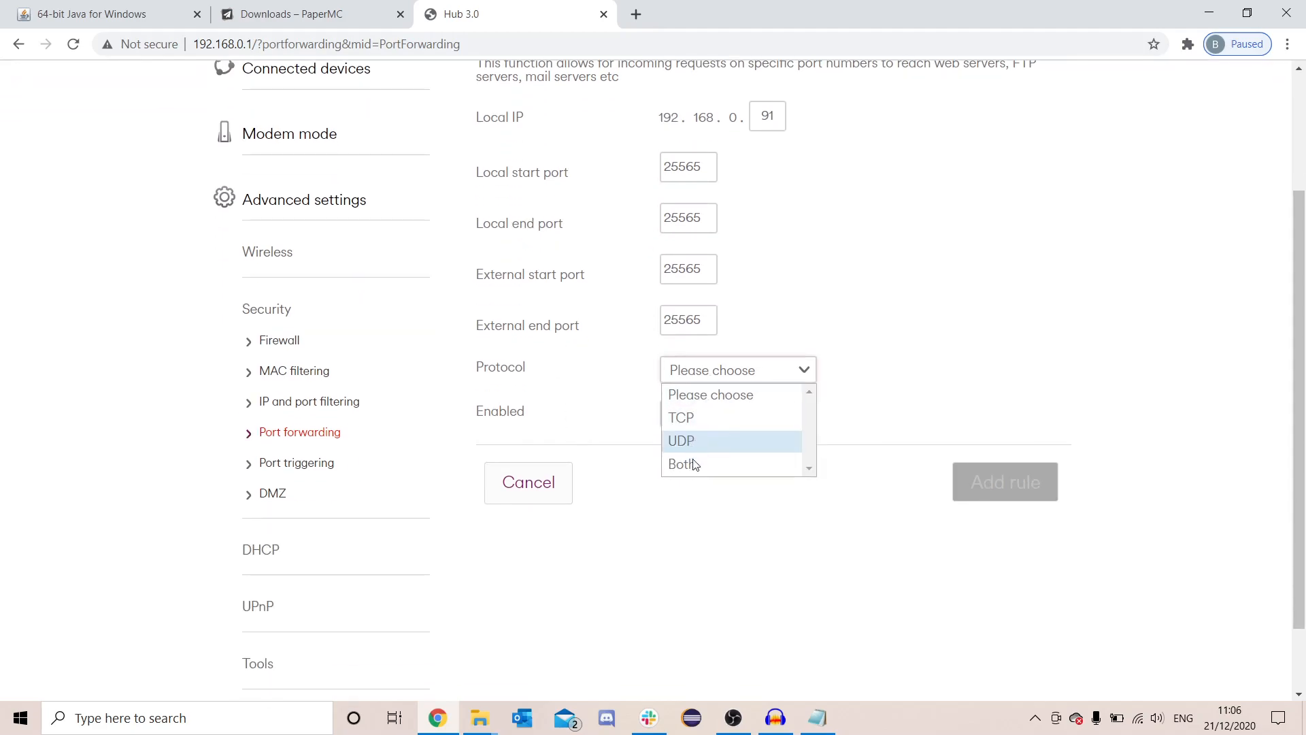
left_click(681, 464)
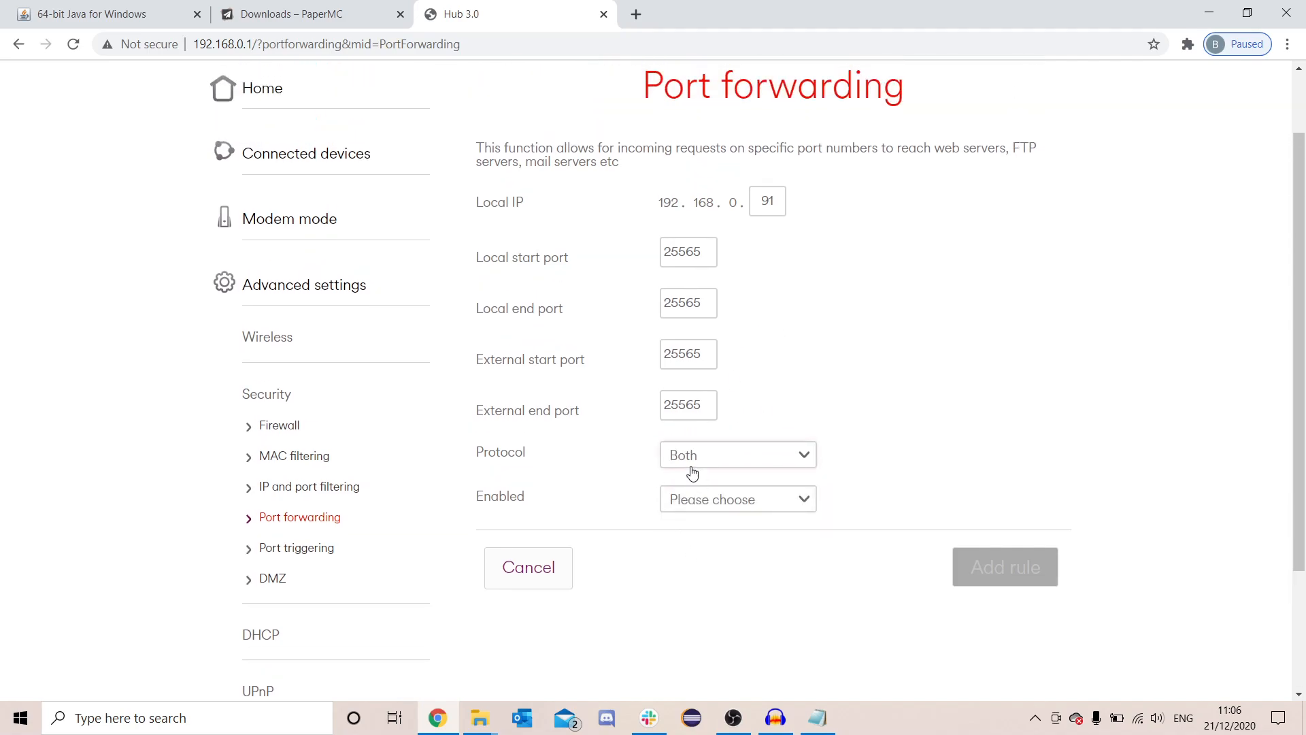
left_click(736, 454)
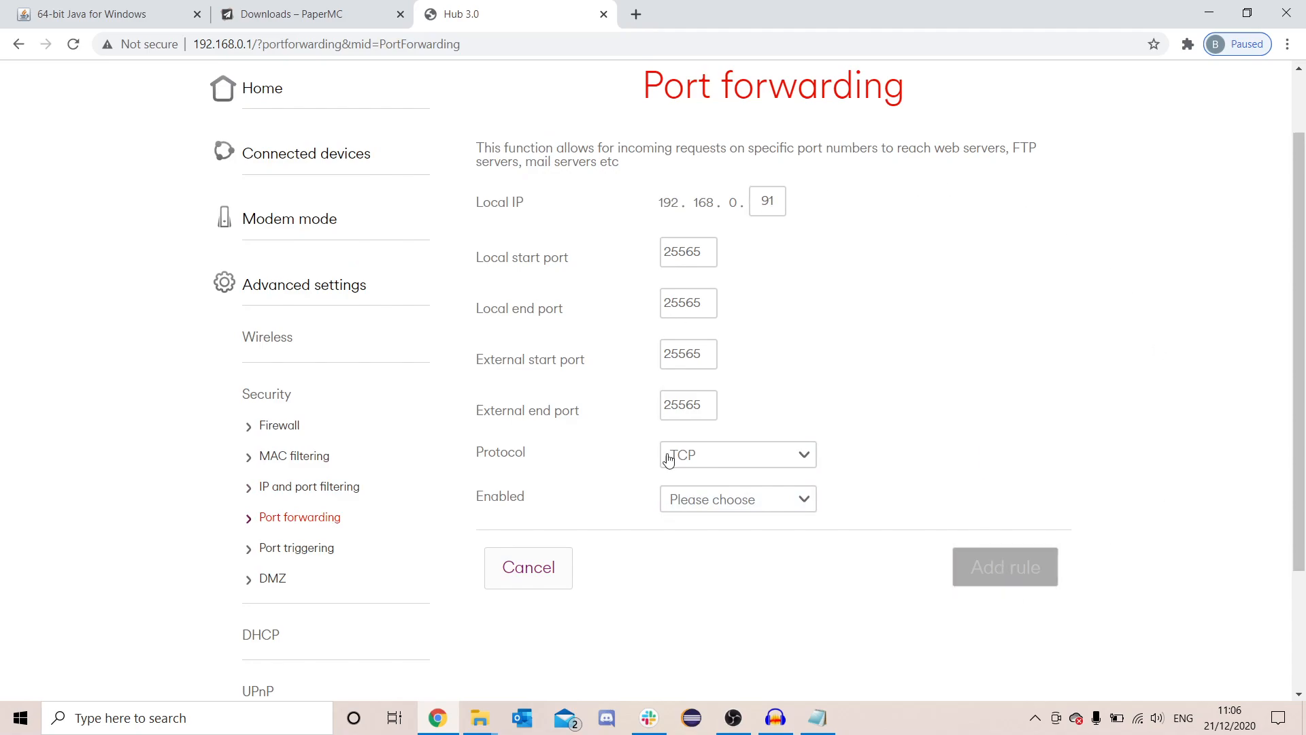
left_click(736, 454)
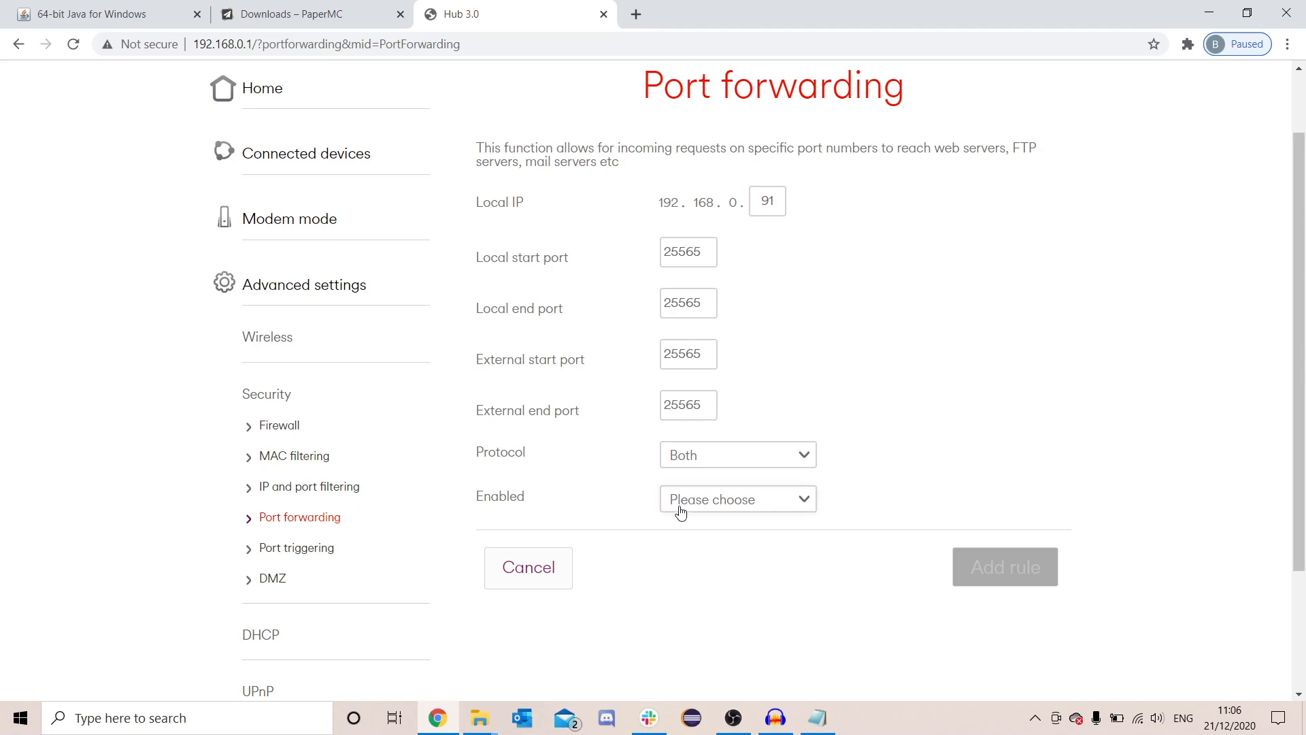
left_click(736, 498)
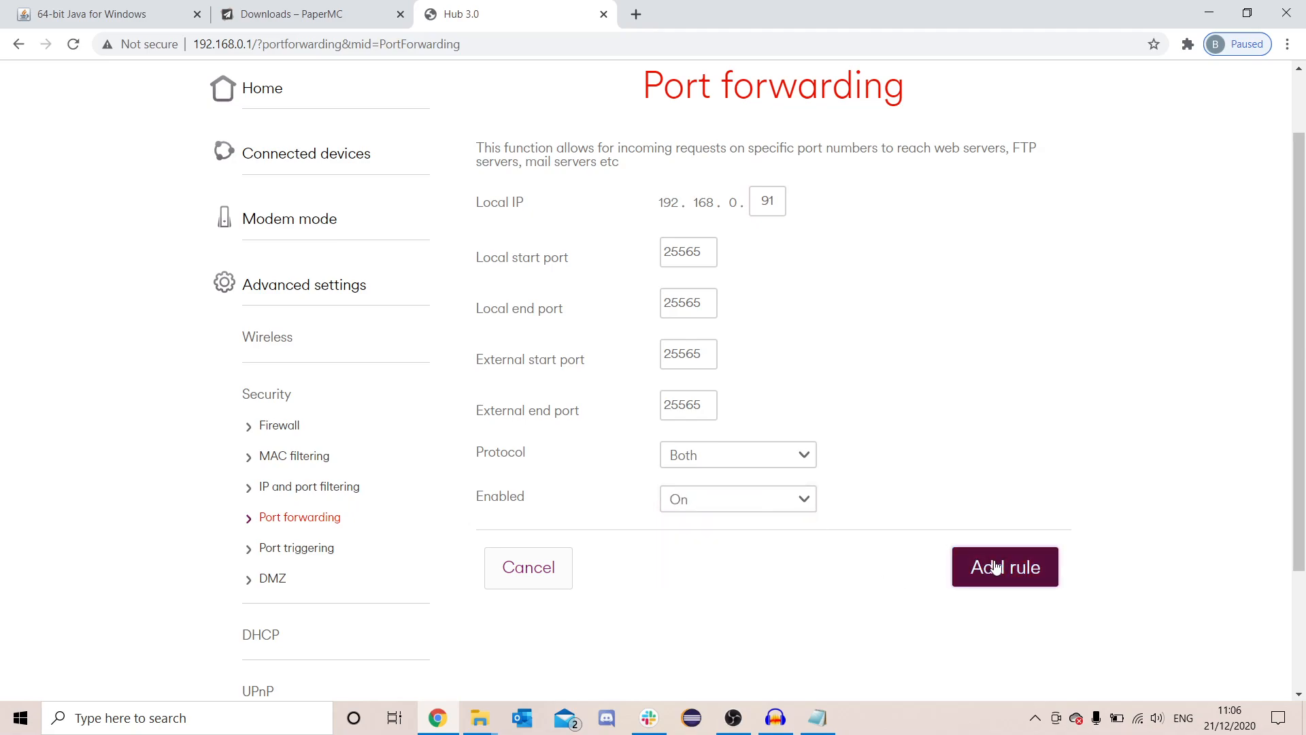
left_click(1004, 567)
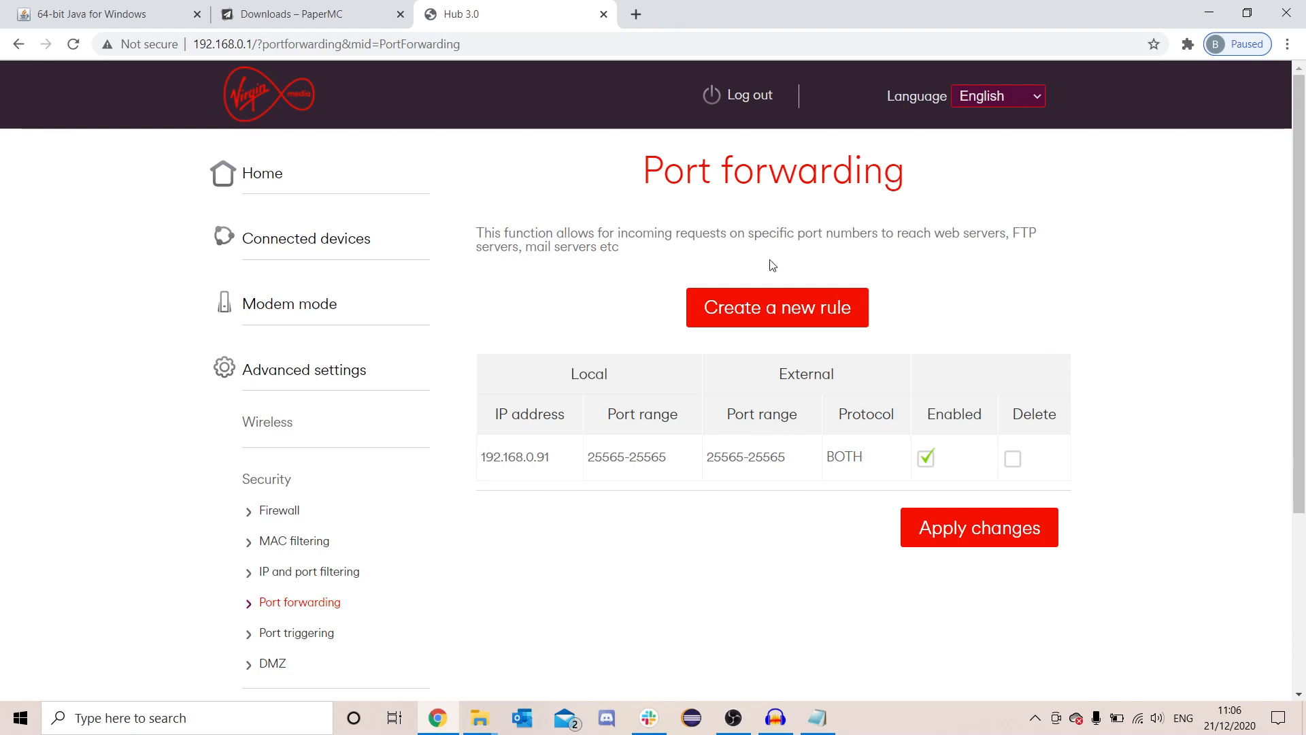
Step: Review the new rule row forwarding 25565 to 192.168.0.91 in the rule list
double_click(491, 458)
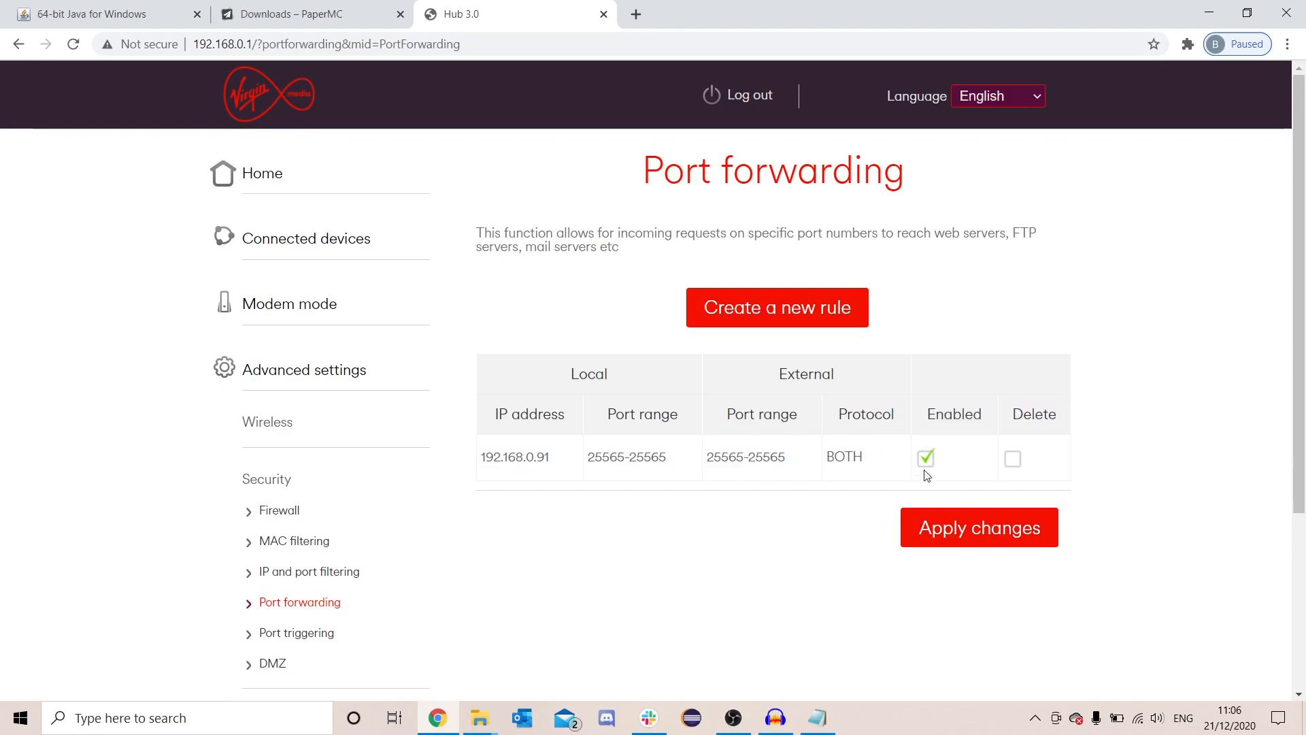
mouse_move(940, 409)
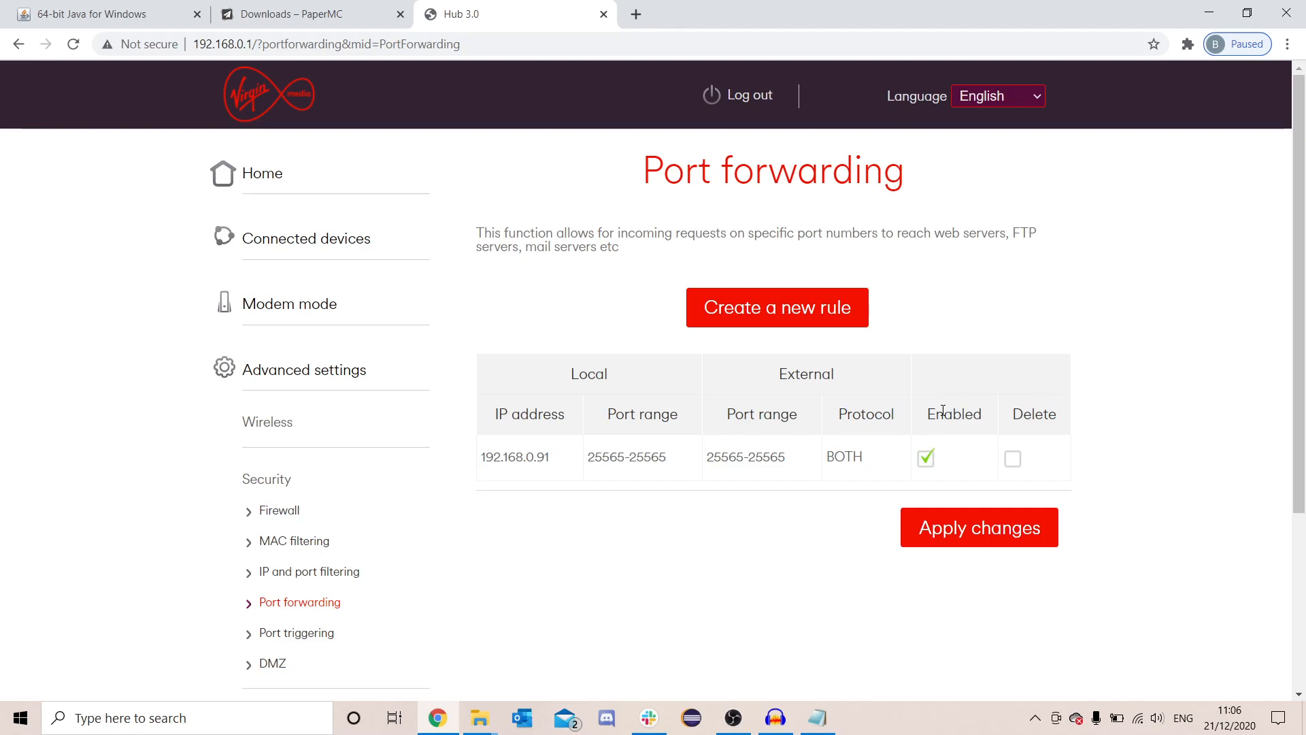
double_click(514, 457)
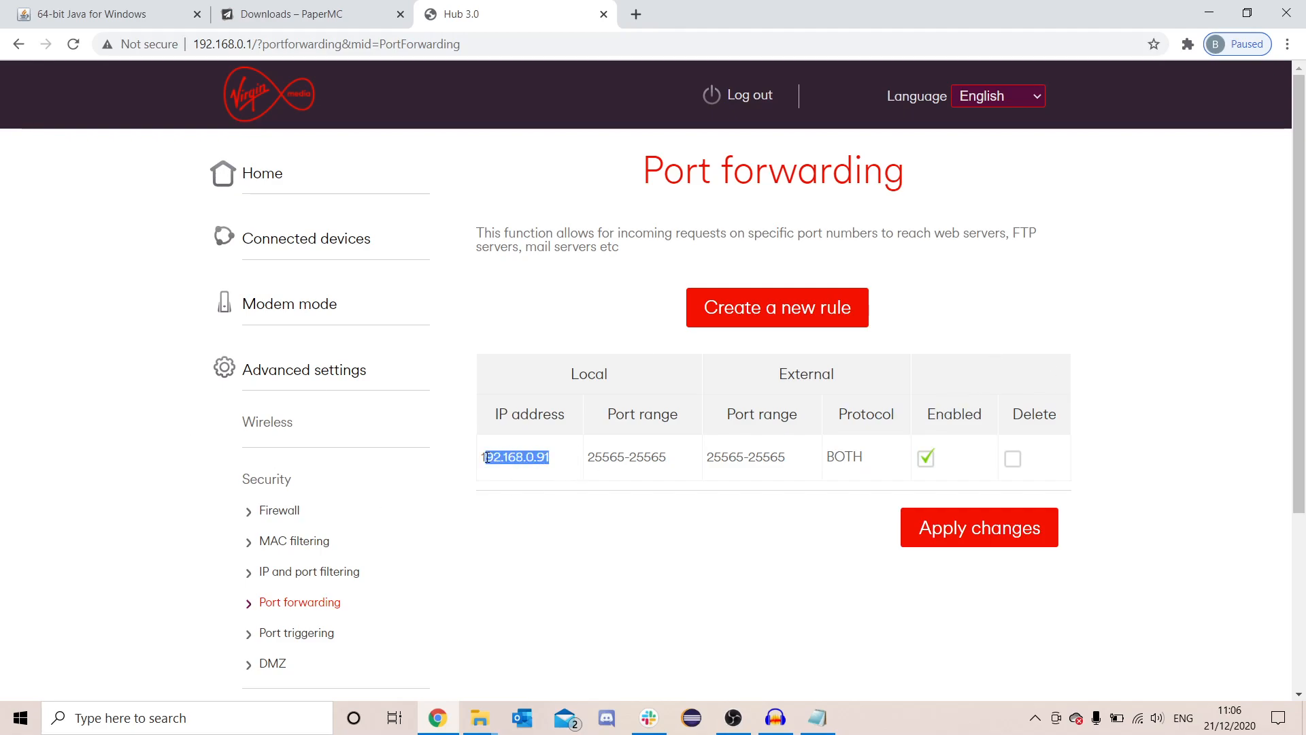
mouse_move(504, 390)
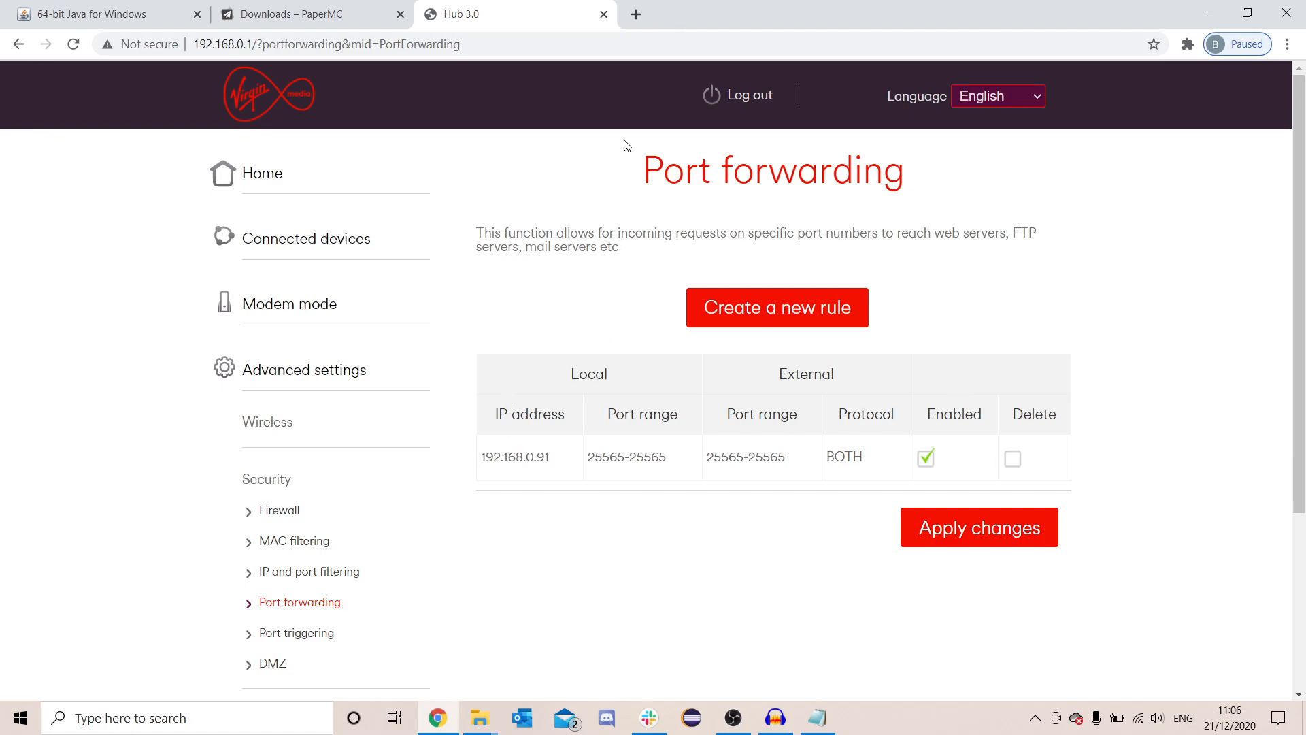
mouse_move(624, 170)
type("my")
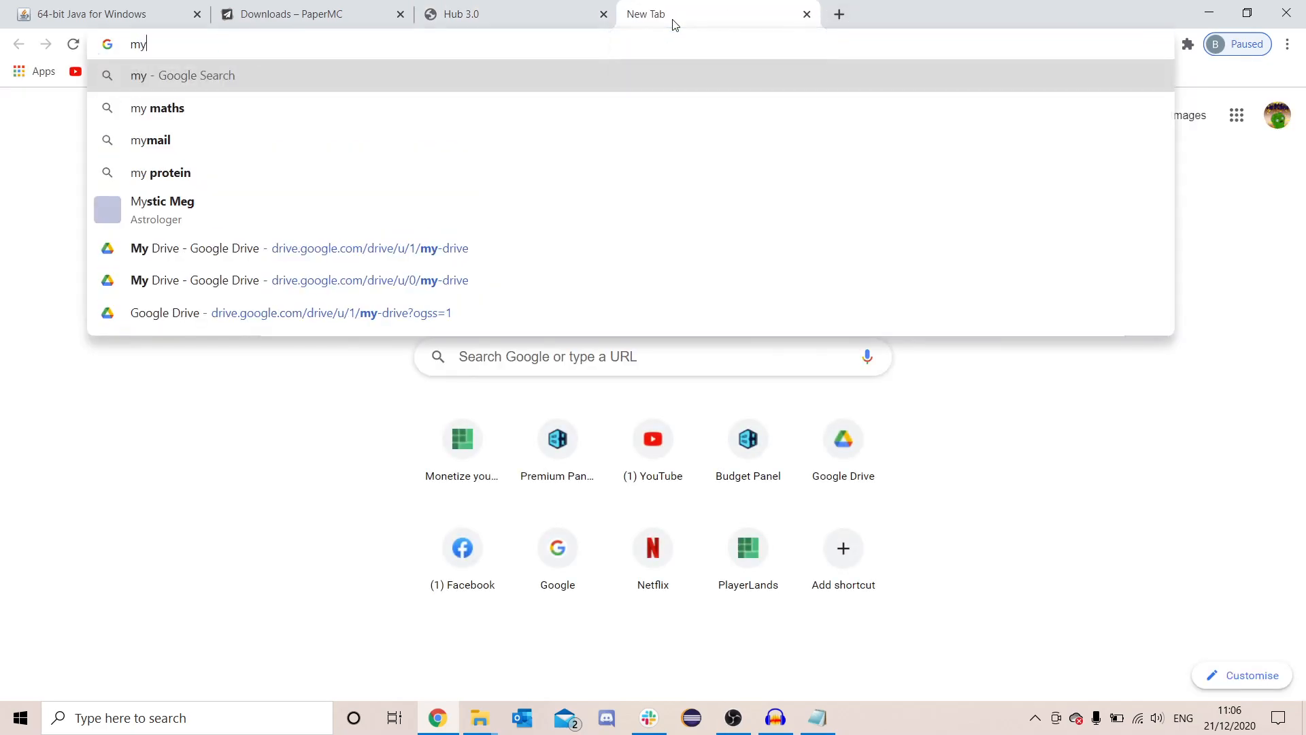
Step: Run a Google search for 'what is my ip' to find the public IP address
type("what is m")
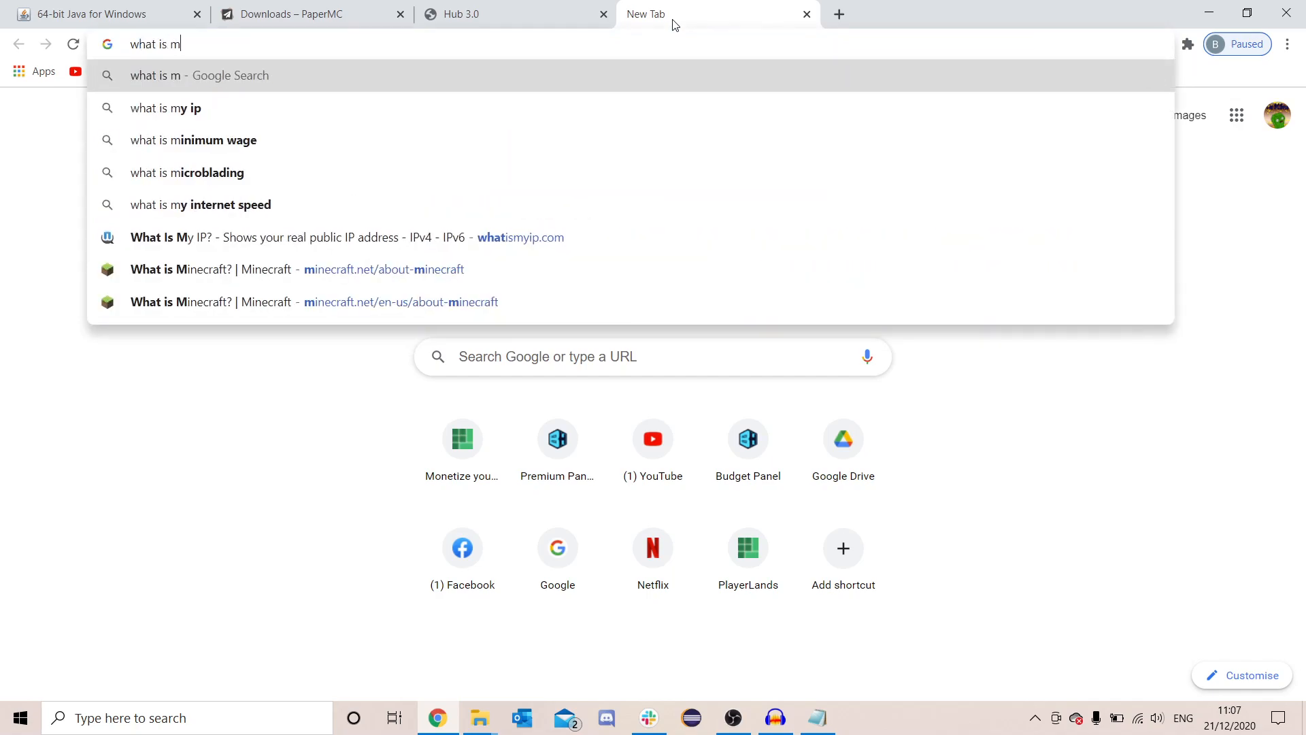
left_click(166, 107)
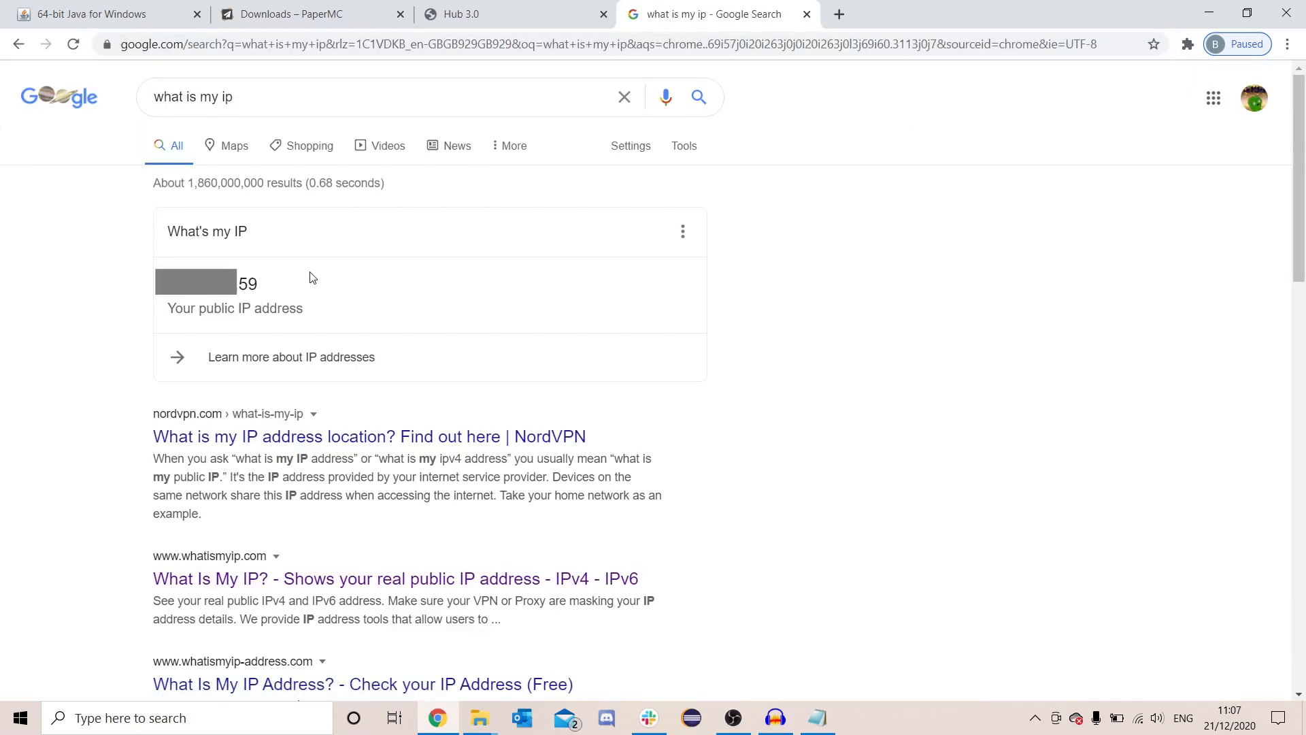
mouse_move(339, 295)
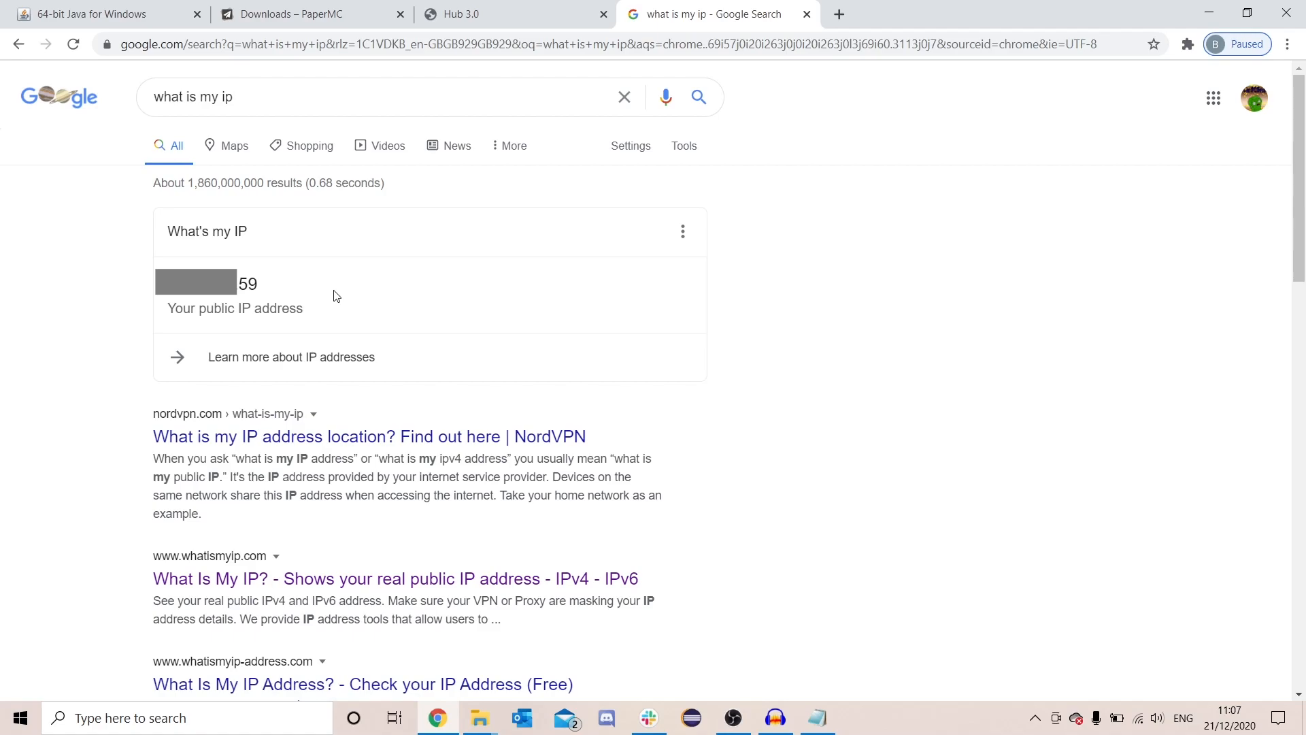
mouse_move(325, 300)
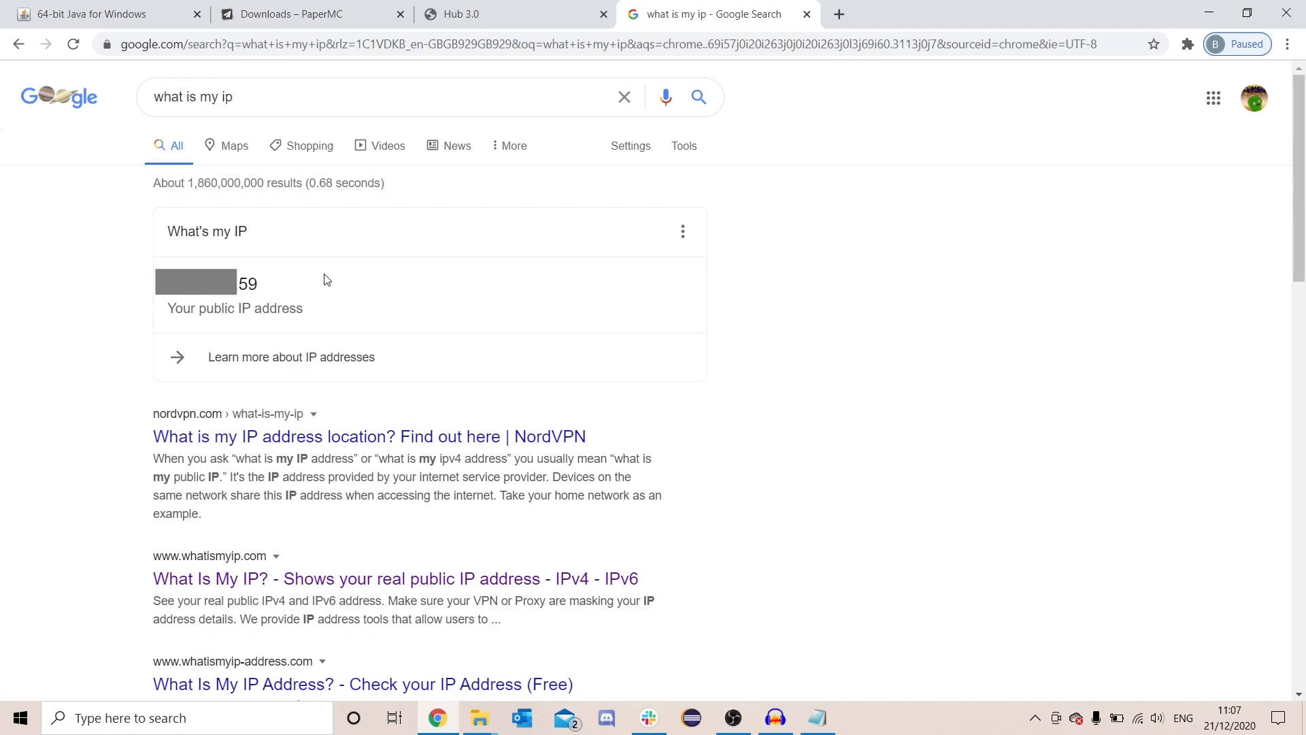
mouse_move(217, 242)
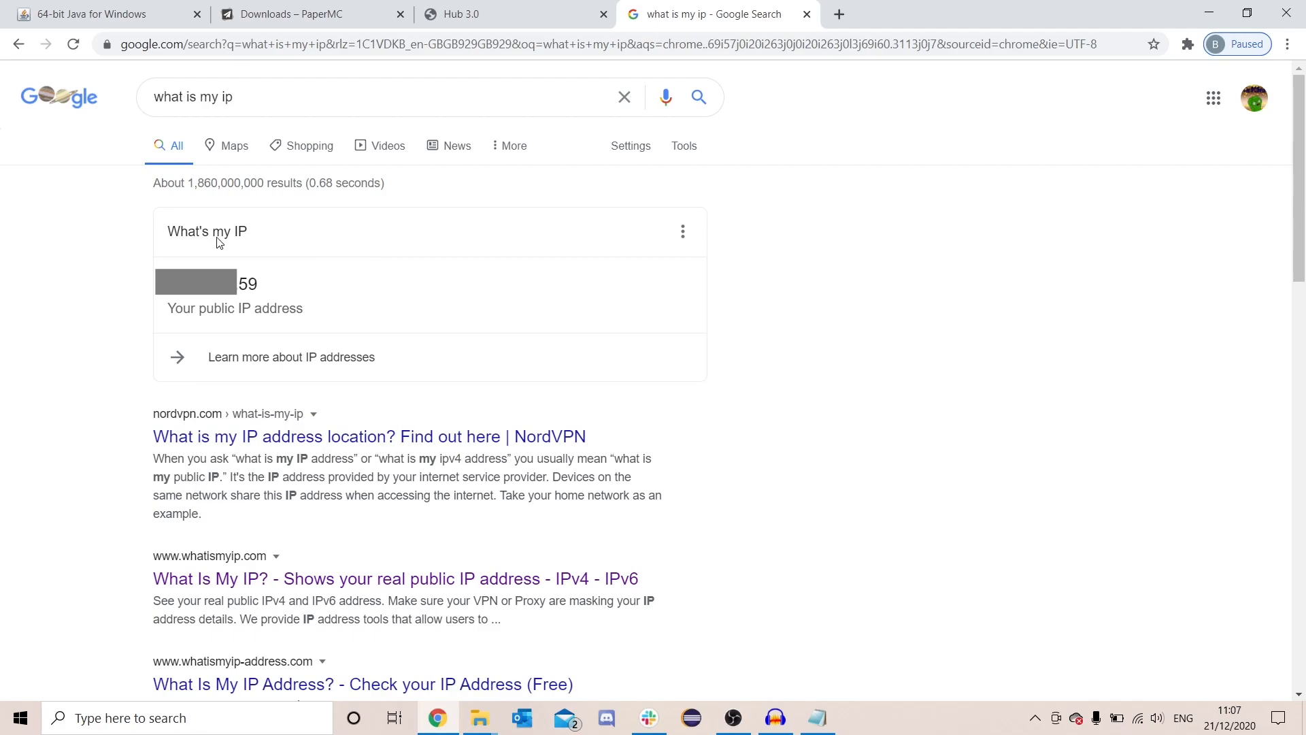
mouse_move(166, 303)
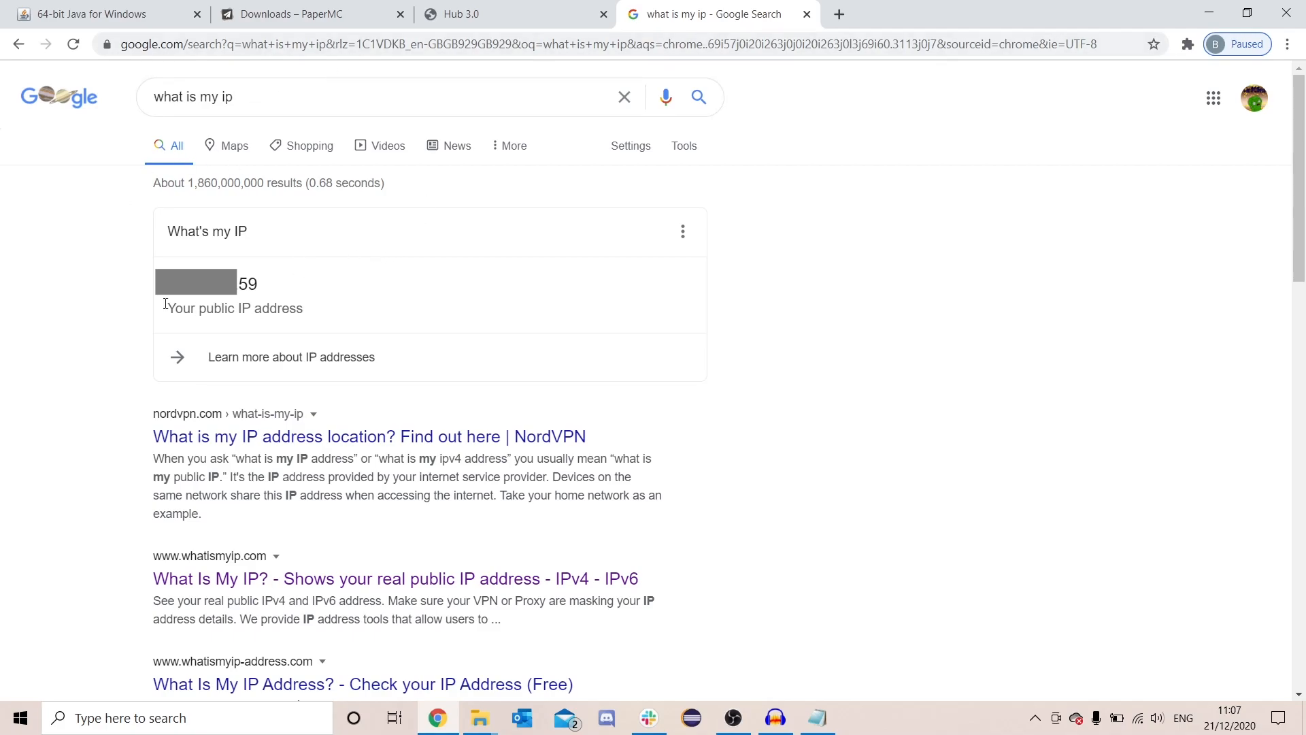
mouse_move(367, 435)
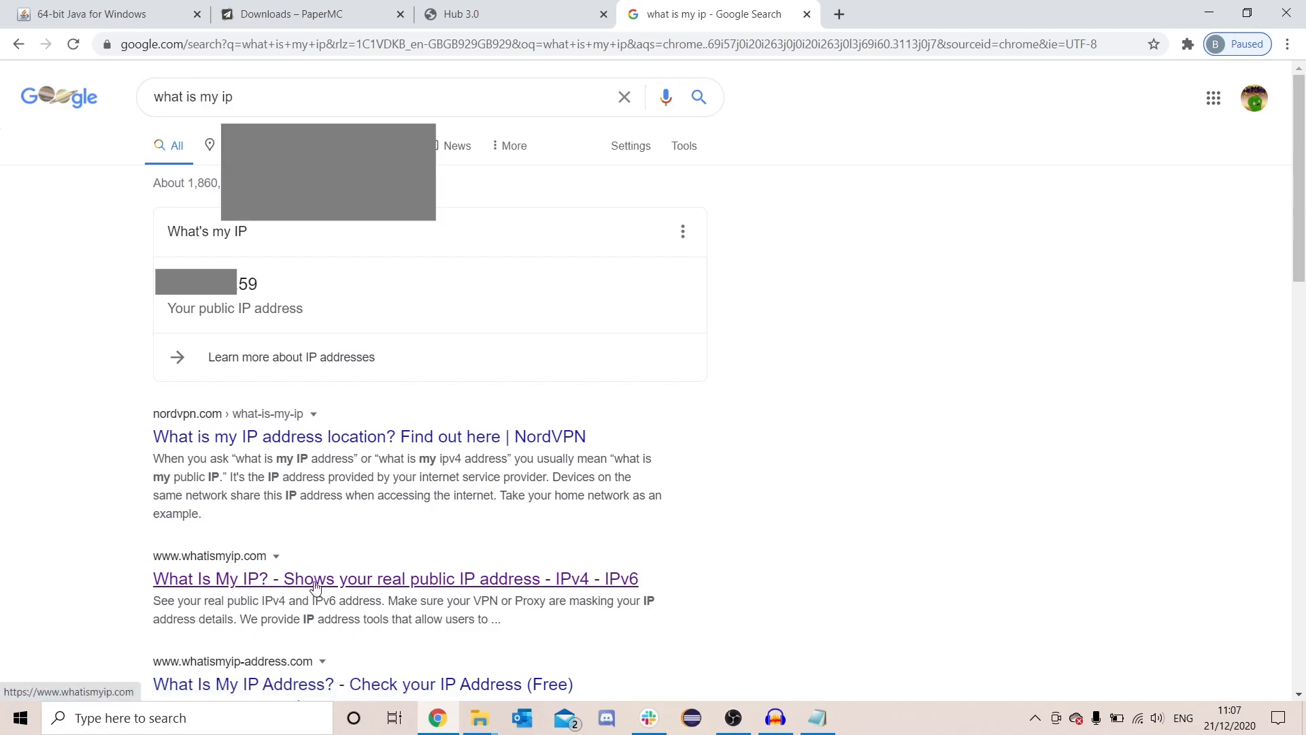
Step: Open the WhatIsMyIP.com search result to confirm the public IP
left_click(396, 578)
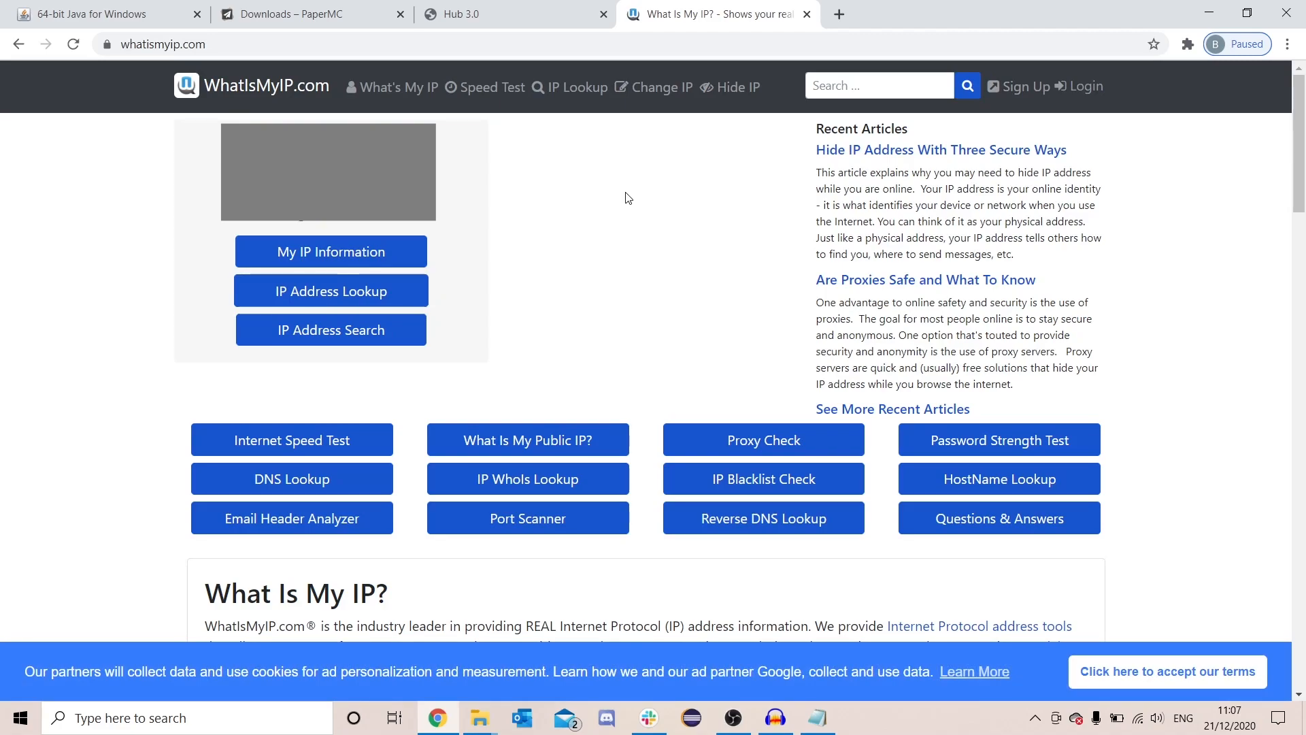
mouse_move(745, 345)
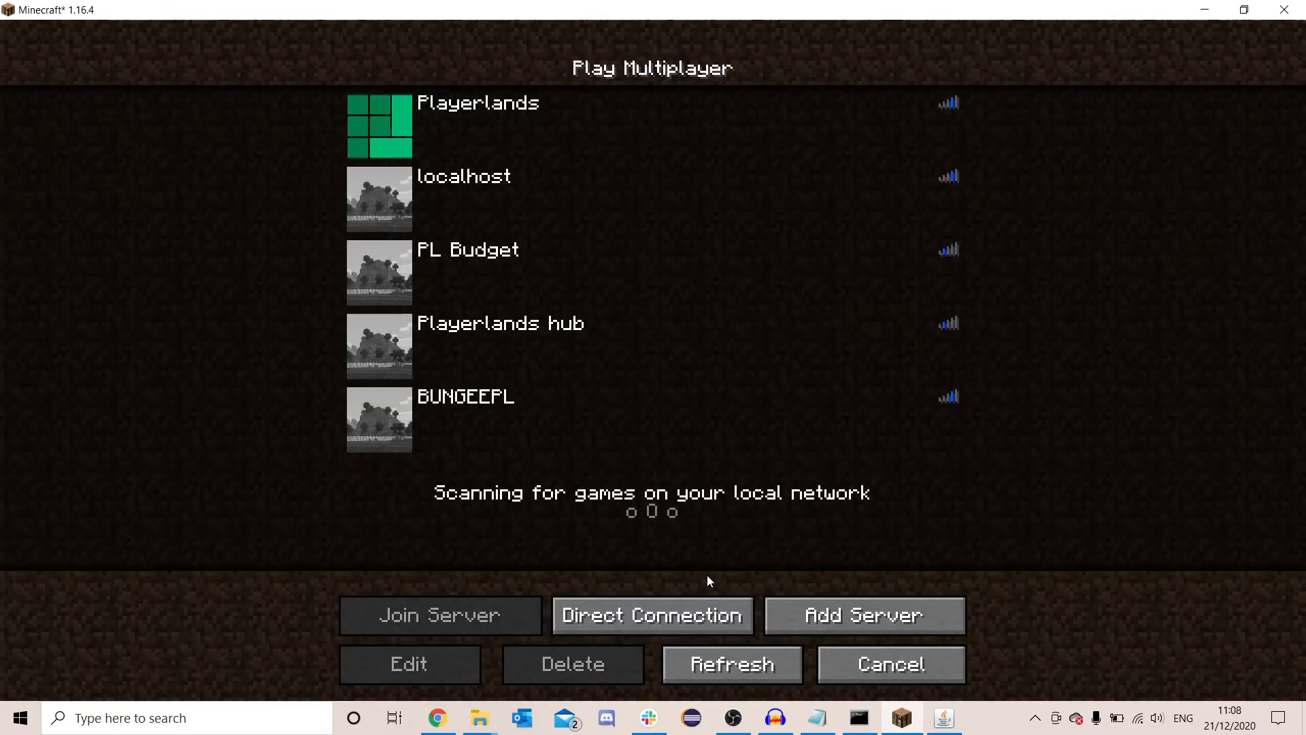
Step: Join the server via Direct Connection using the router's public IP address
left_click(651, 615)
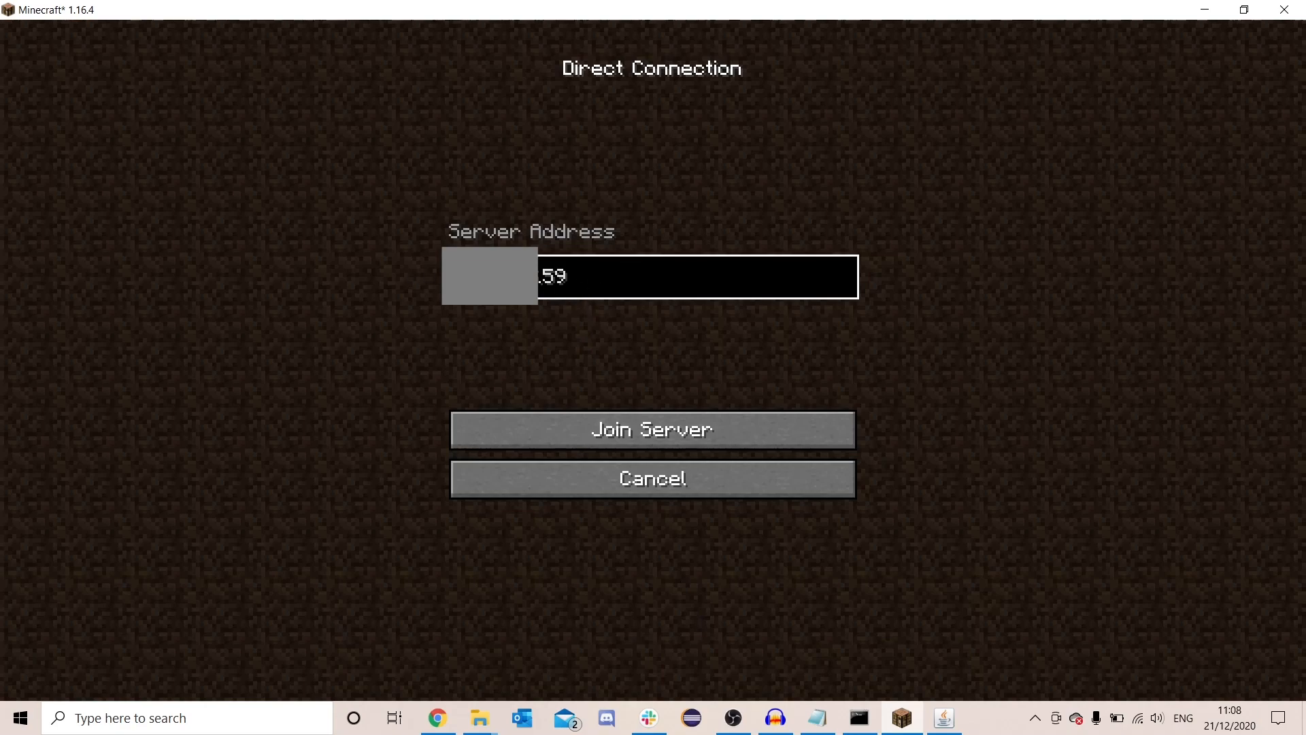
mouse_move(581, 287)
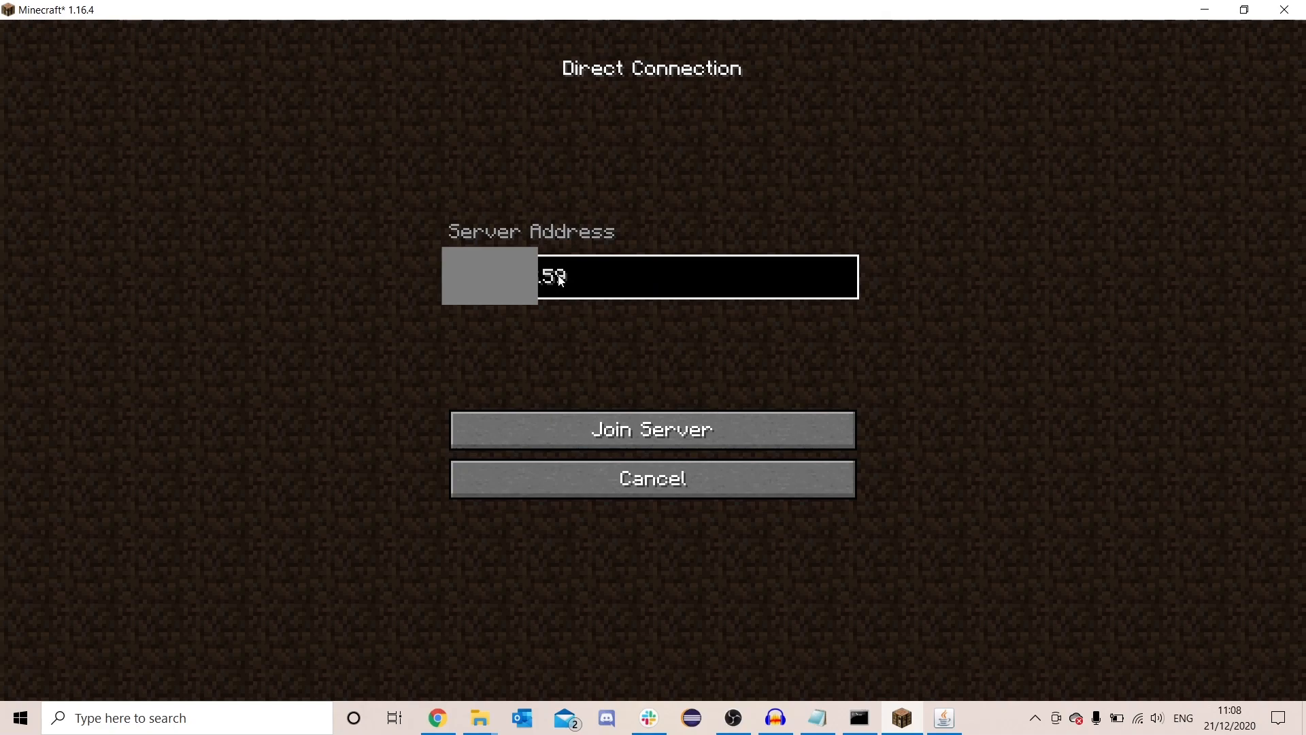
mouse_move(684, 439)
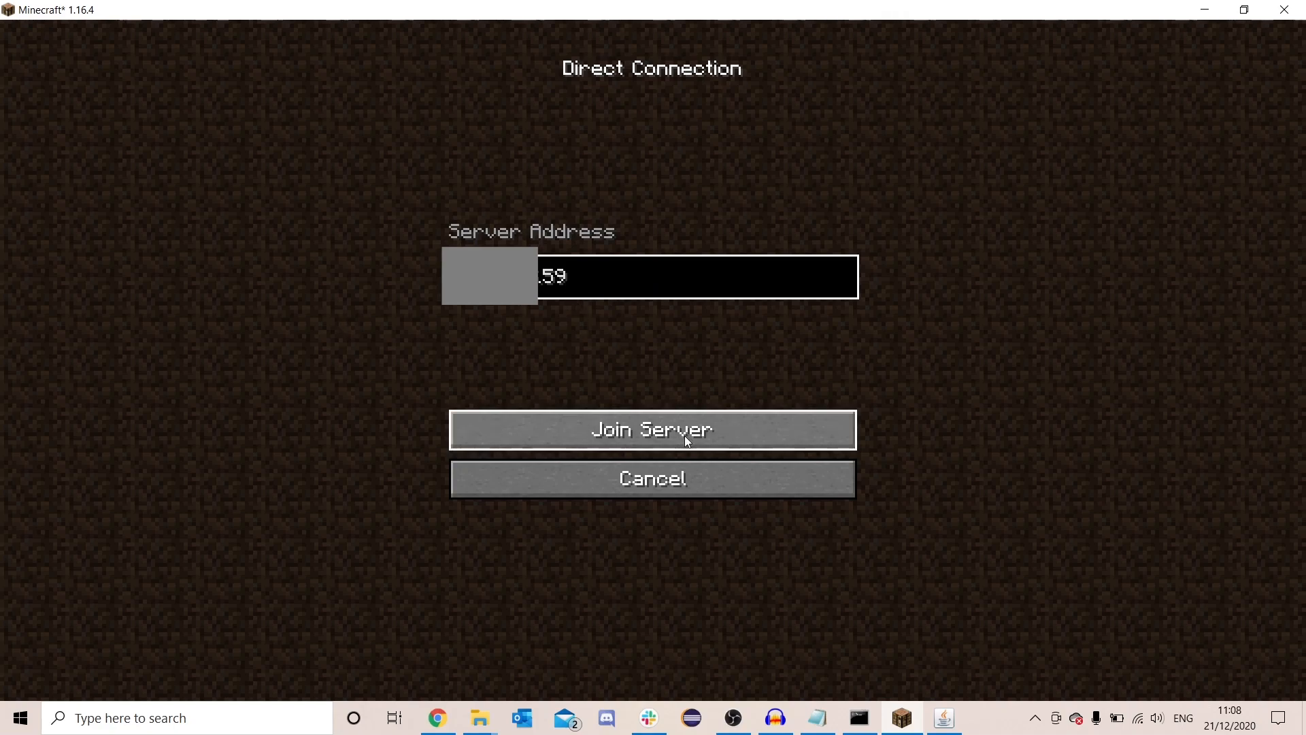
left_click(652, 428)
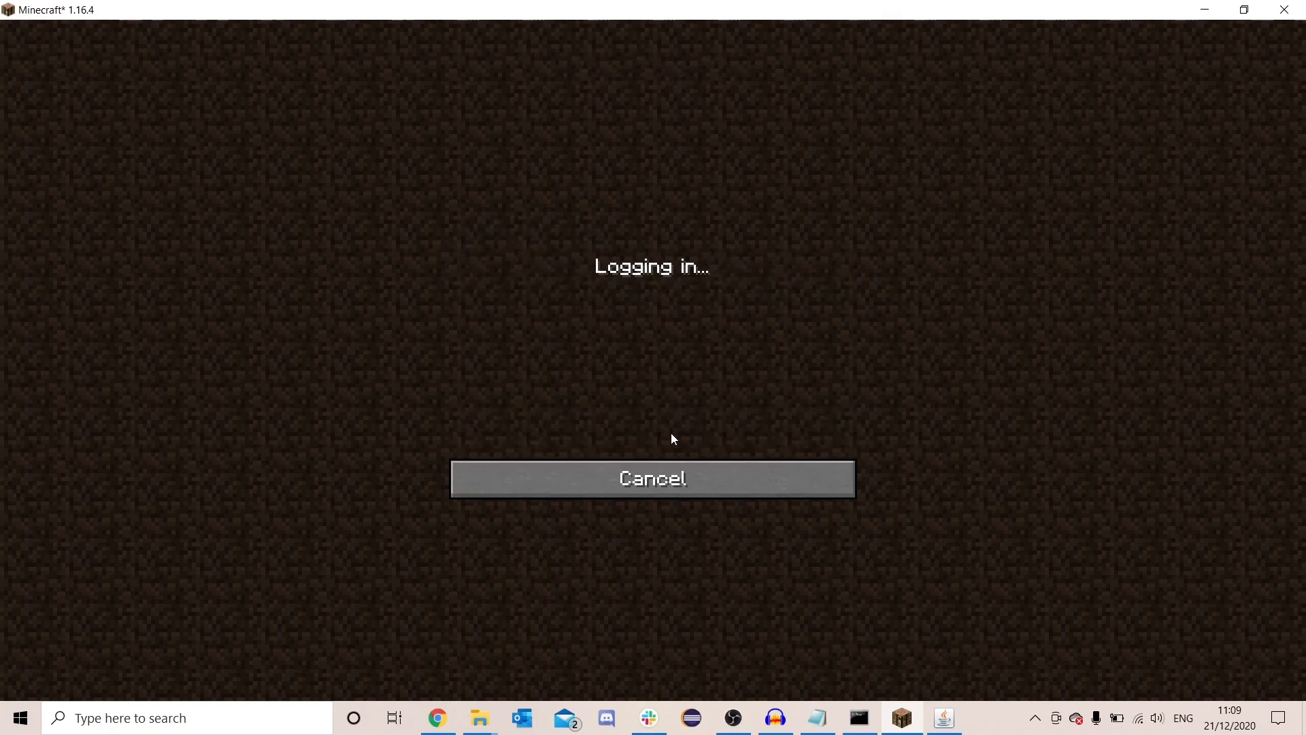